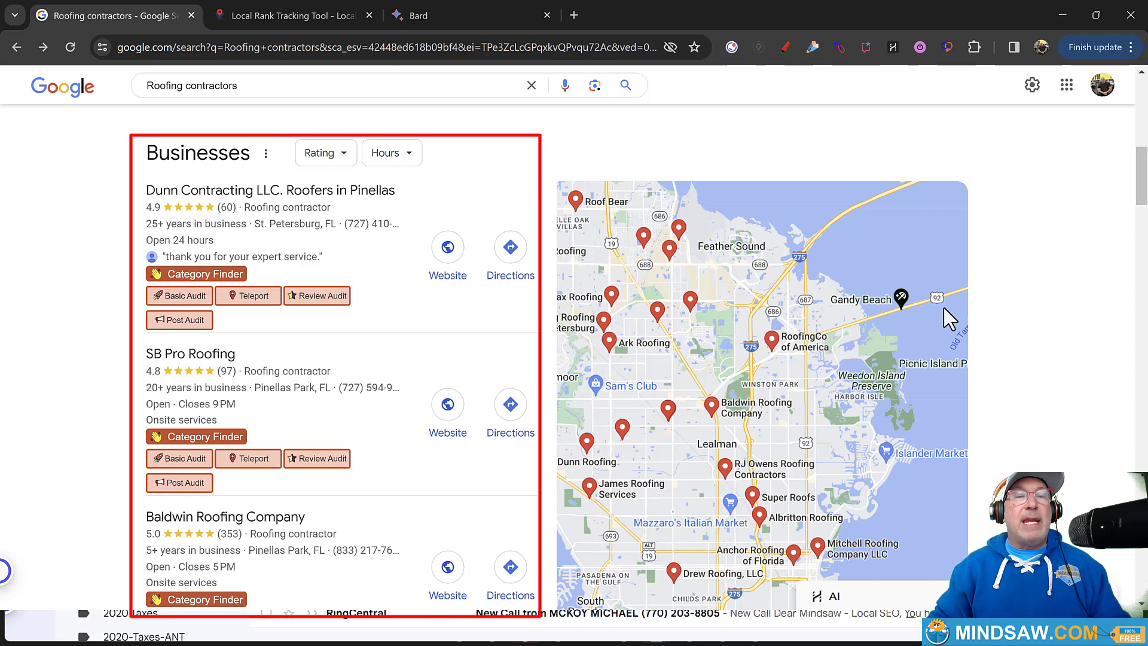
mouse_move(100, 191)
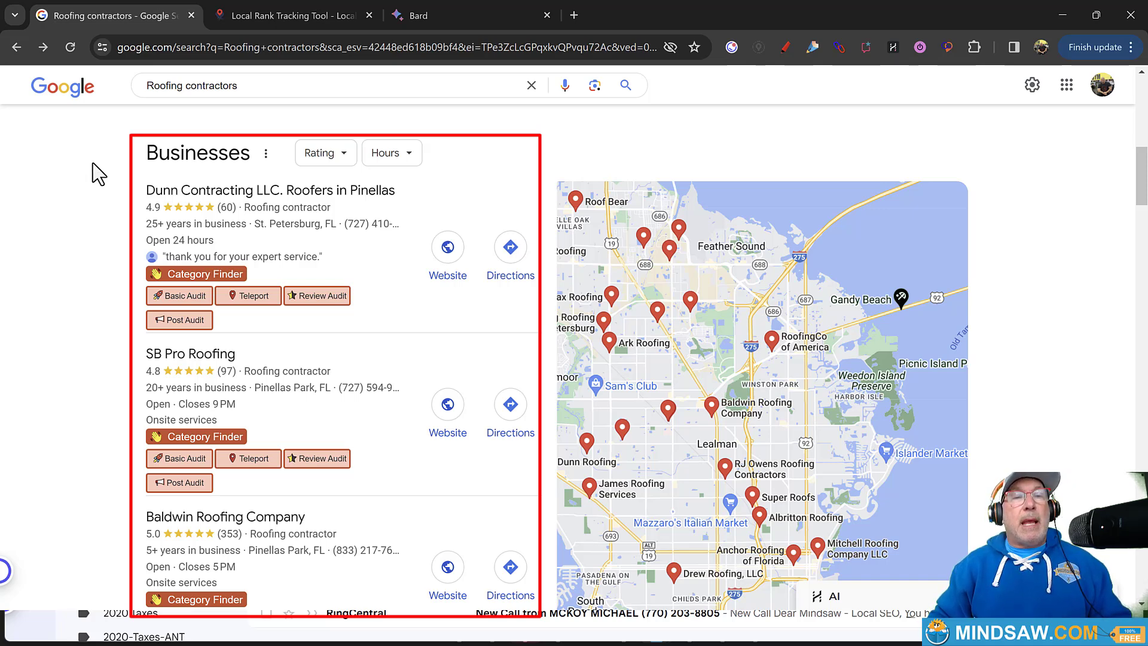
Switch to the Local Falcon rank tracker site in its browser tab.
left_click(293, 15)
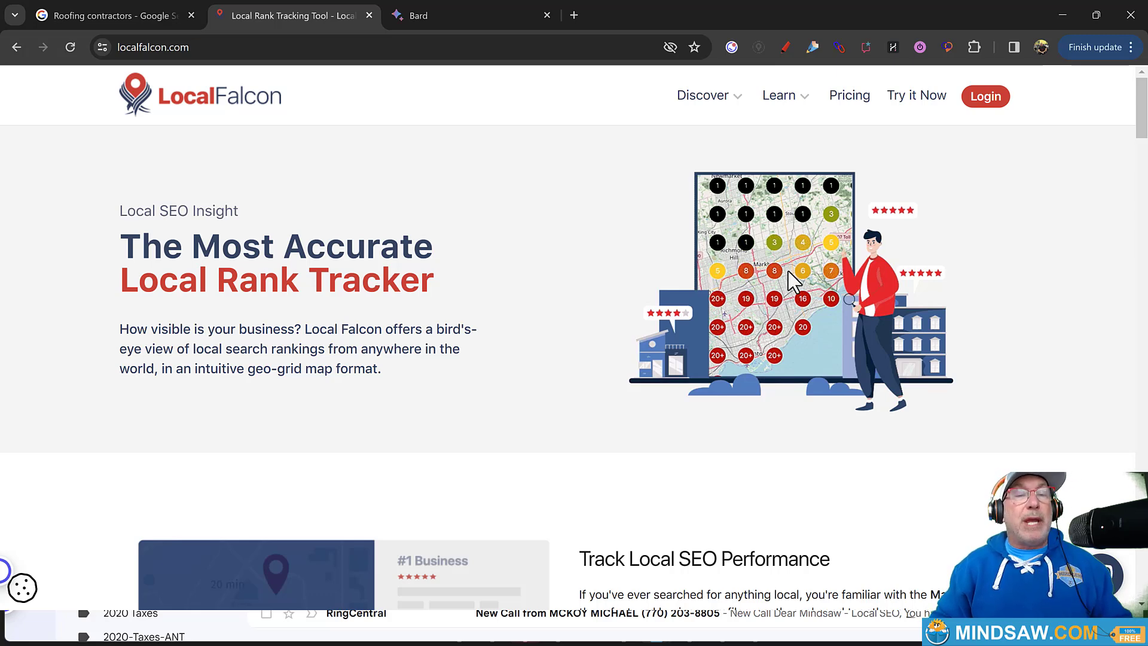
mouse_move(110, 15)
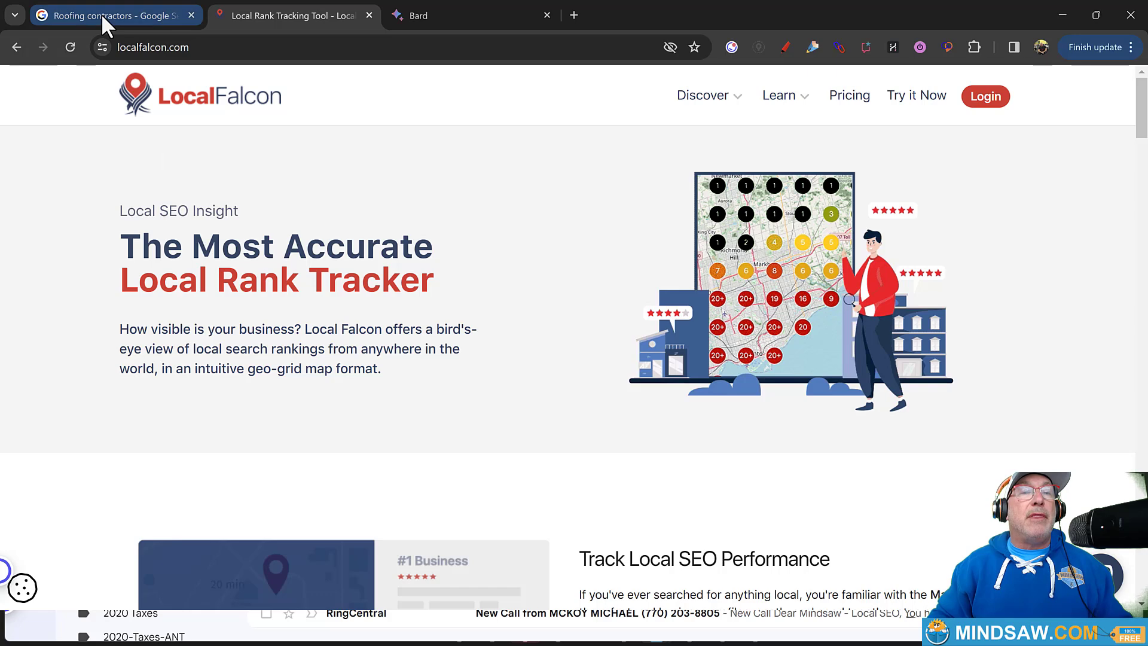
Return to the roofing contractors Google Search results with the Businesses list and map.
left_click(110, 15)
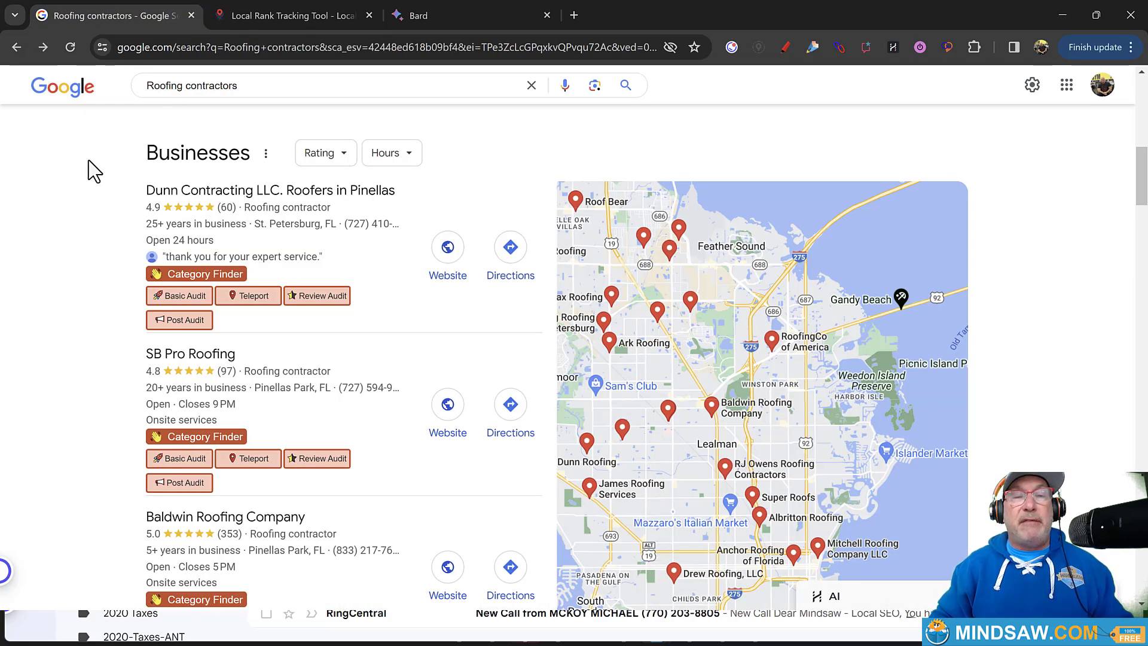
mouse_move(101, 248)
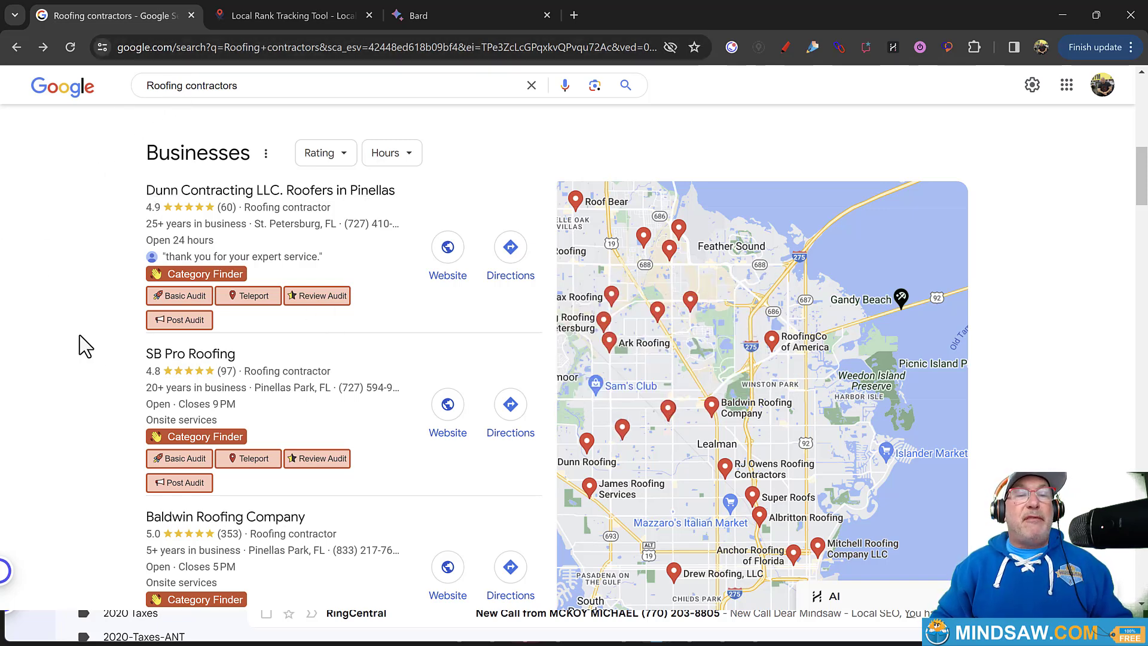
mouse_move(110, 369)
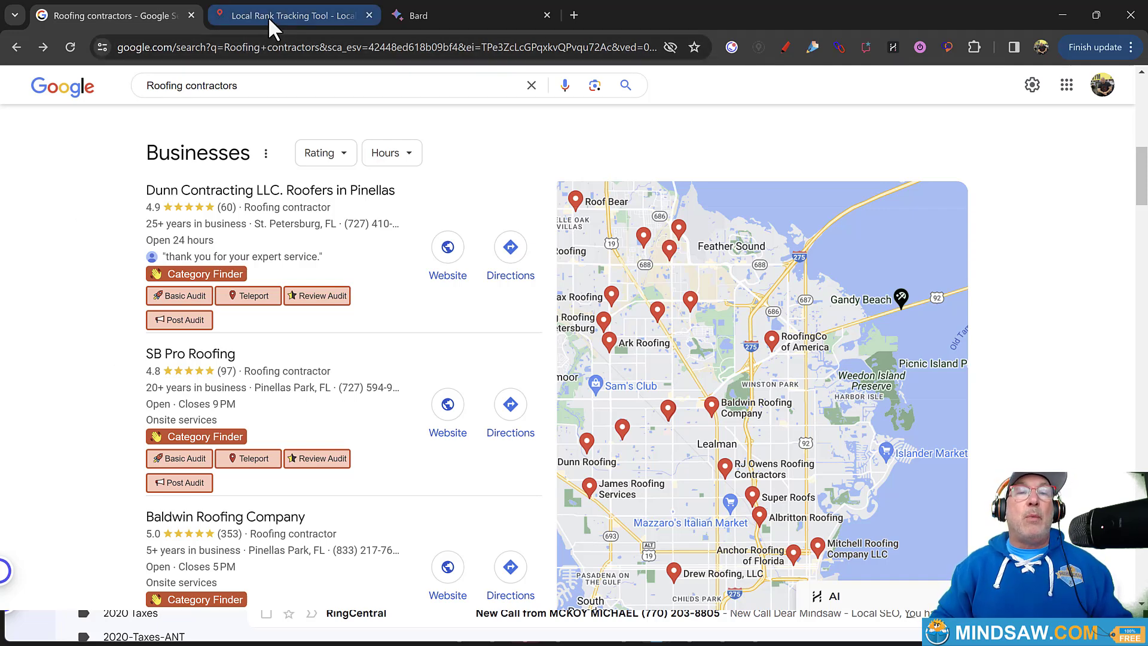
Go back to the Local Falcon homepage with its geo-grid ranking illustration.
left_click(293, 16)
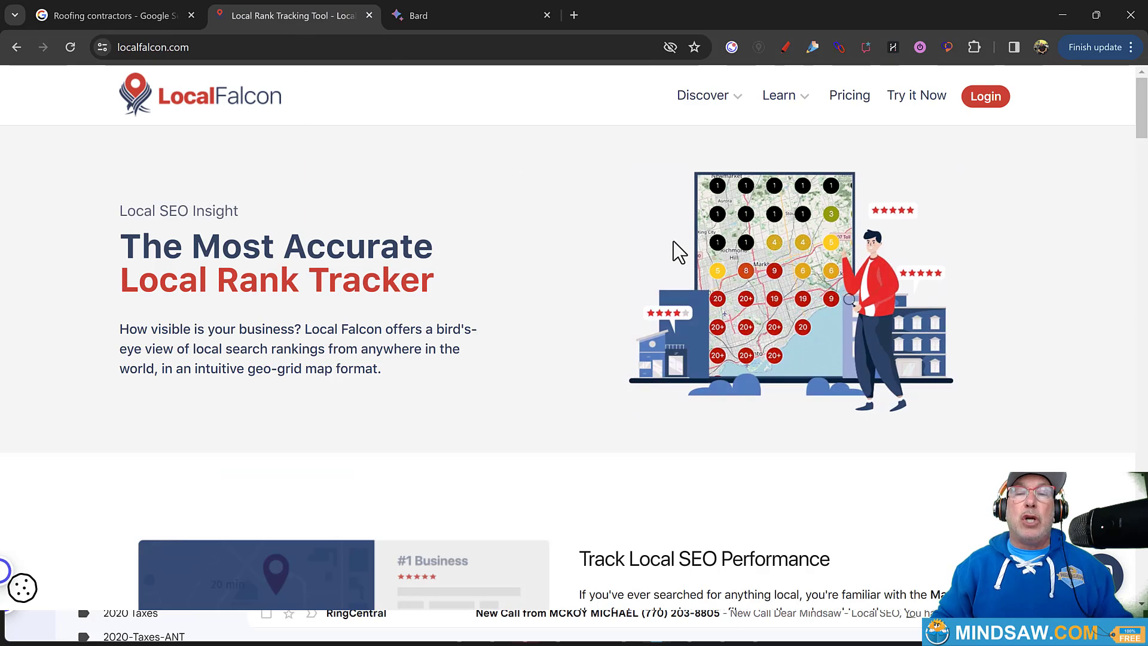
mouse_move(396, 150)
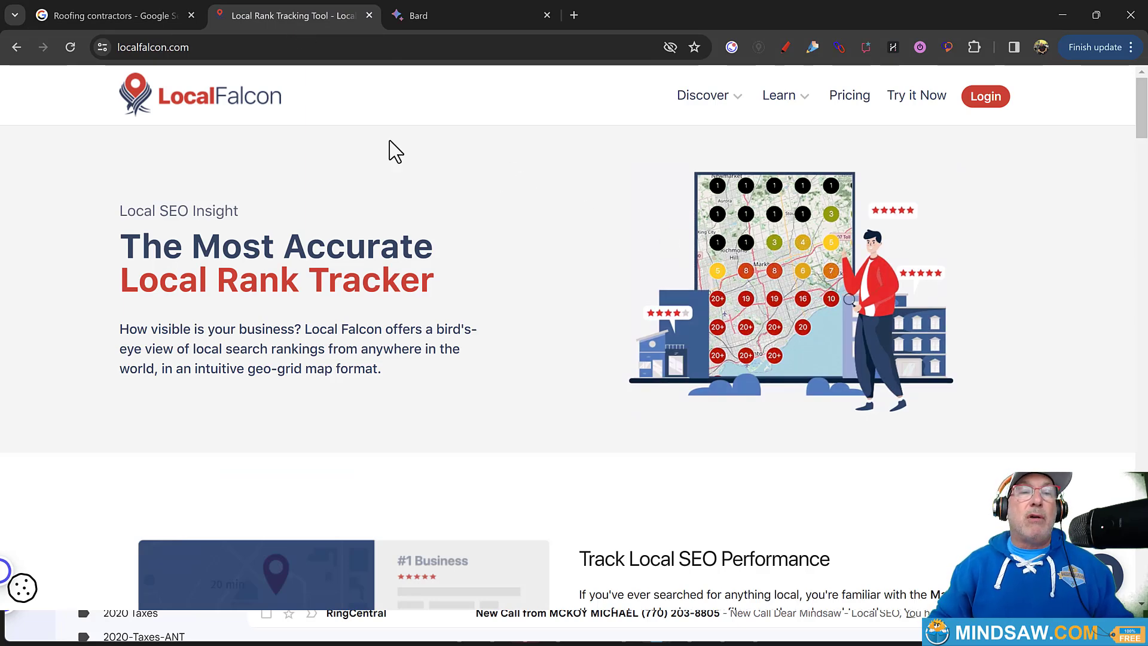
mouse_move(345, 111)
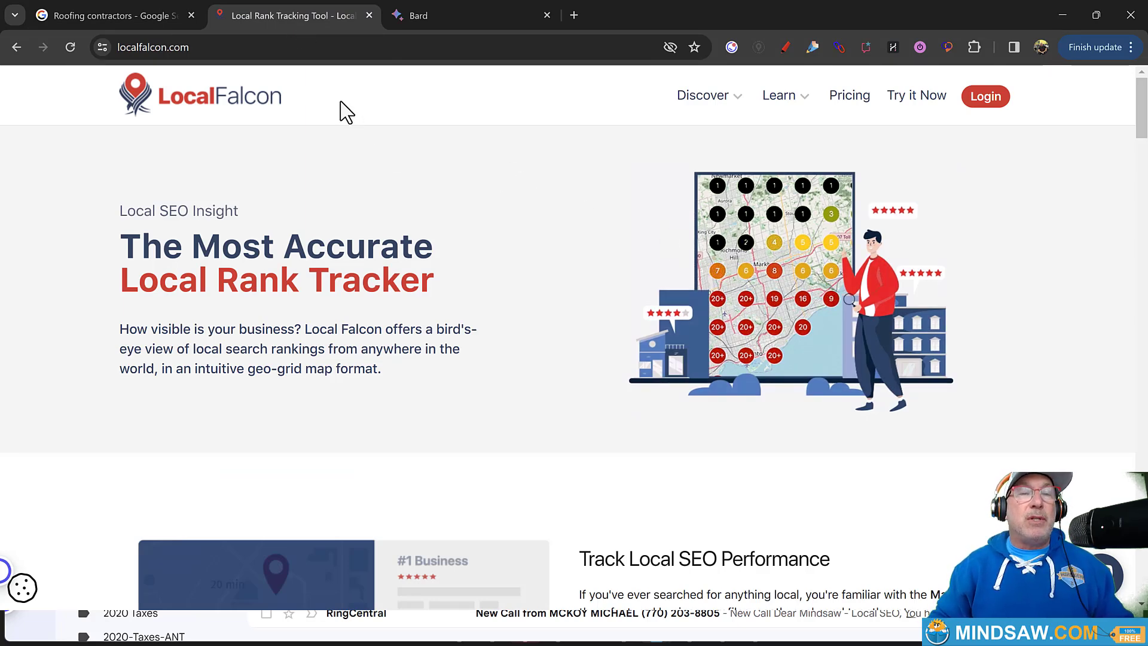
mouse_move(355, 120)
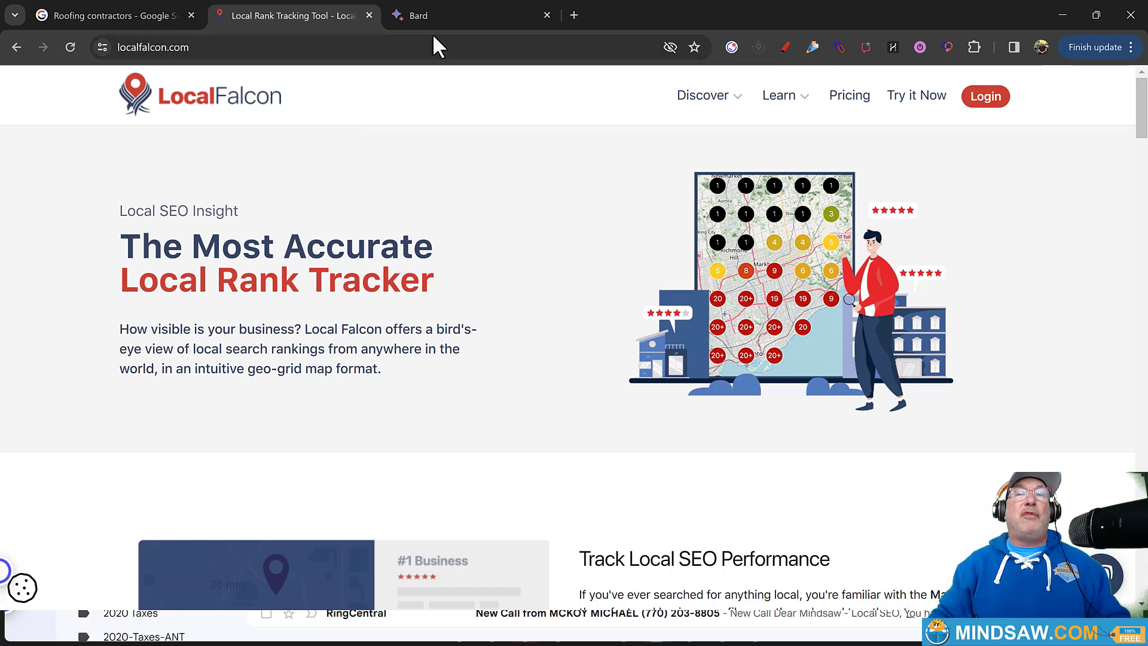
mouse_move(454, 14)
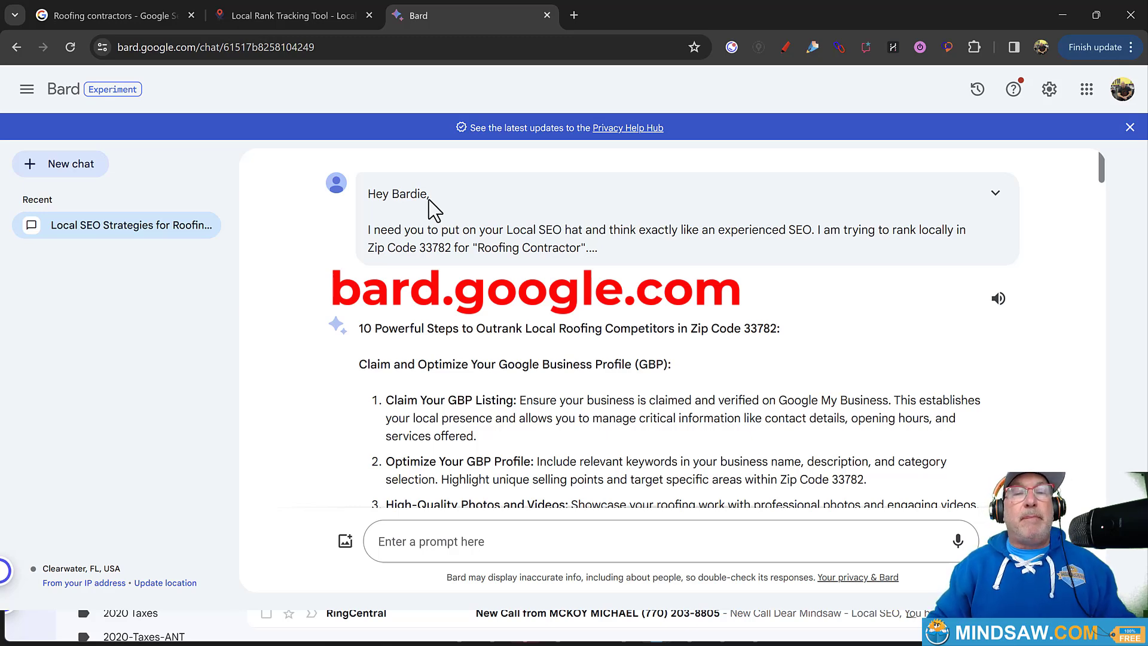
mouse_move(674, 286)
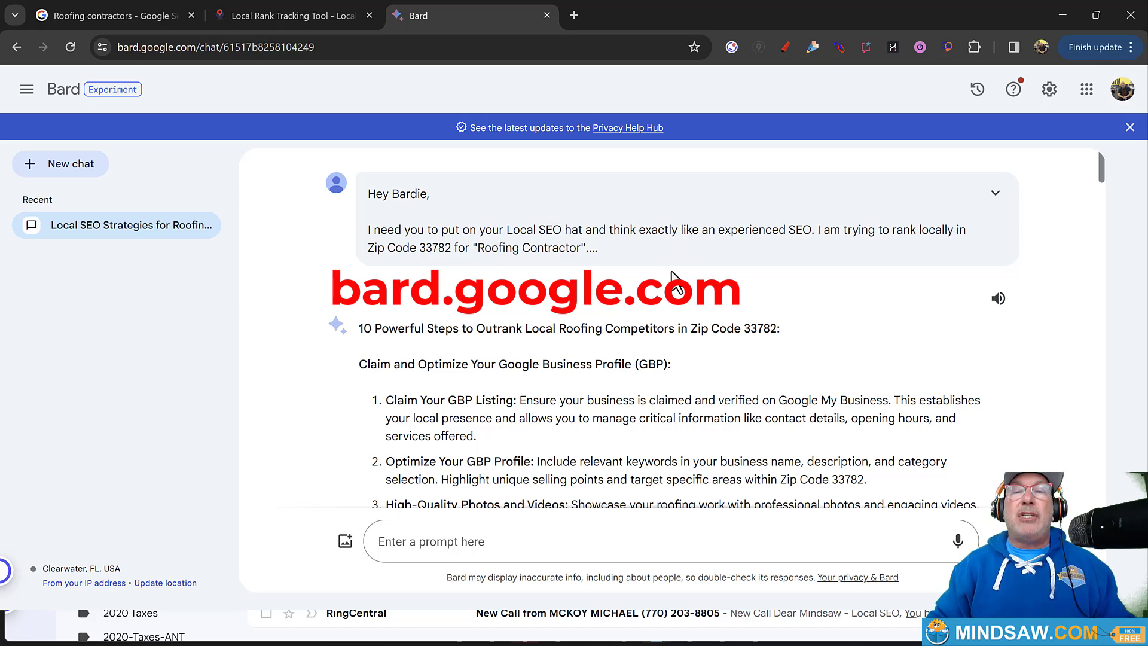
mouse_move(672, 277)
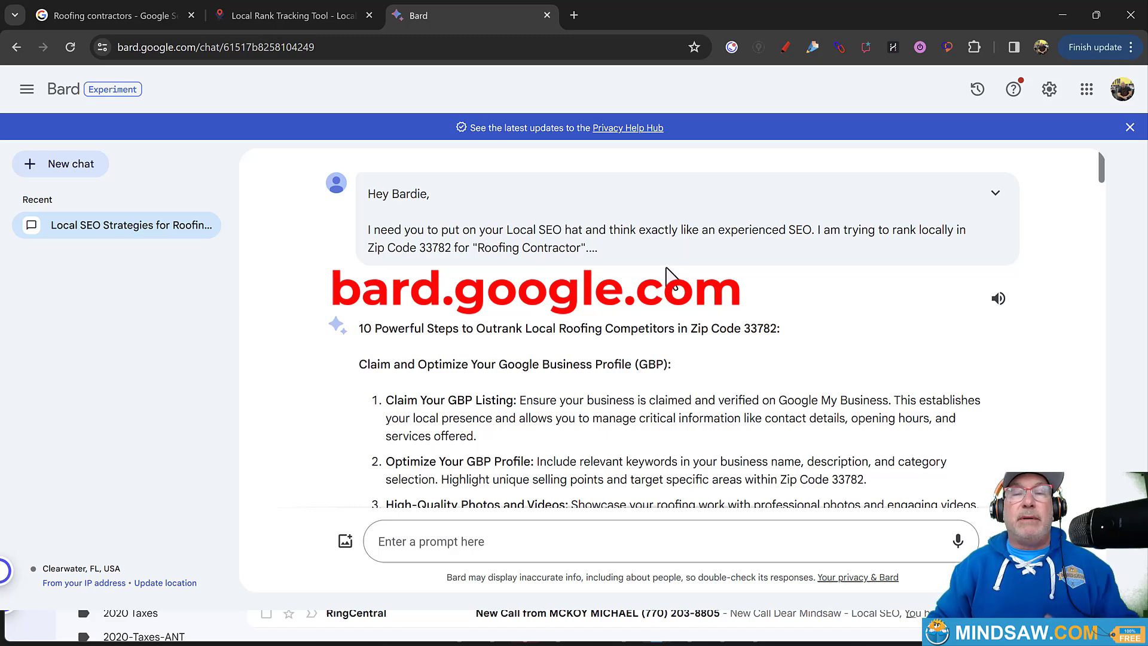
mouse_move(541, 365)
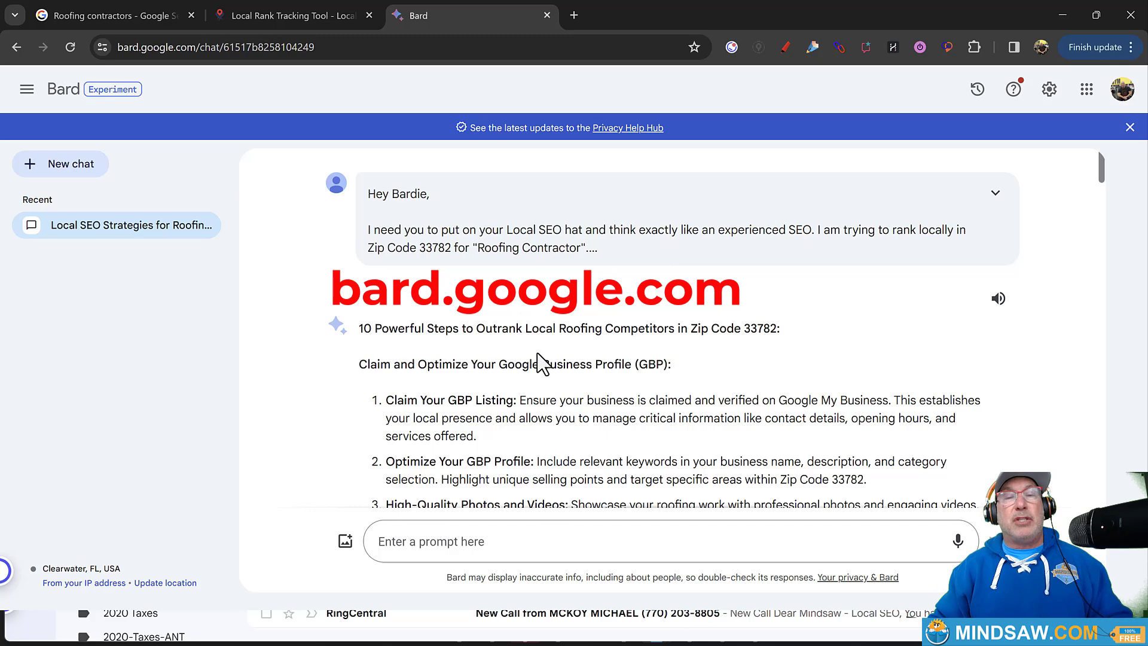
mouse_move(540, 354)
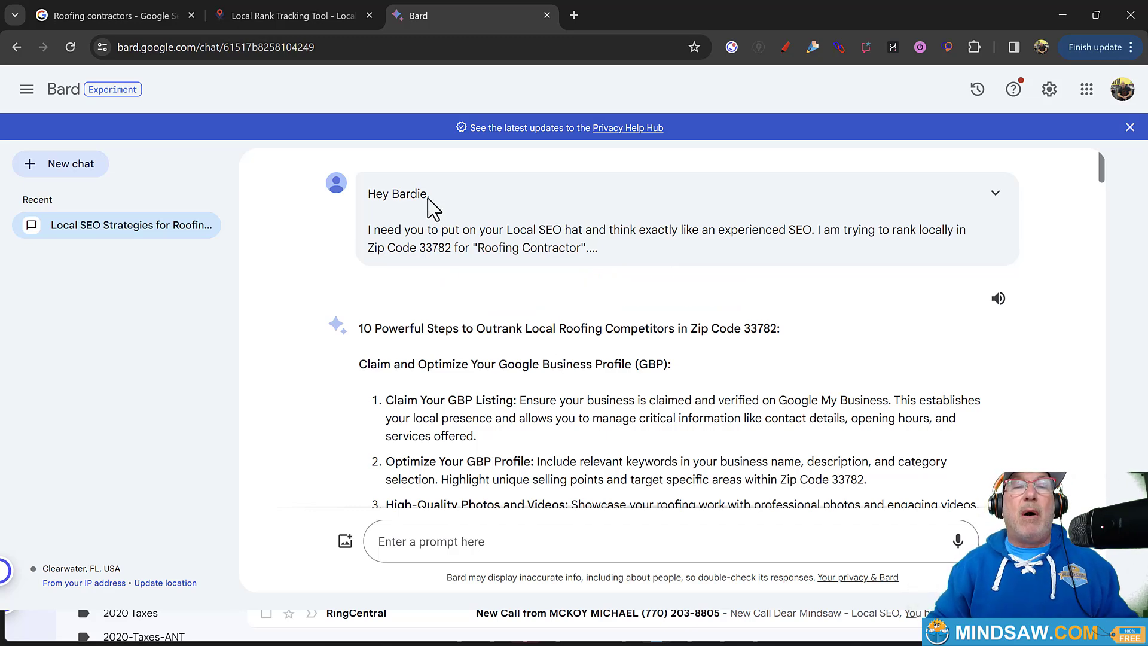
Review the earlier 'Hey Bardie' local SEO prompt for zip 33782 in the Bard chat.
double_click(397, 194)
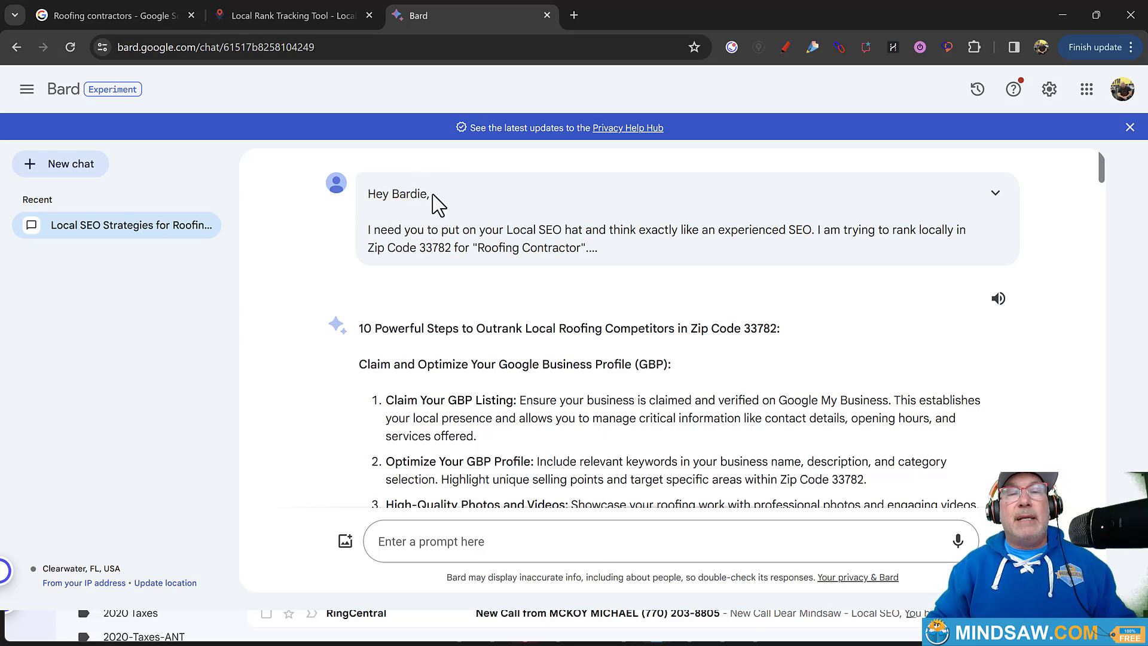
mouse_move(427, 196)
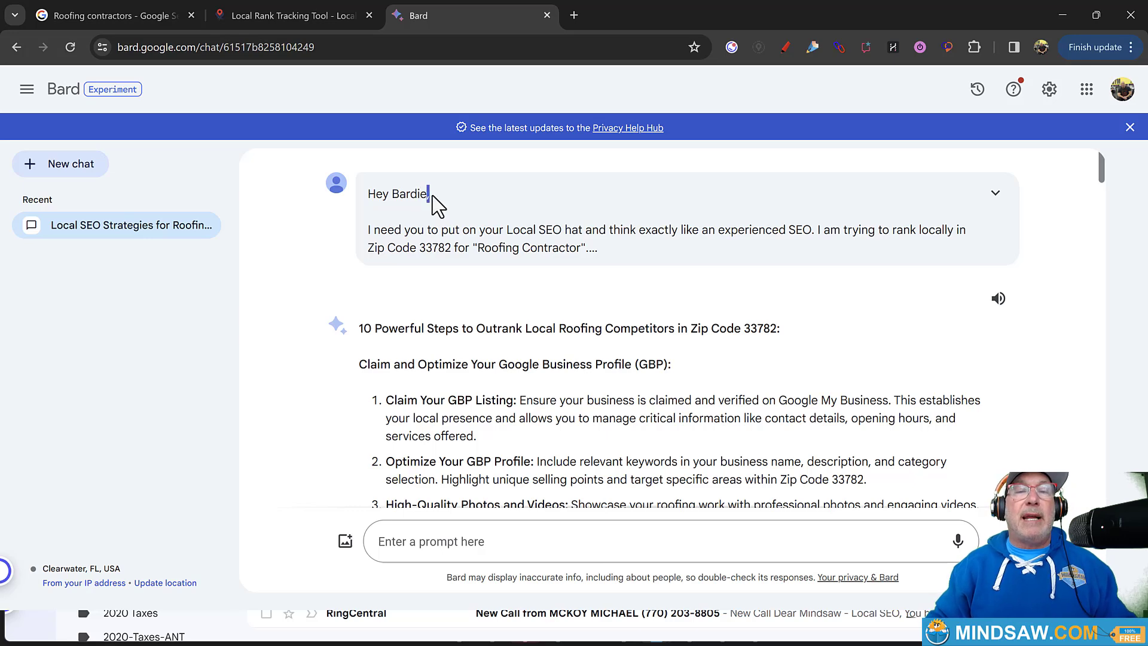
mouse_move(371, 198)
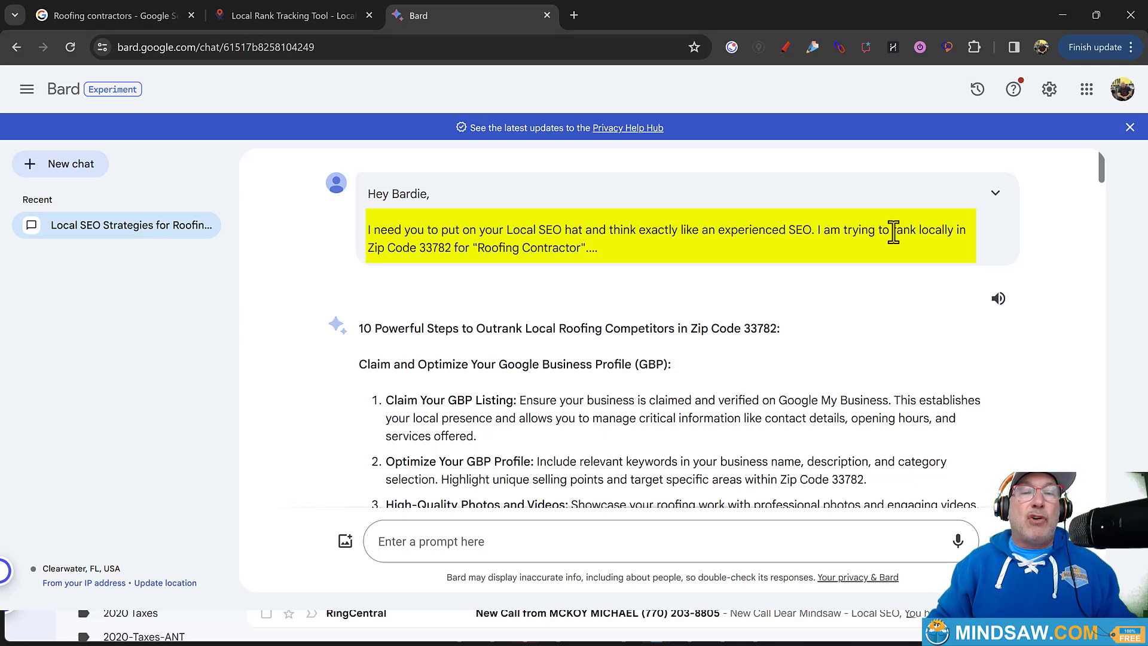
mouse_move(448, 252)
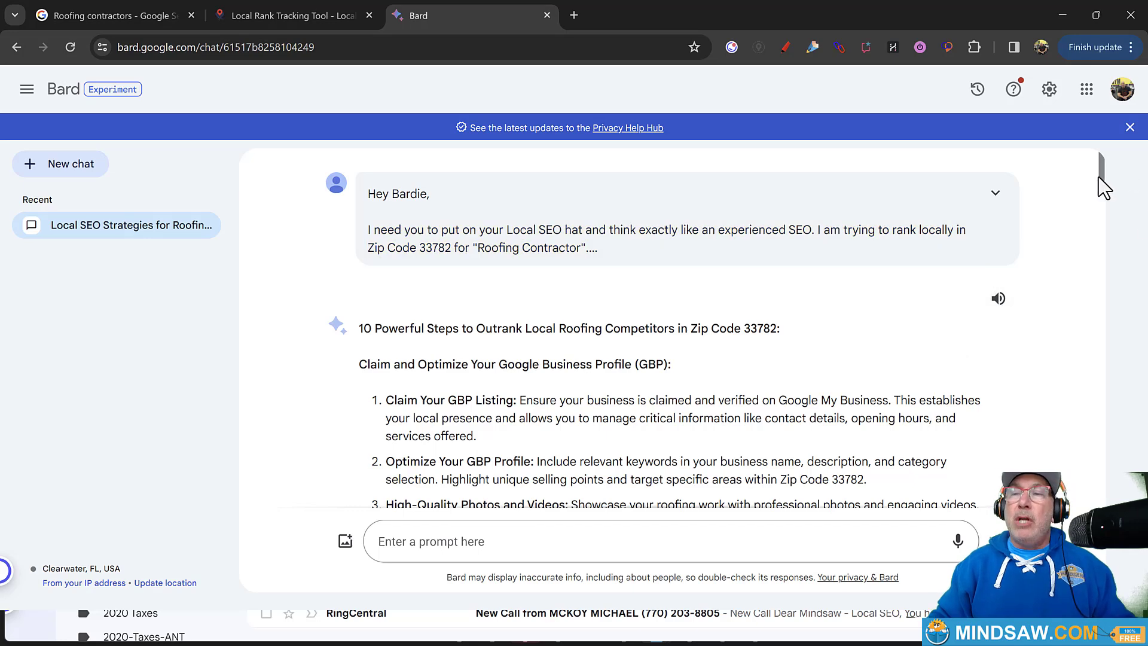
scroll("down", 3)
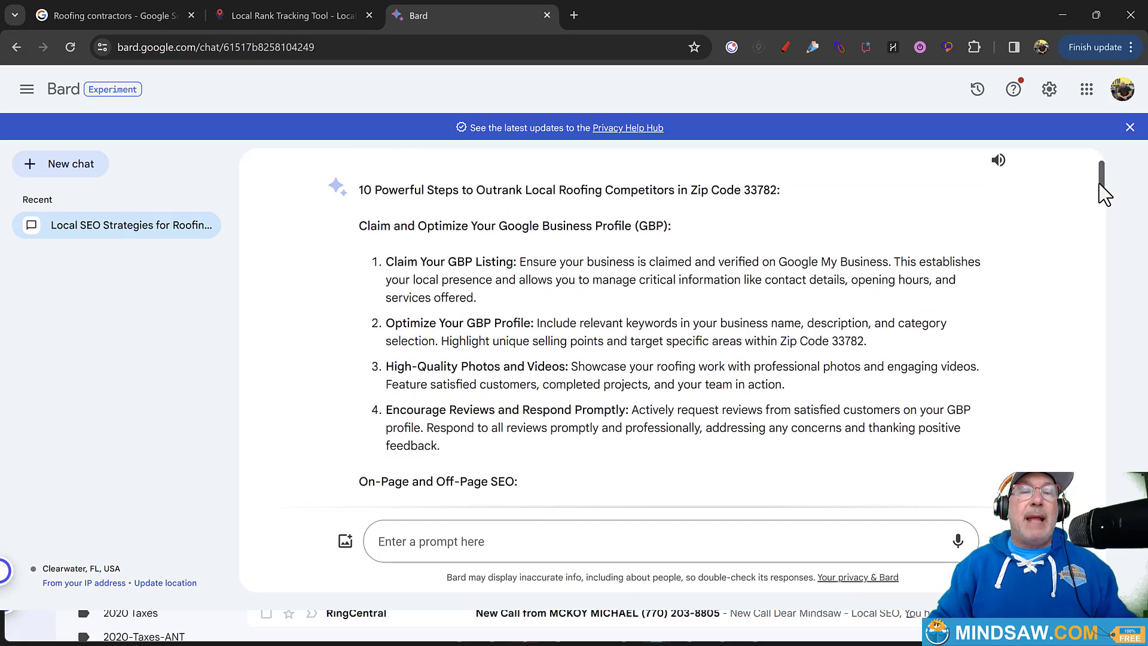
scroll("down", 3)
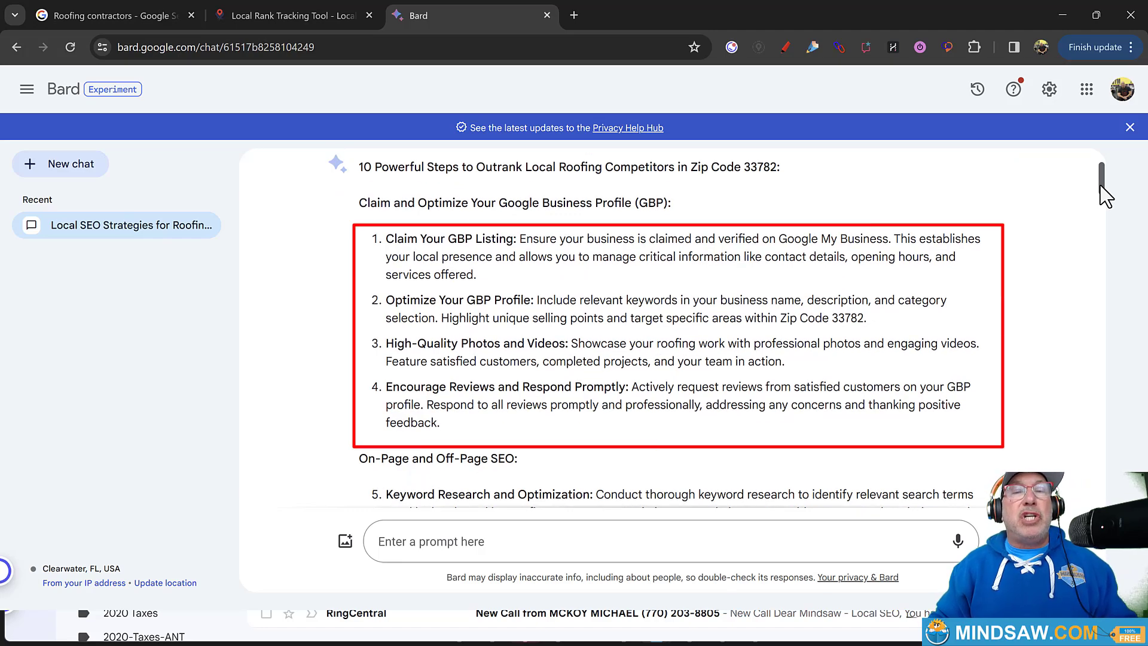
scroll("down", 3)
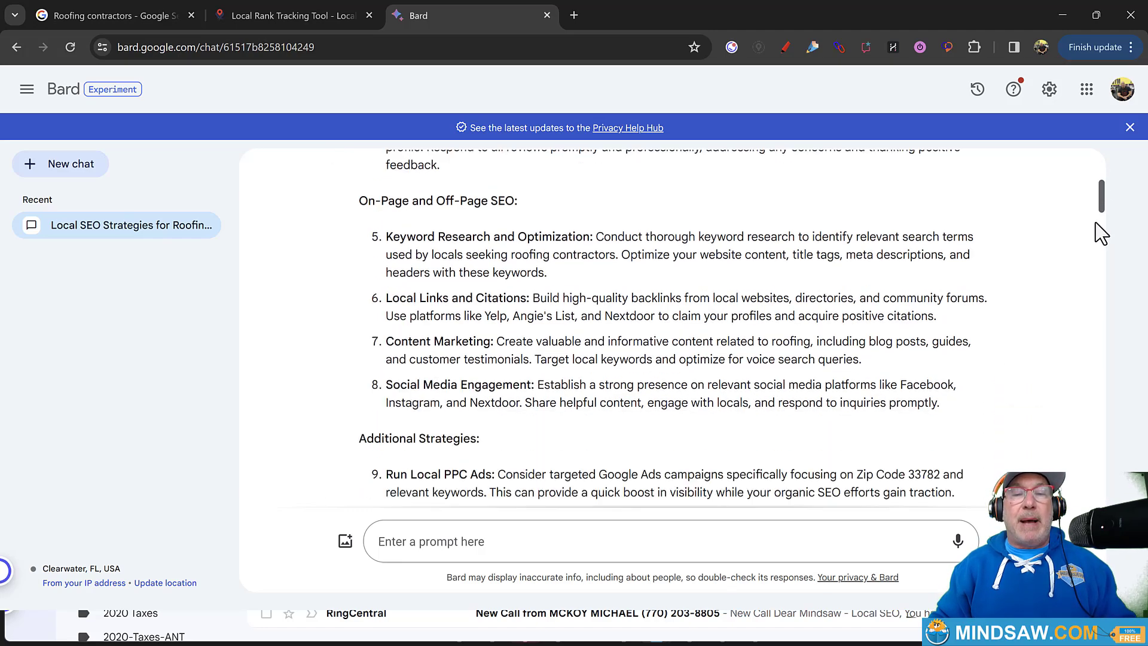
scroll("up", 3)
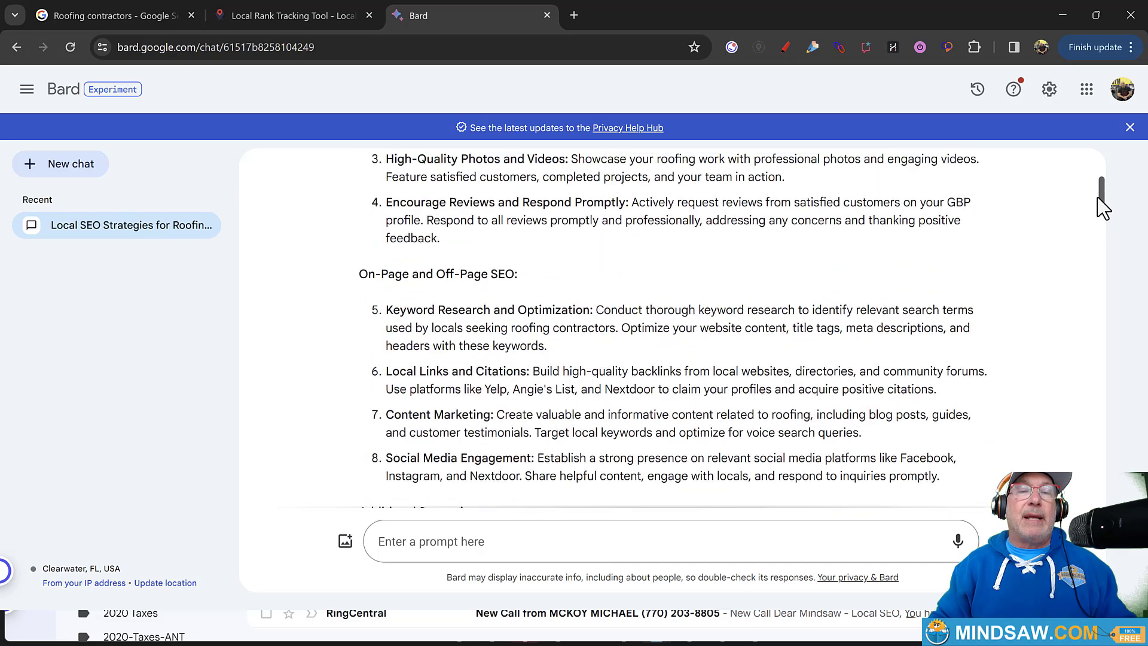
scroll("up", 3)
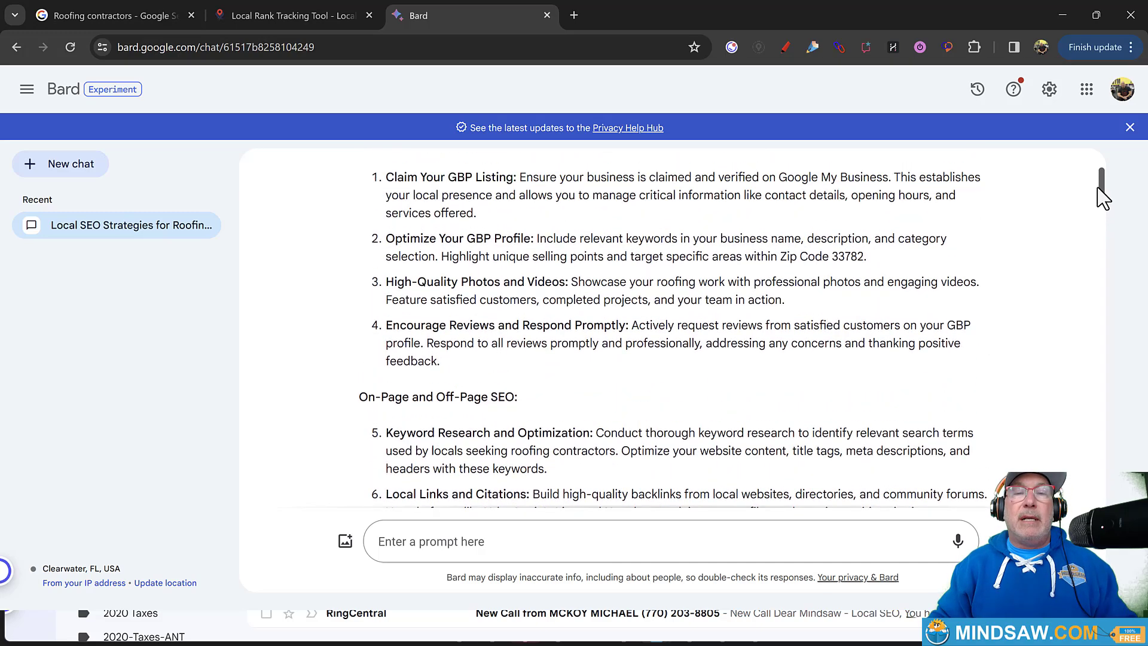
scroll("up", 3)
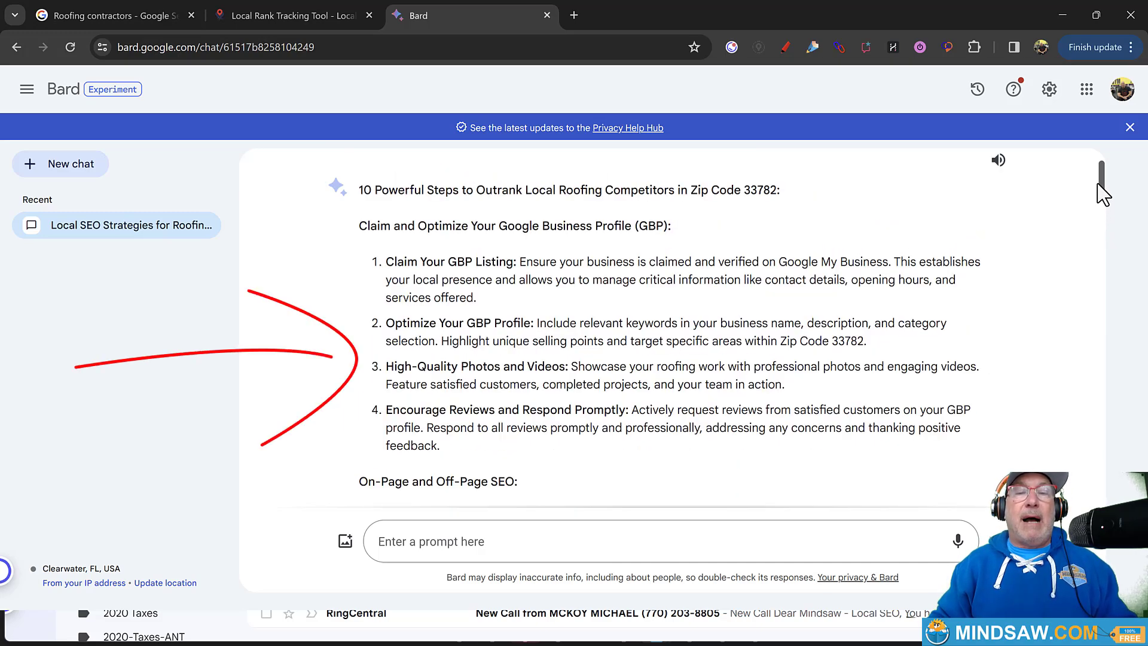
scroll("down", 3)
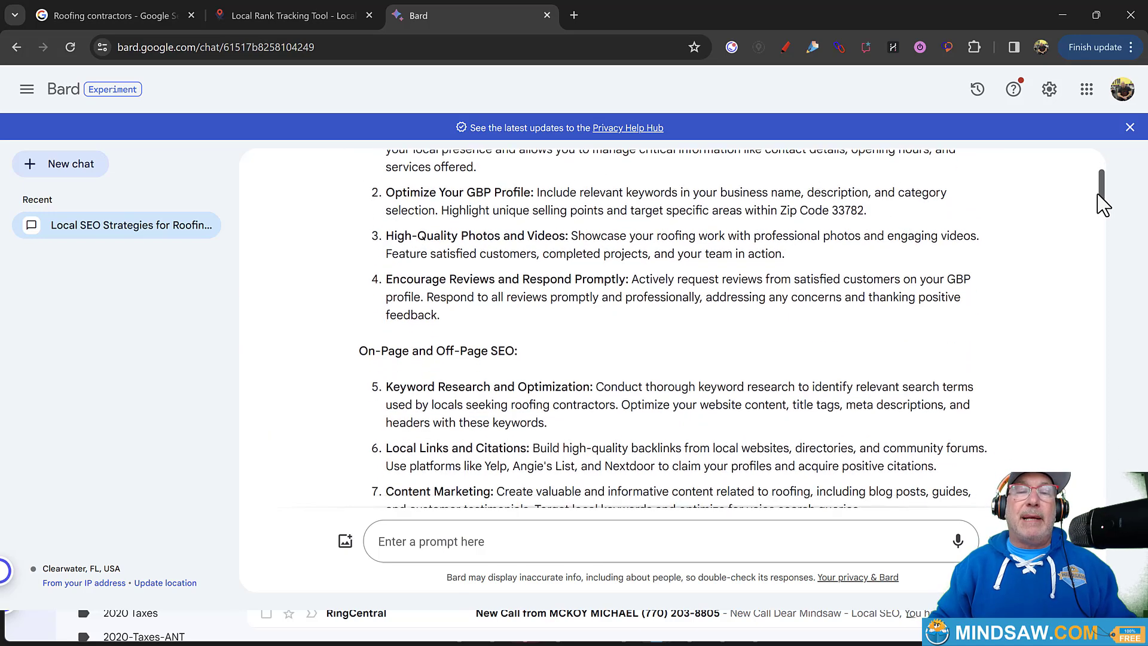
scroll("down", 3)
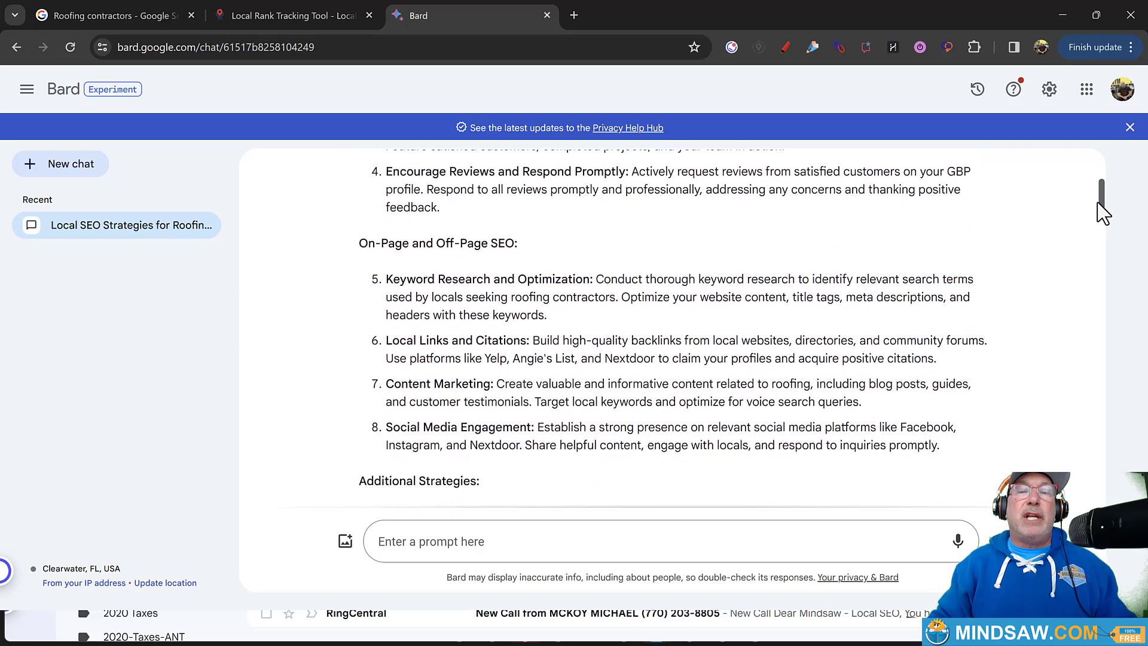
scroll("down", 3)
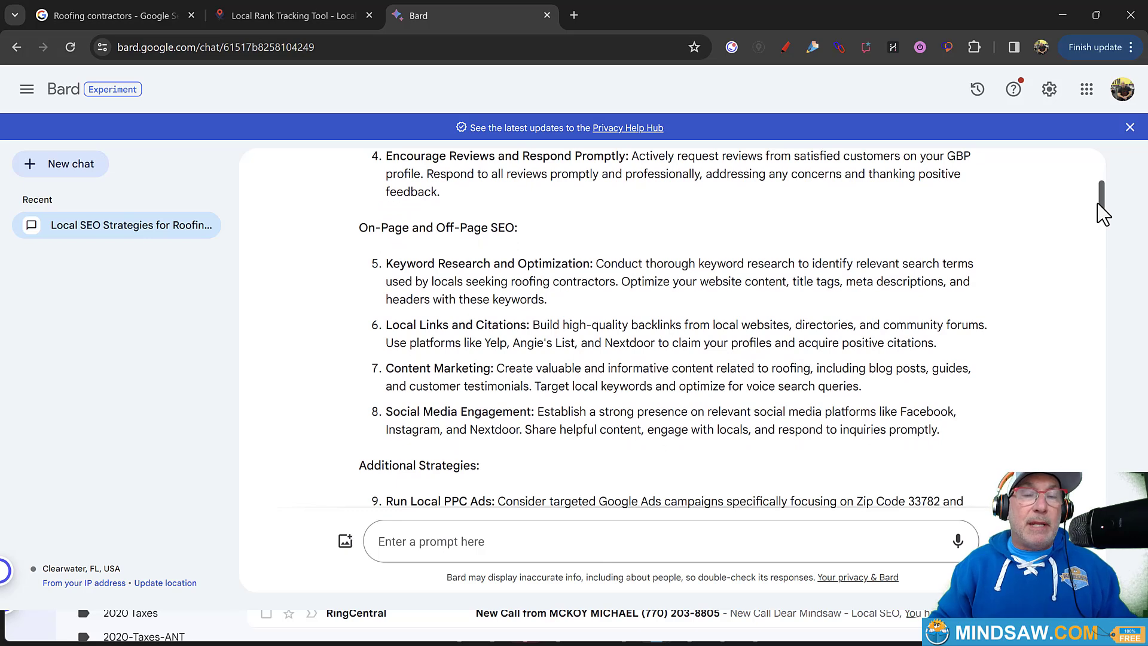
scroll("down", 3)
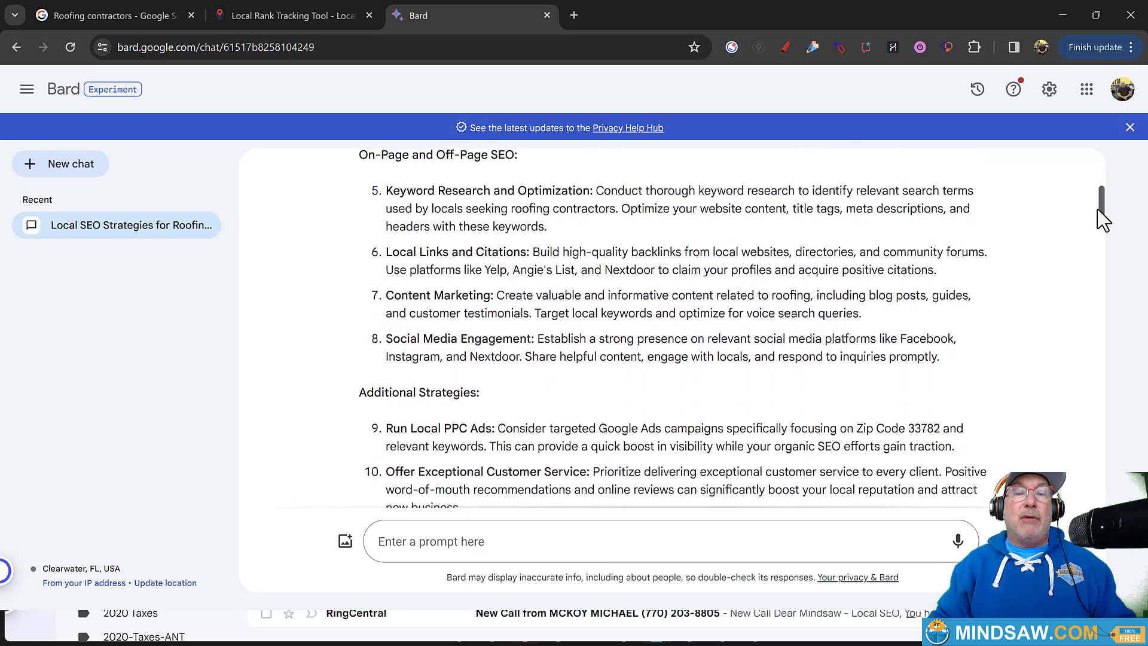
scroll("down", 3)
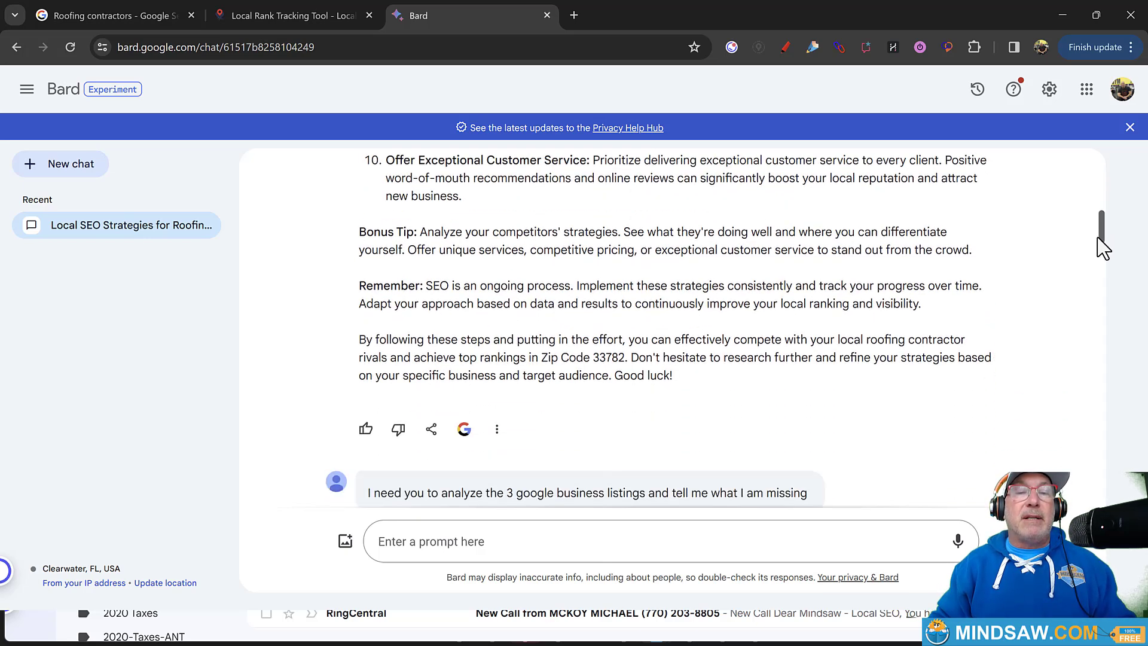
scroll("down", 3)
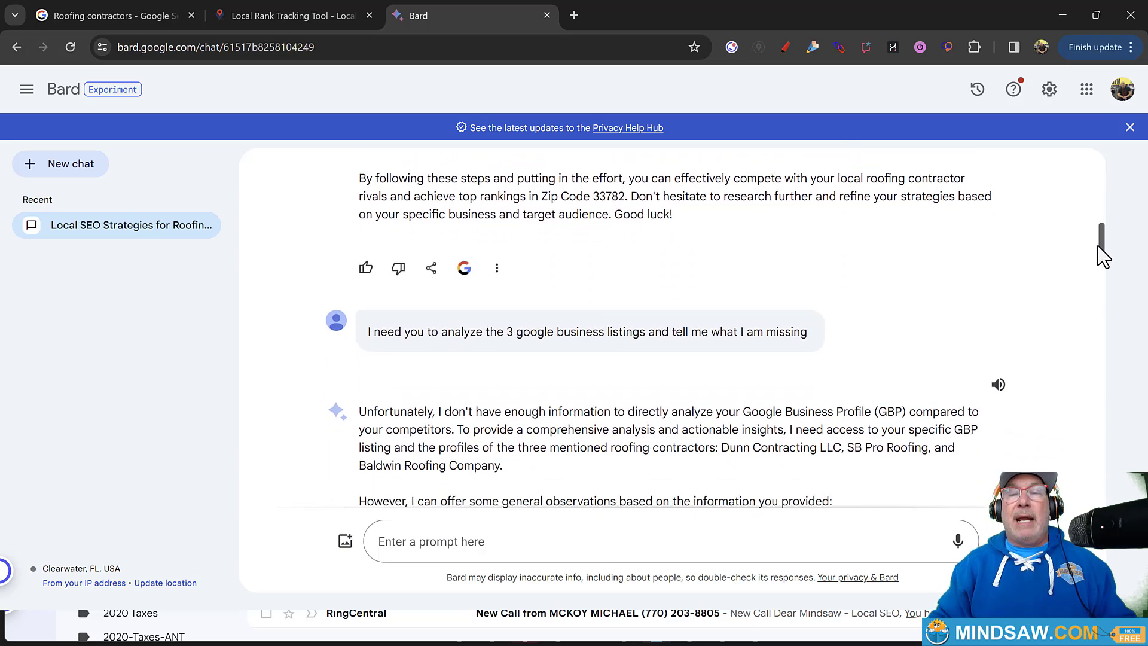
mouse_move(959, 286)
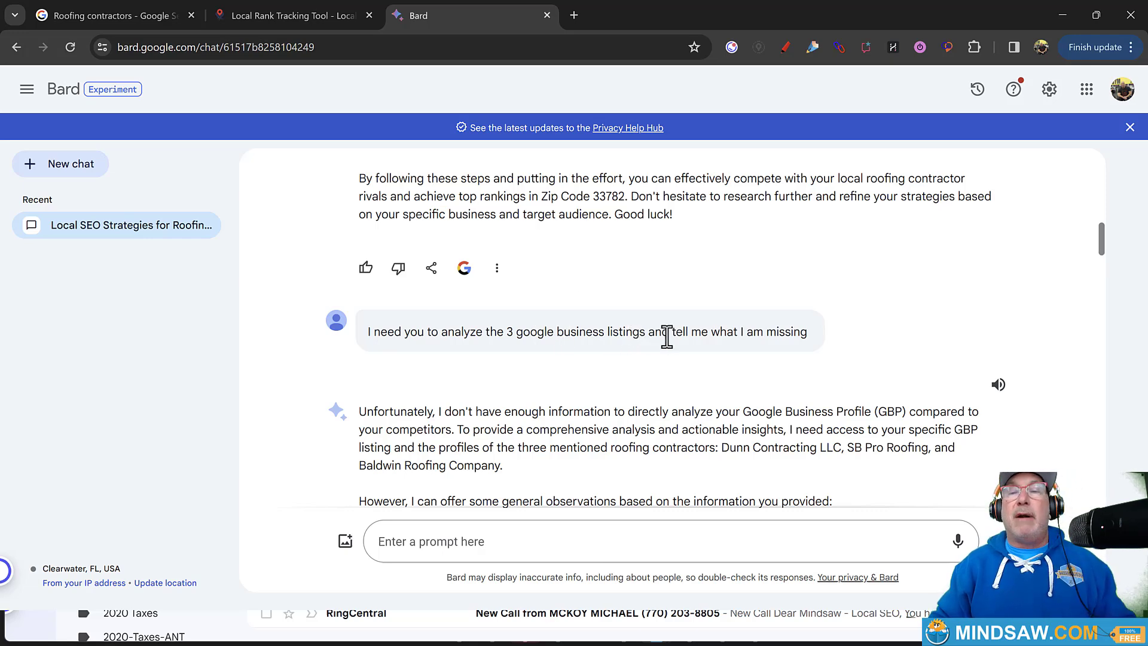
mouse_move(1105, 253)
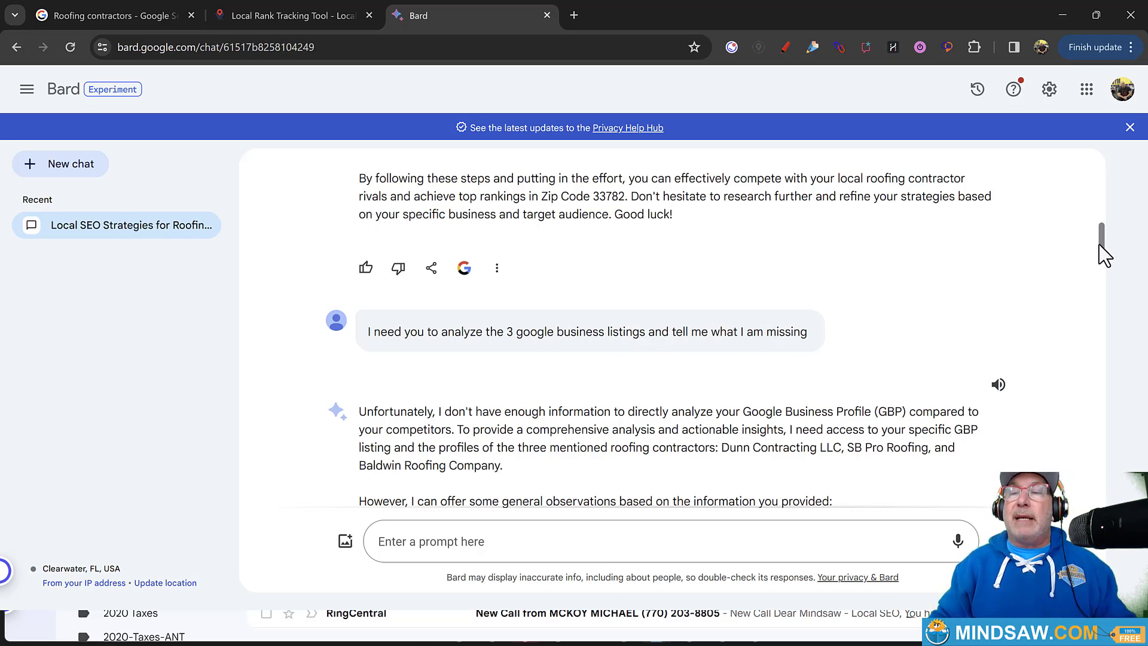
scroll("down", 3)
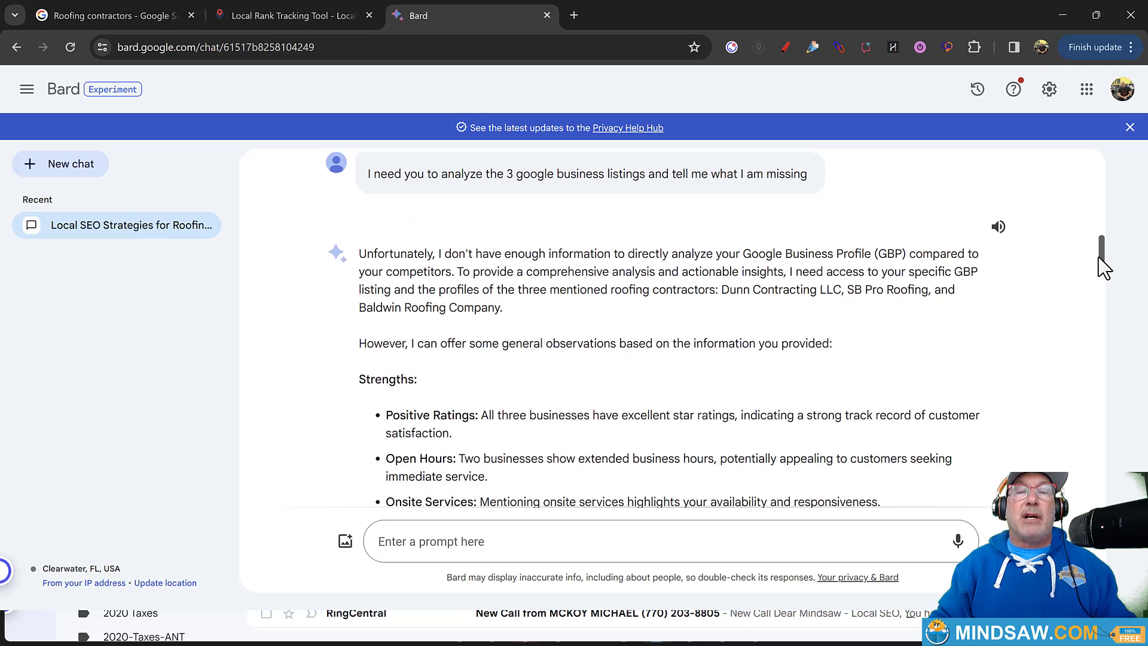
scroll("down", 3)
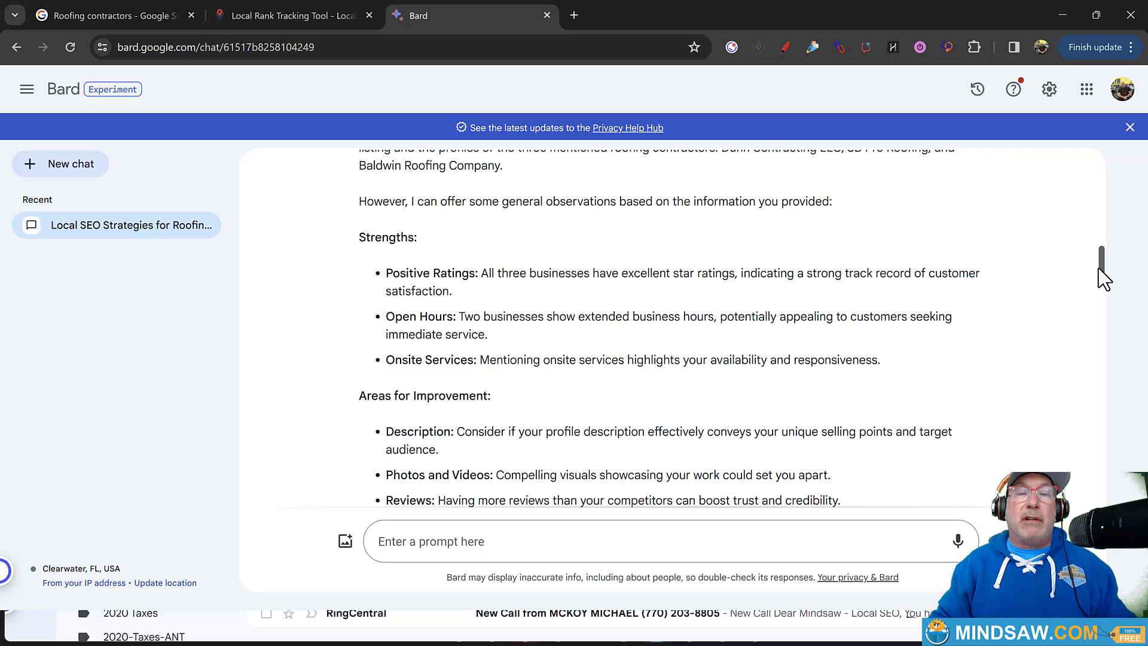
scroll("down", 3)
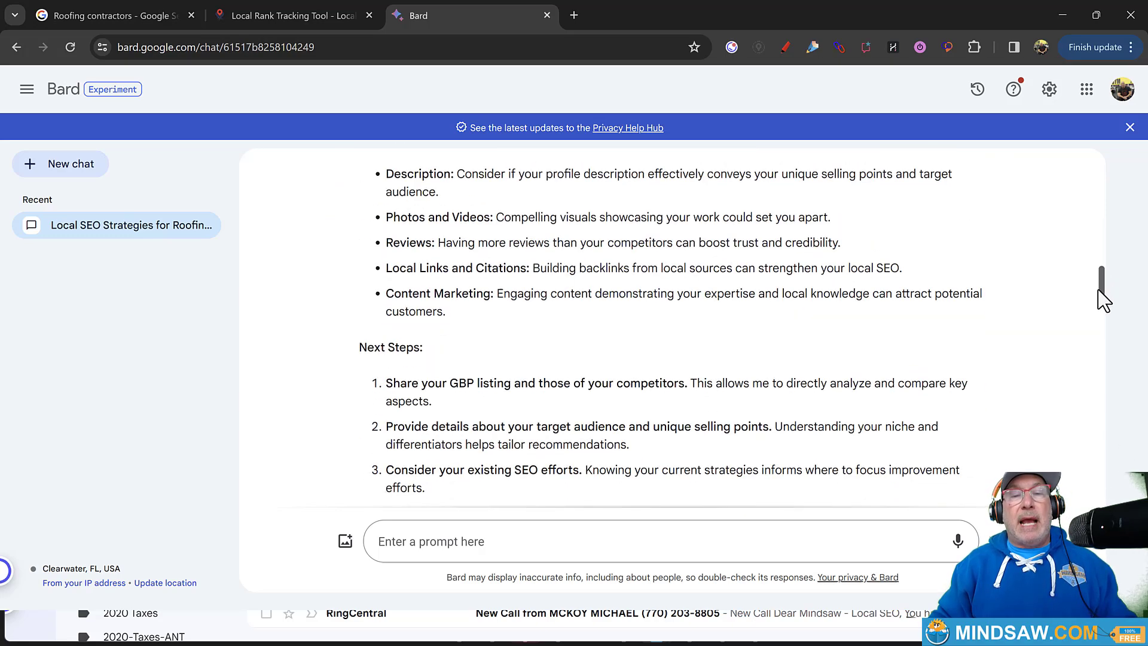
scroll("down", 3)
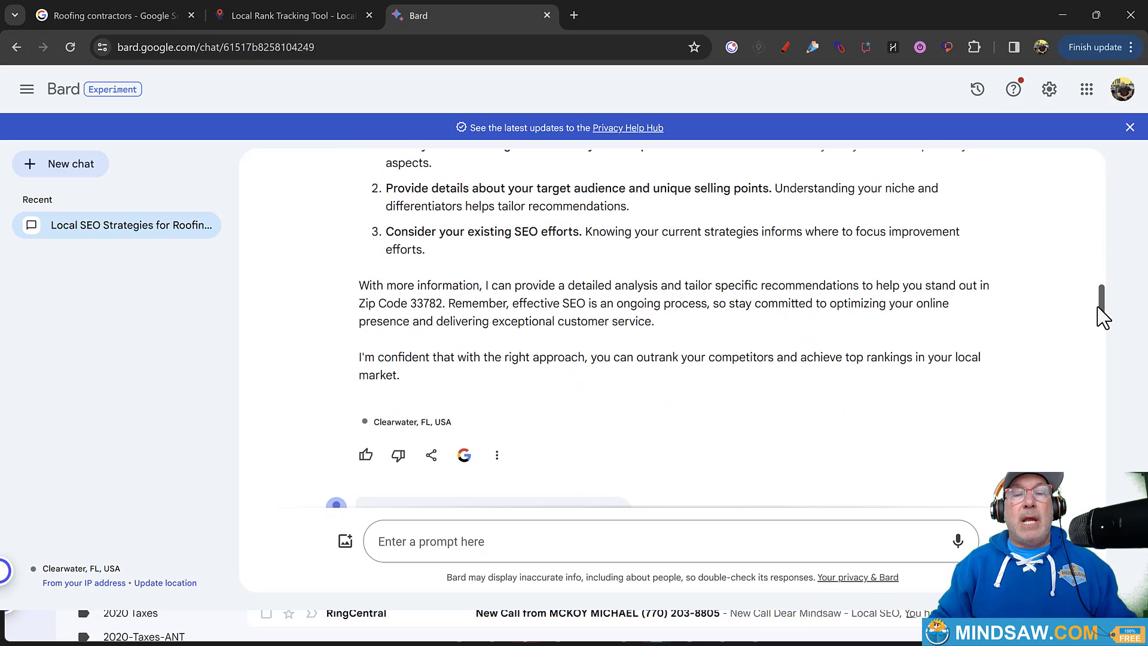
scroll("down", 3)
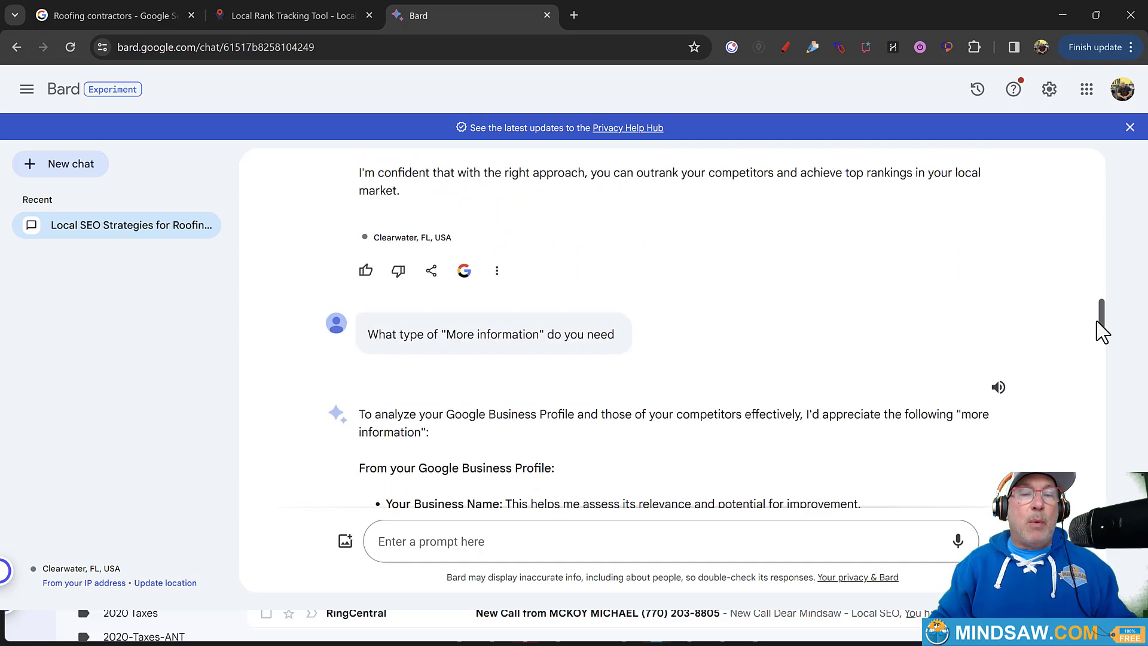
scroll("down", 3)
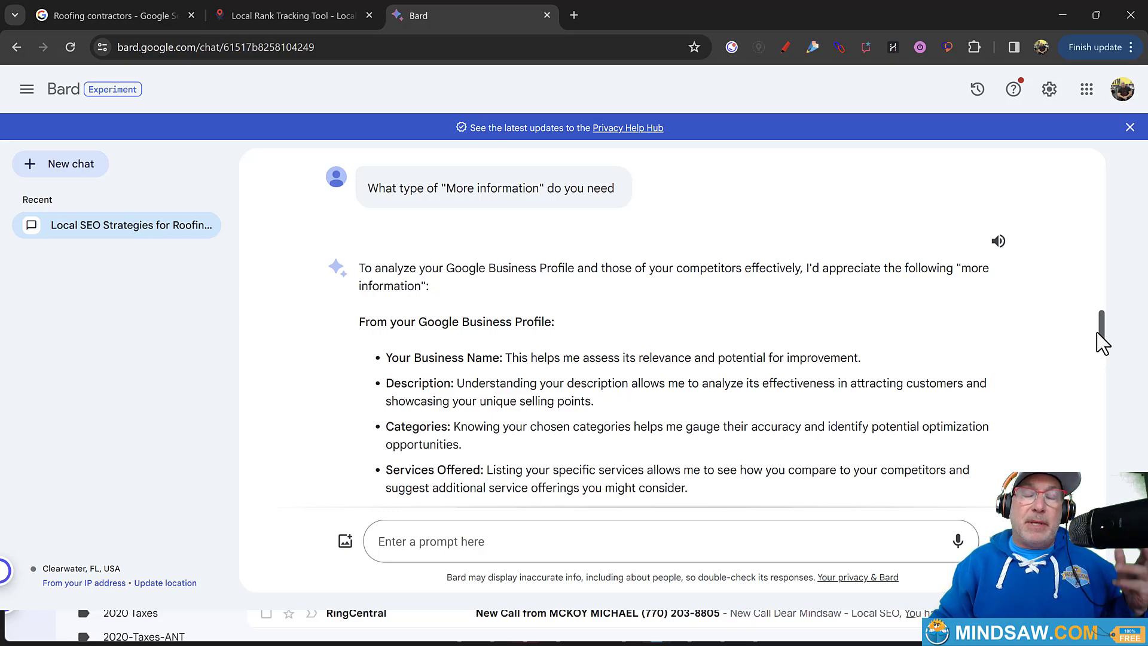
scroll("down", 3)
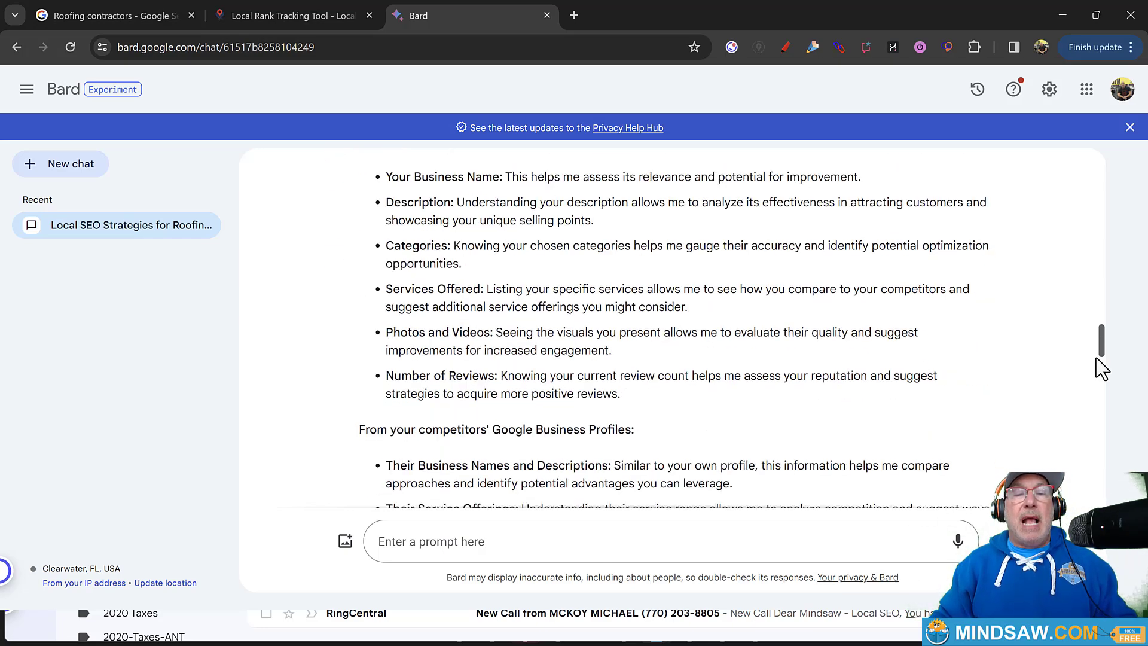
scroll("down", 3)
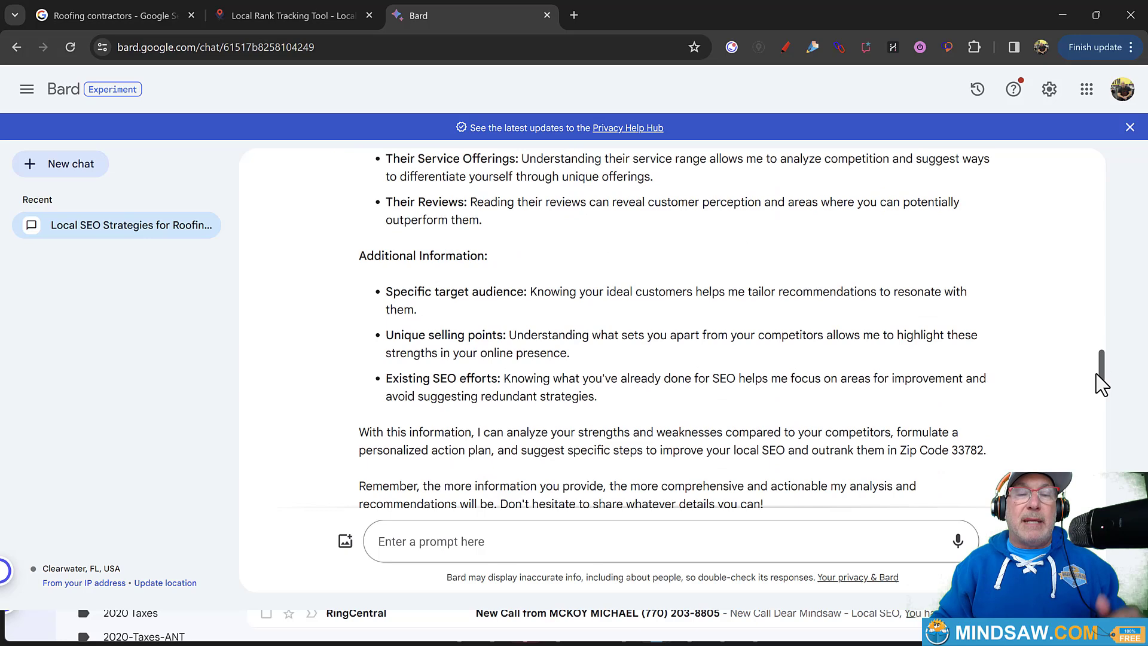
scroll("down", 3)
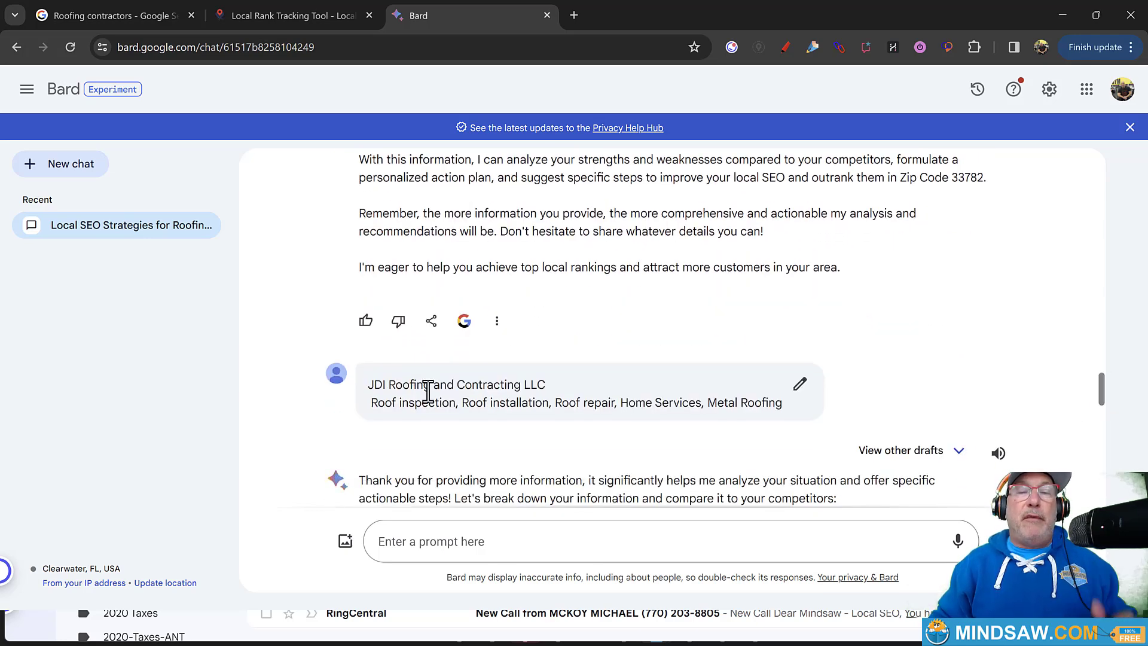
mouse_move(418, 409)
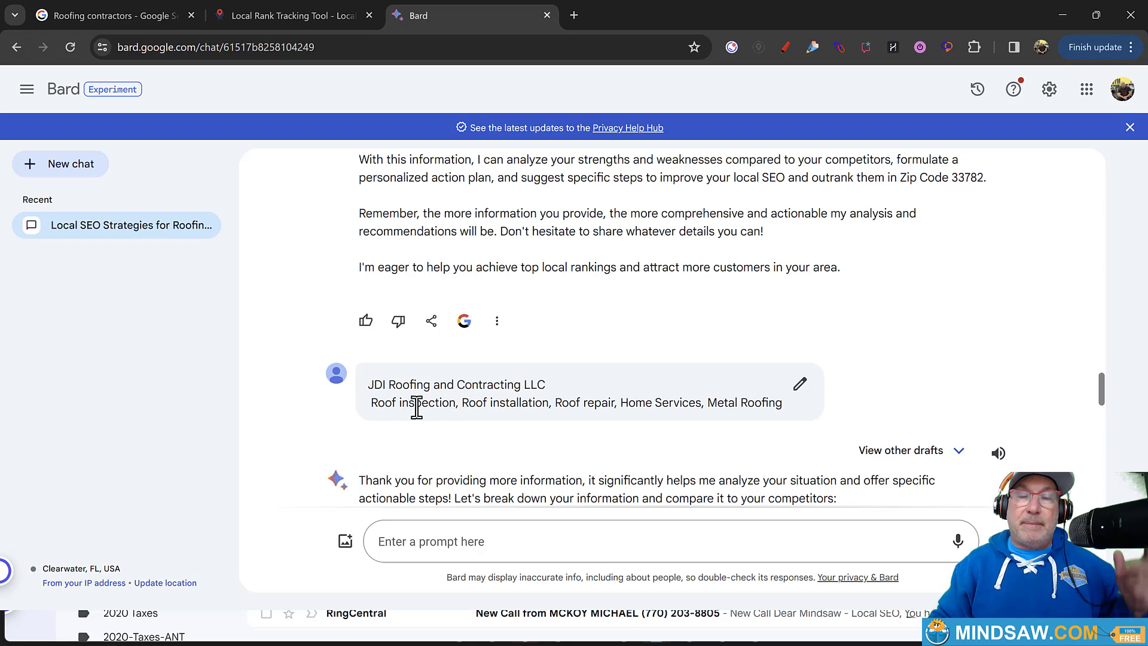
mouse_move(1065, 430)
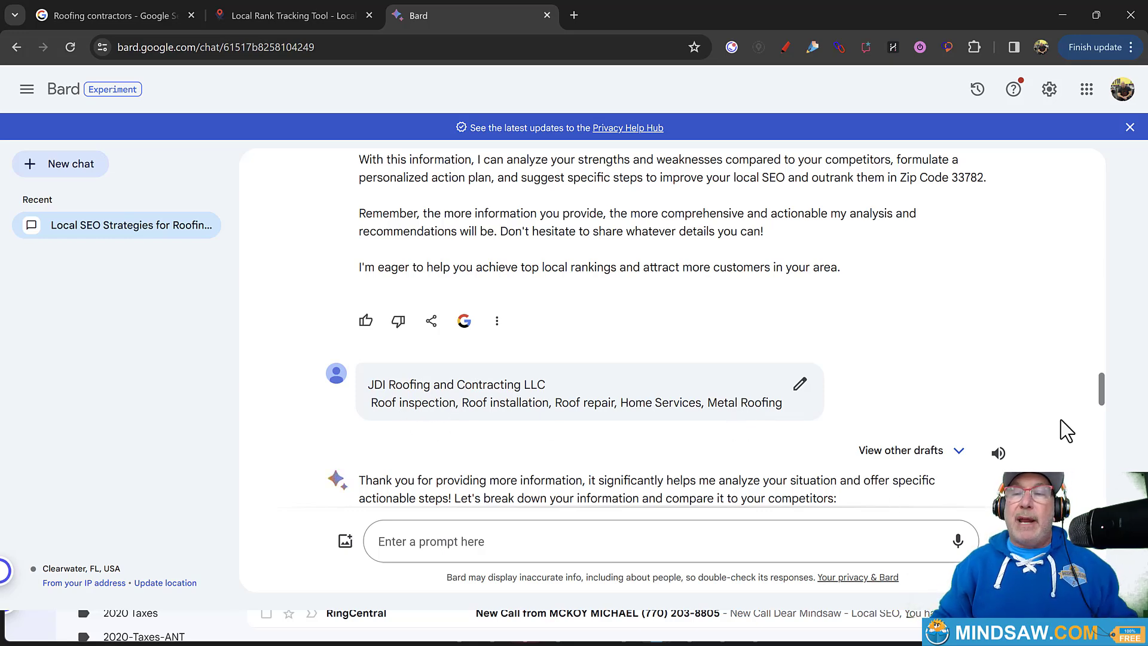
mouse_move(1106, 408)
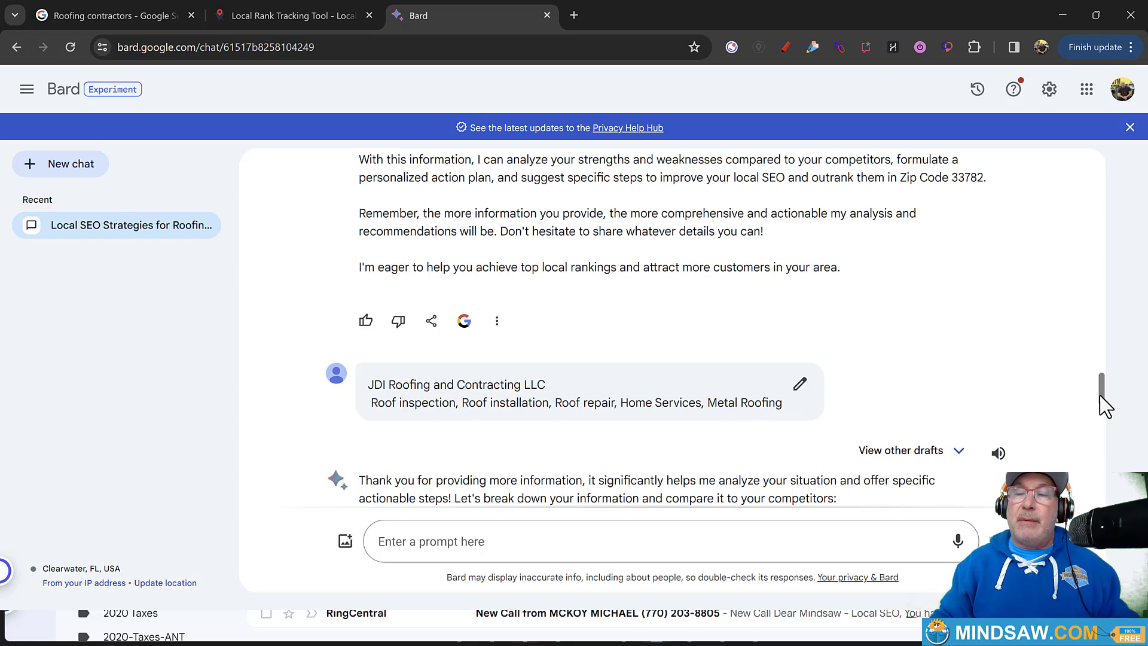
scroll("down", 3)
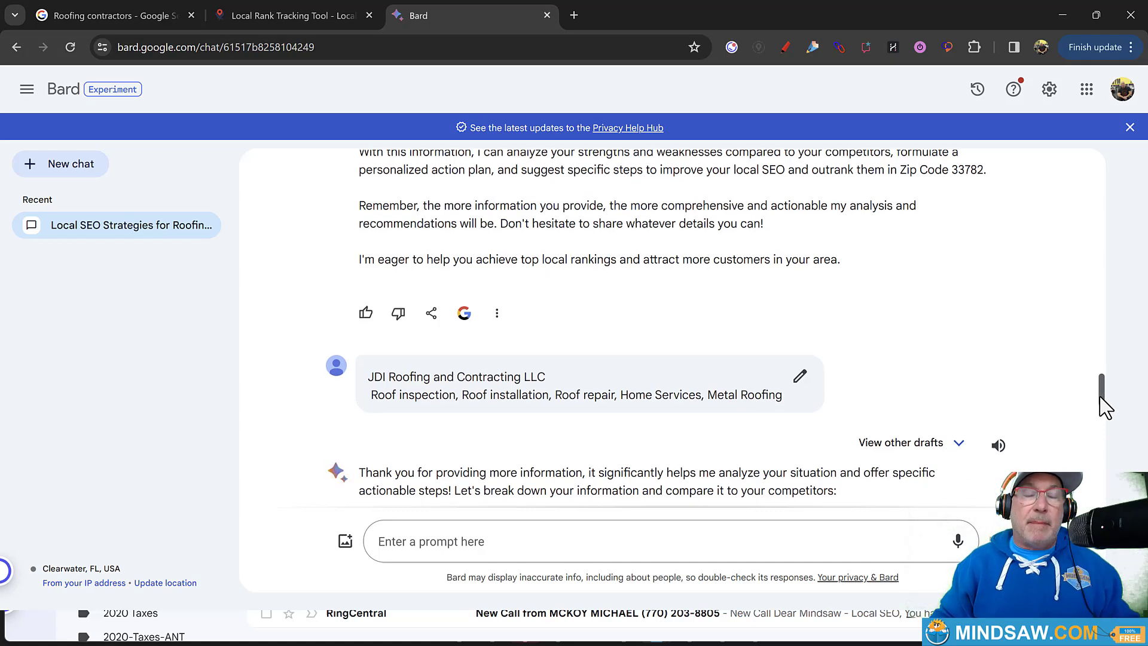
scroll("down", 3)
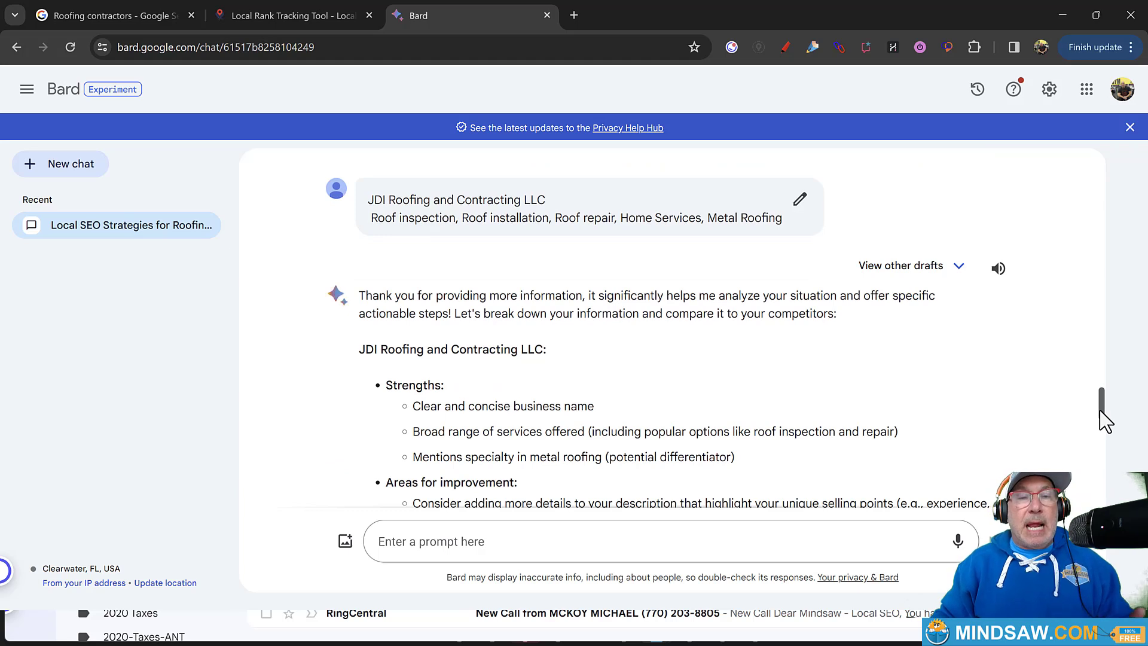
mouse_move(770, 363)
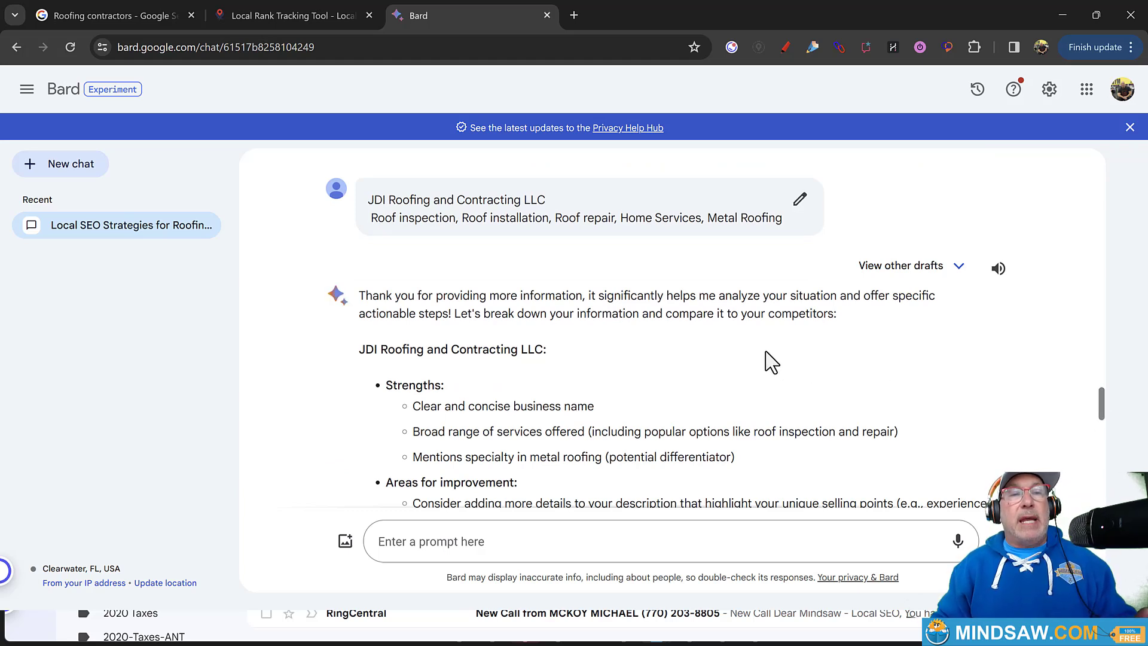
mouse_move(700, 373)
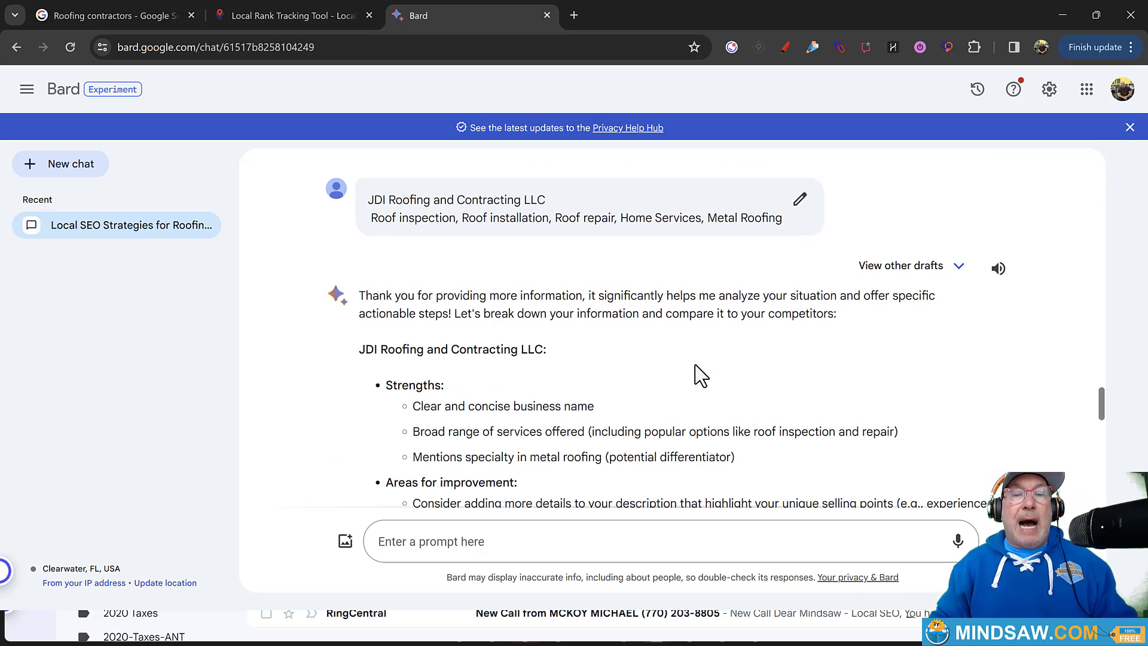
mouse_move(697, 387)
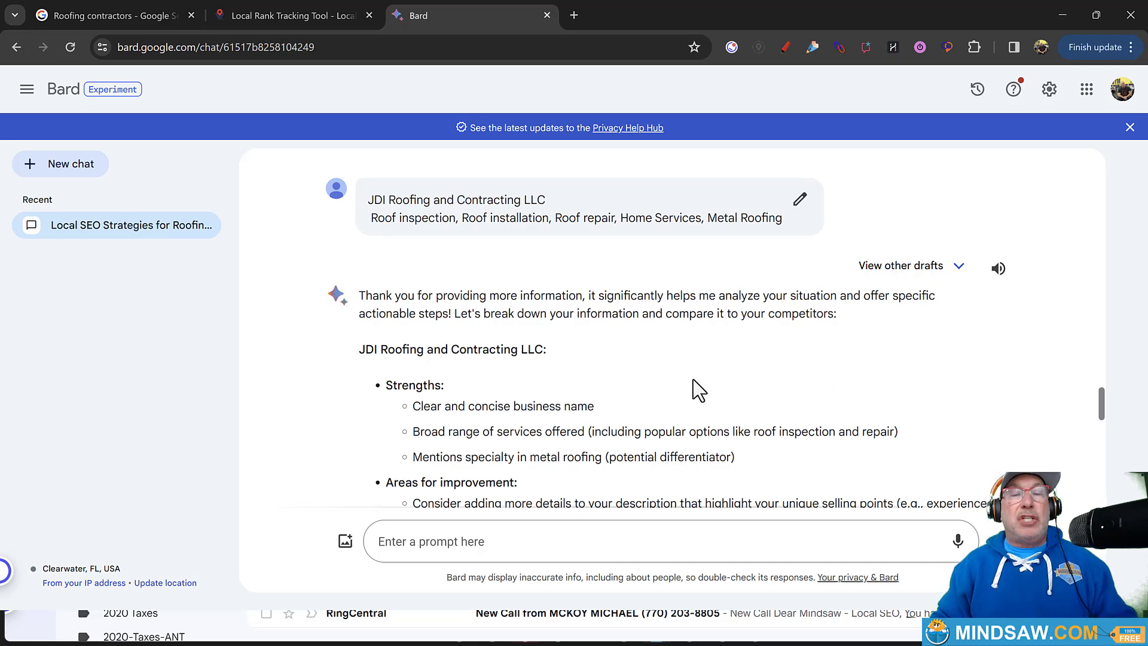
mouse_move(697, 399)
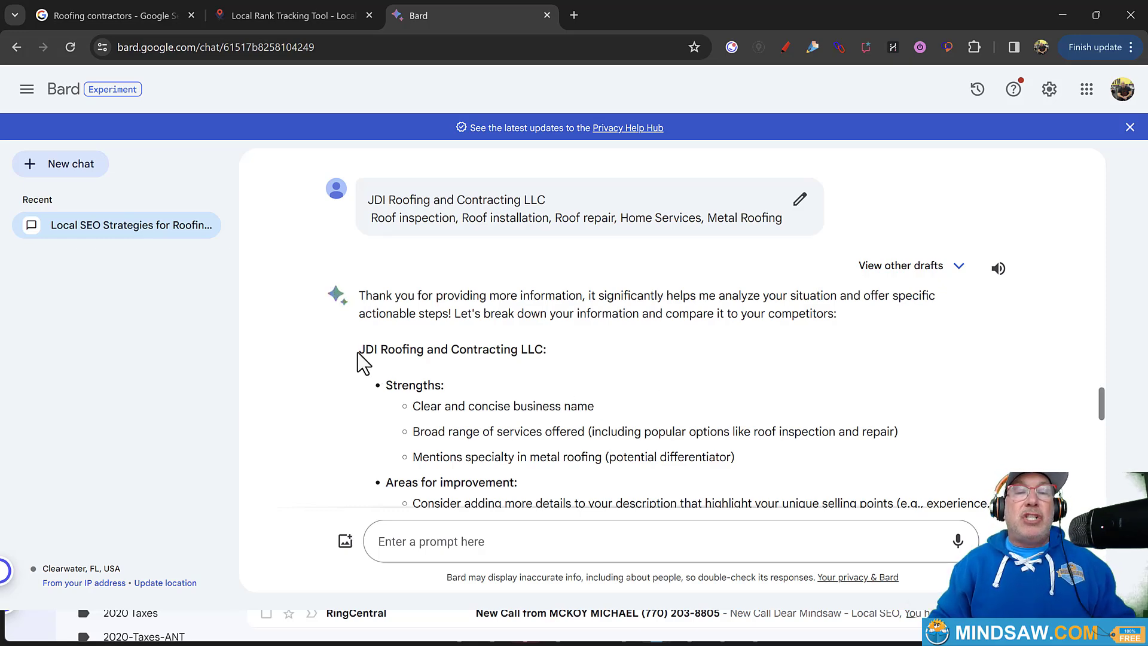
mouse_move(417, 396)
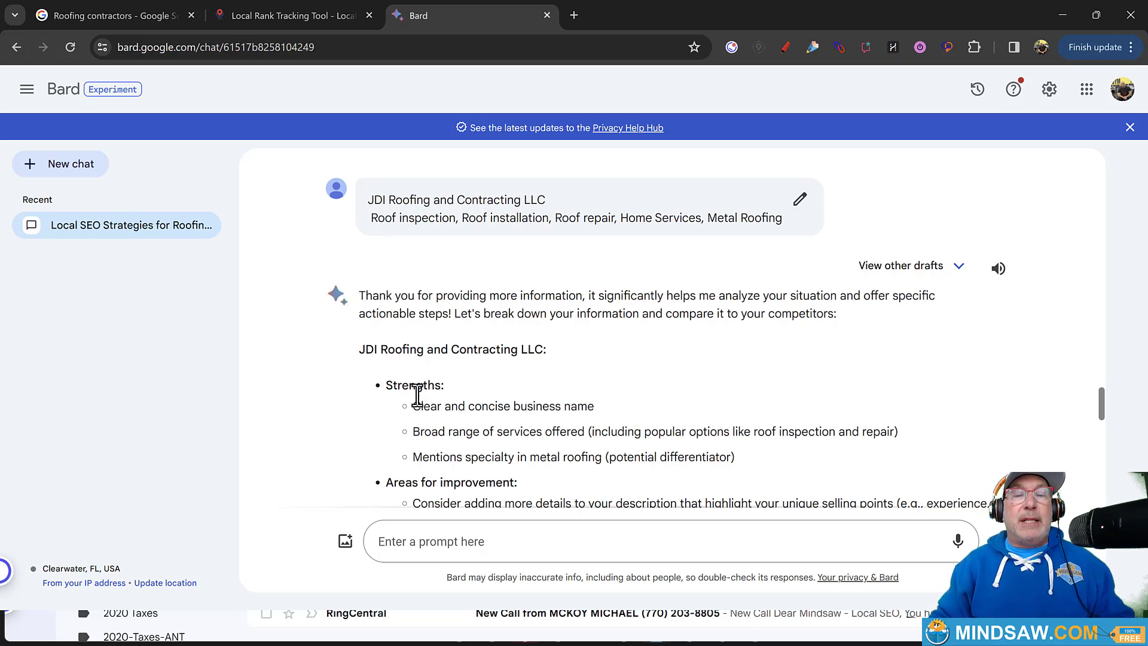
mouse_move(472, 439)
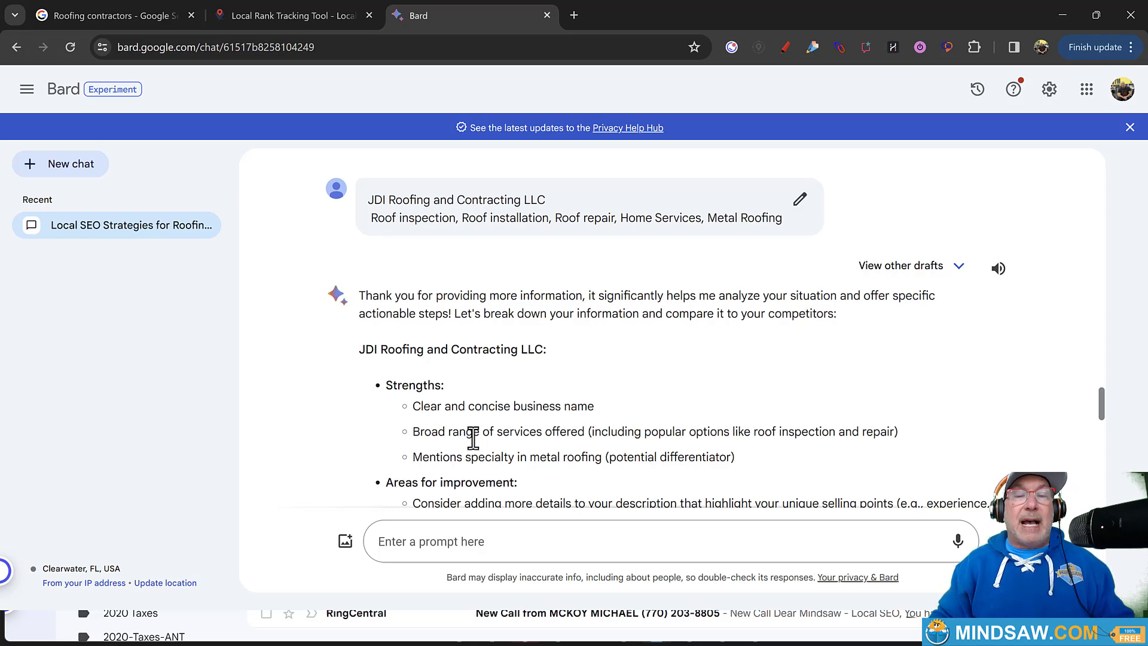
scroll("up", 3)
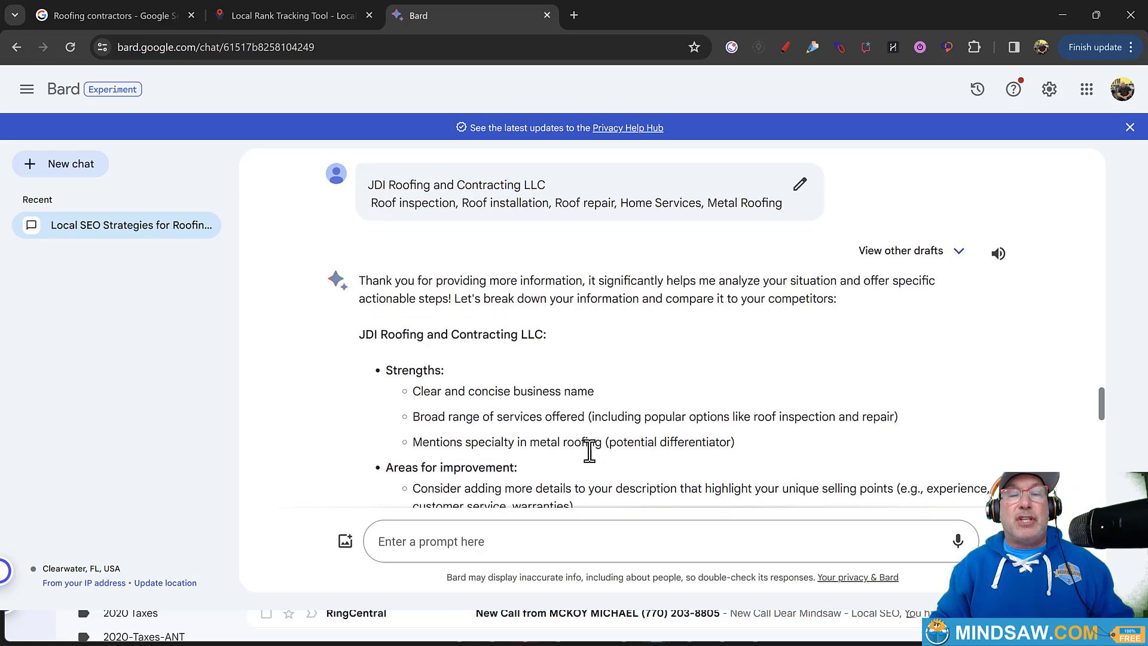
scroll("down", 3)
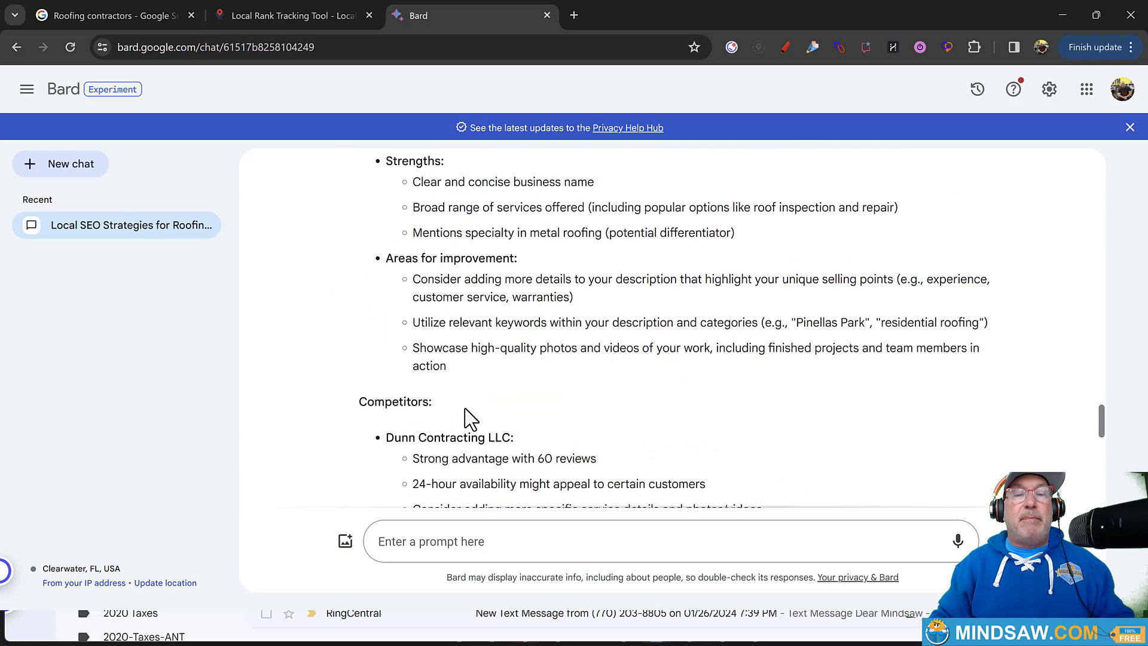
mouse_move(448, 283)
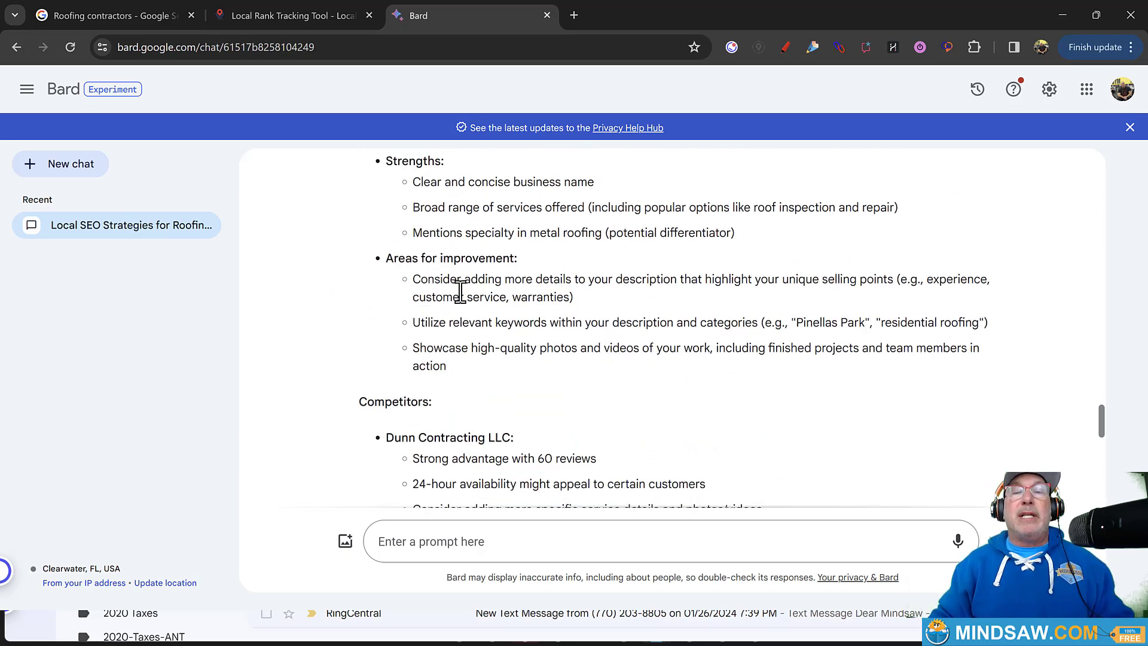
mouse_move(825, 285)
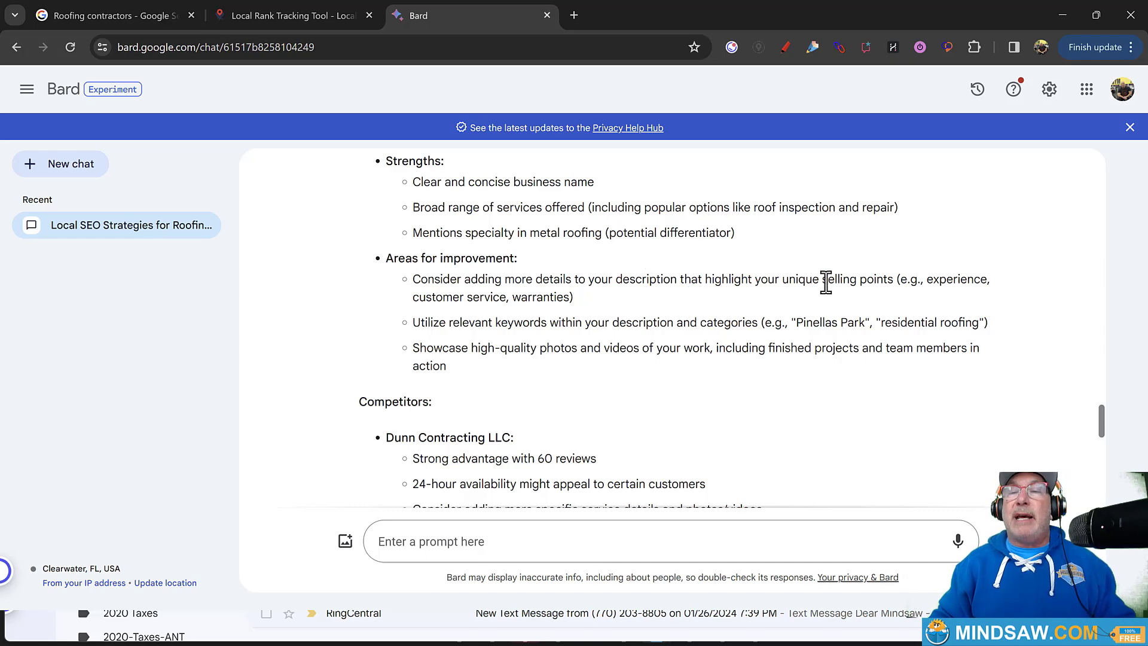
mouse_move(922, 285)
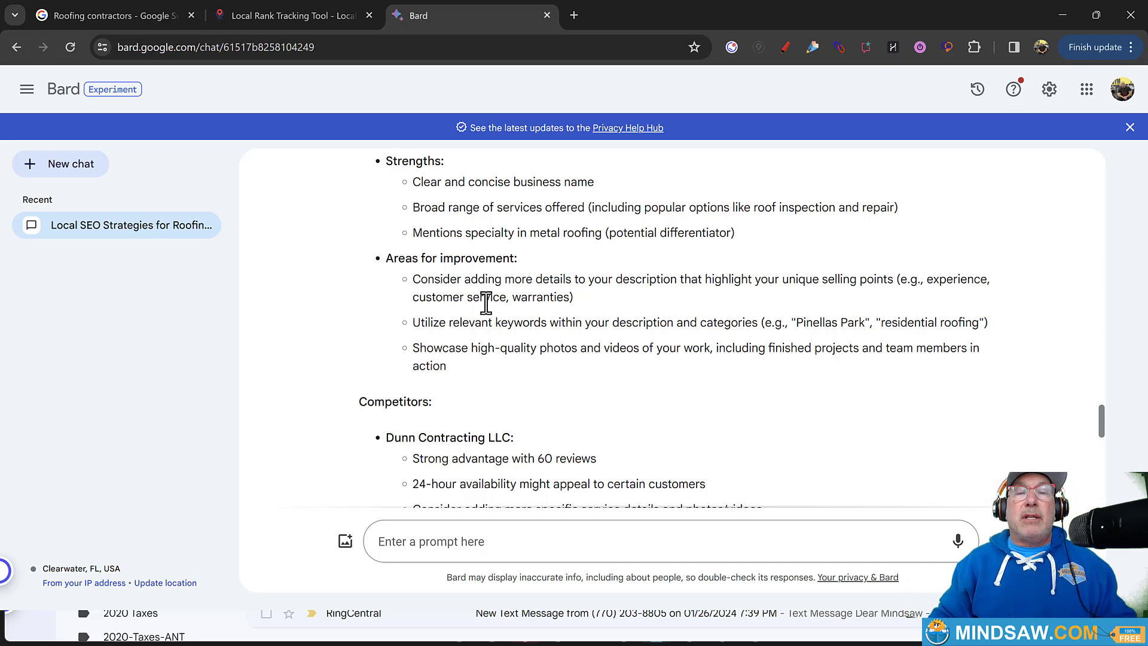
mouse_move(562, 296)
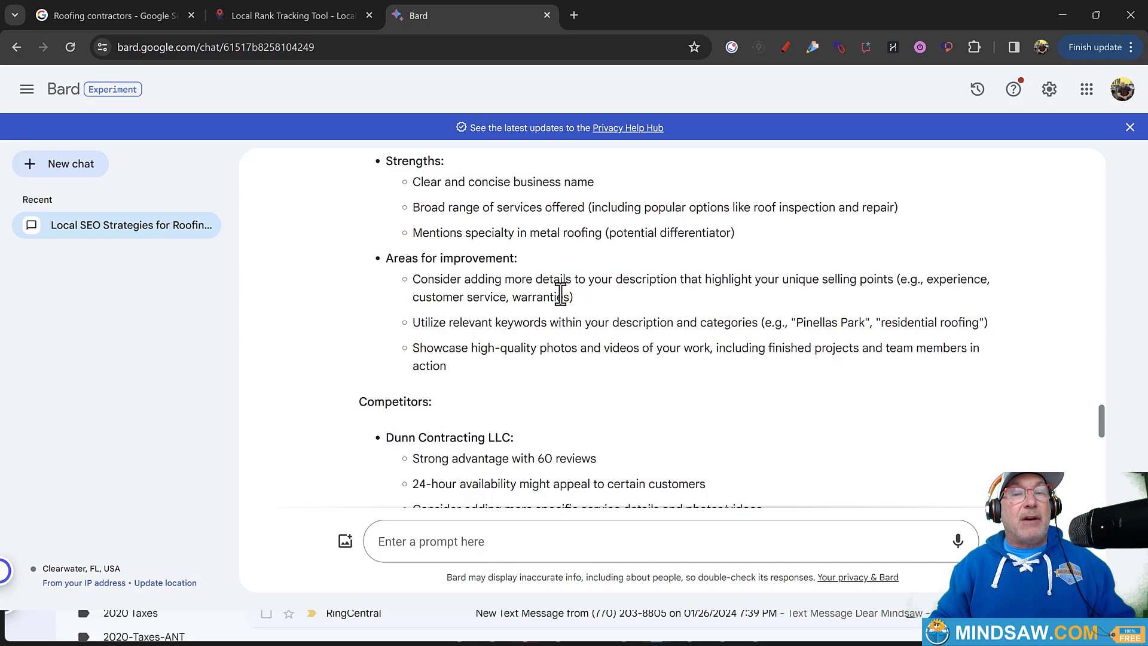
mouse_move(524, 307)
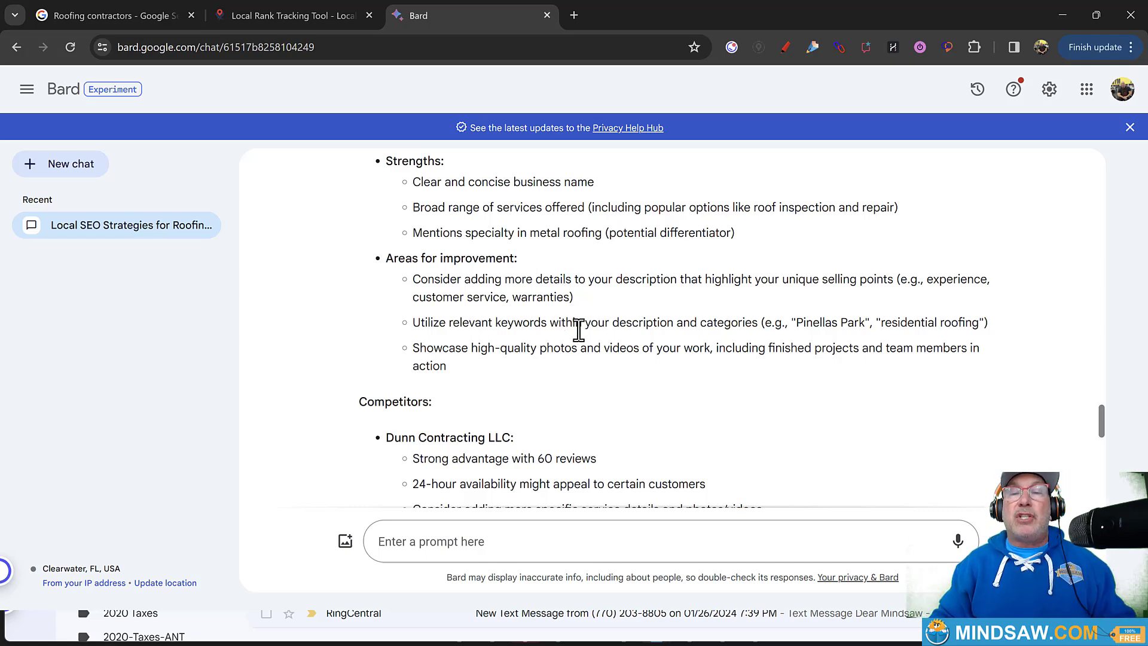
mouse_move(777, 328)
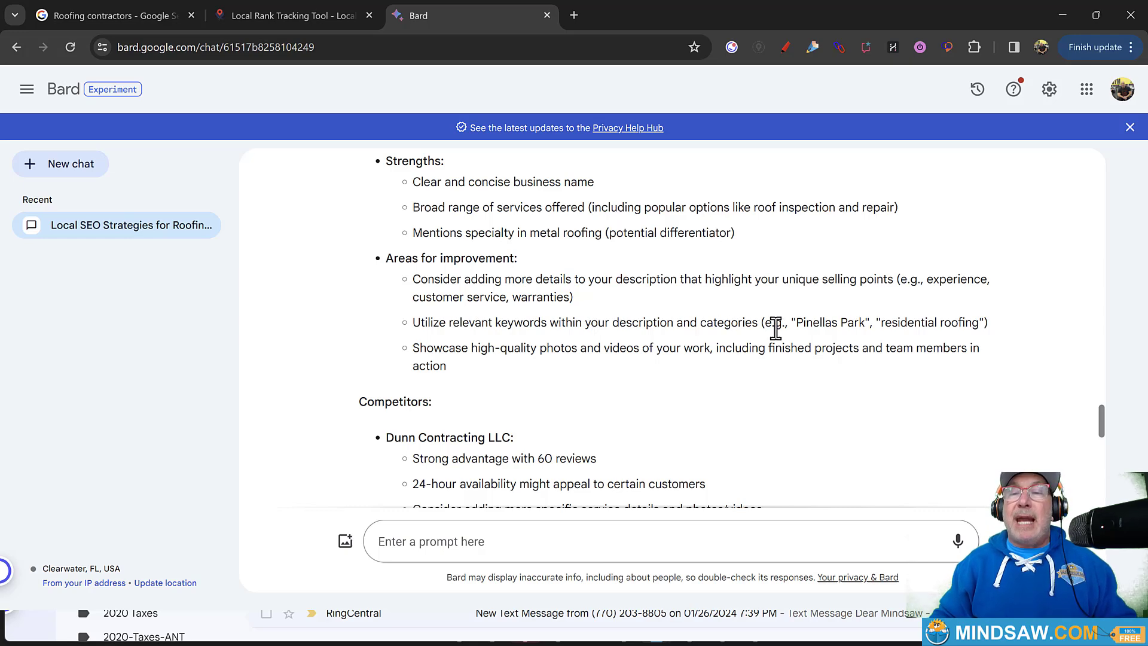
mouse_move(835, 341)
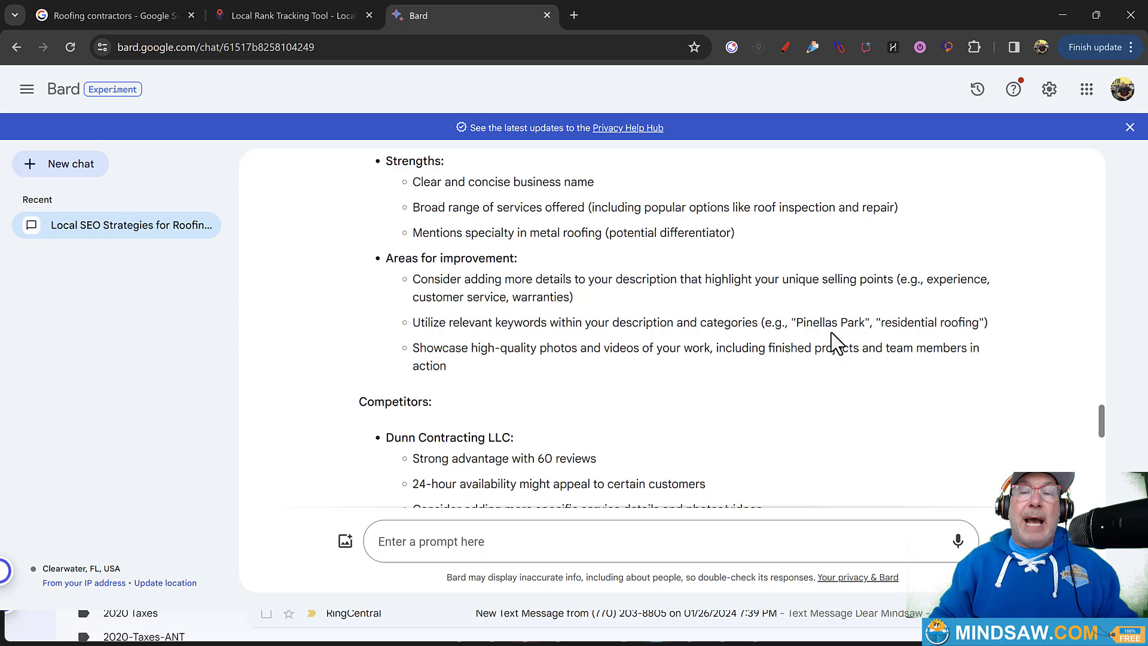
mouse_move(798, 326)
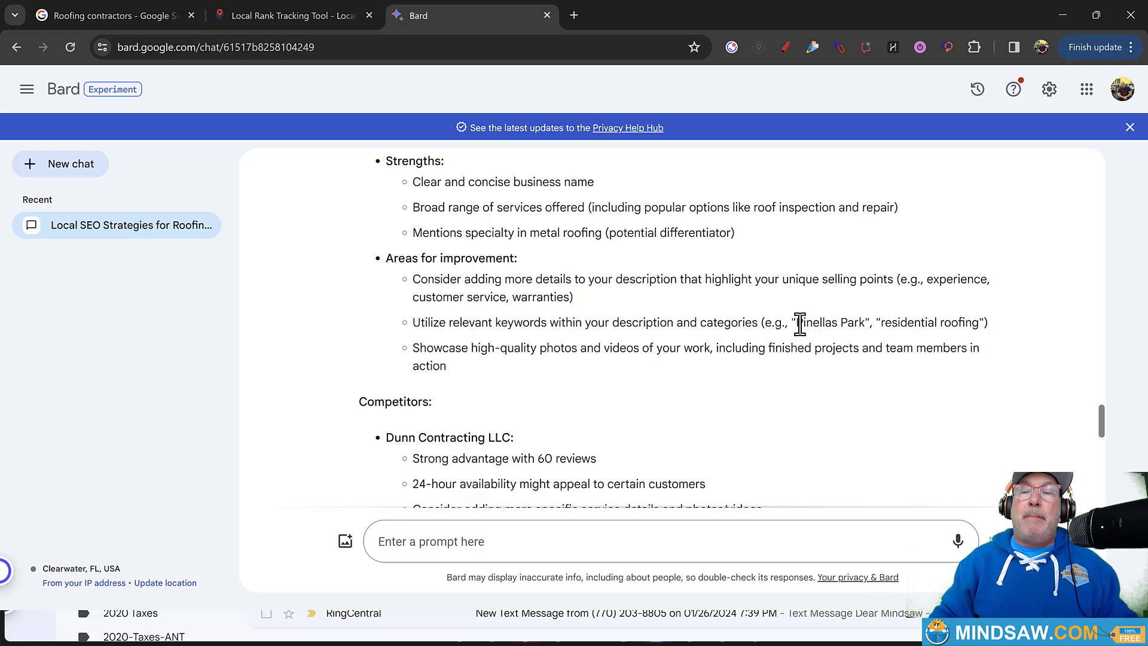
mouse_move(868, 325)
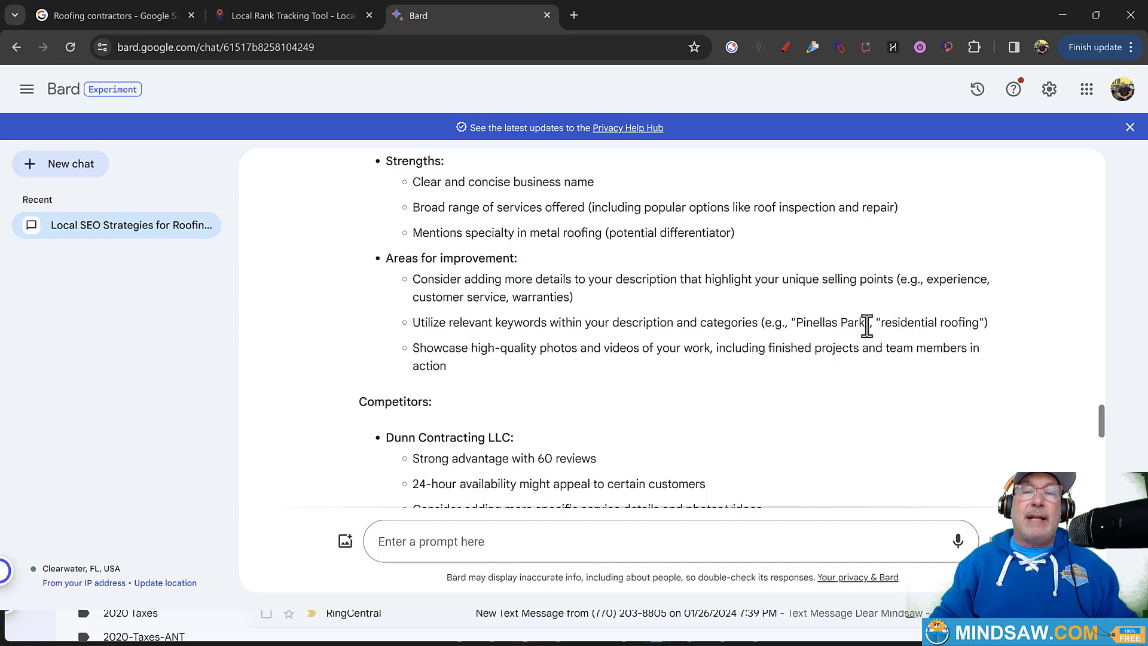
mouse_move(930, 325)
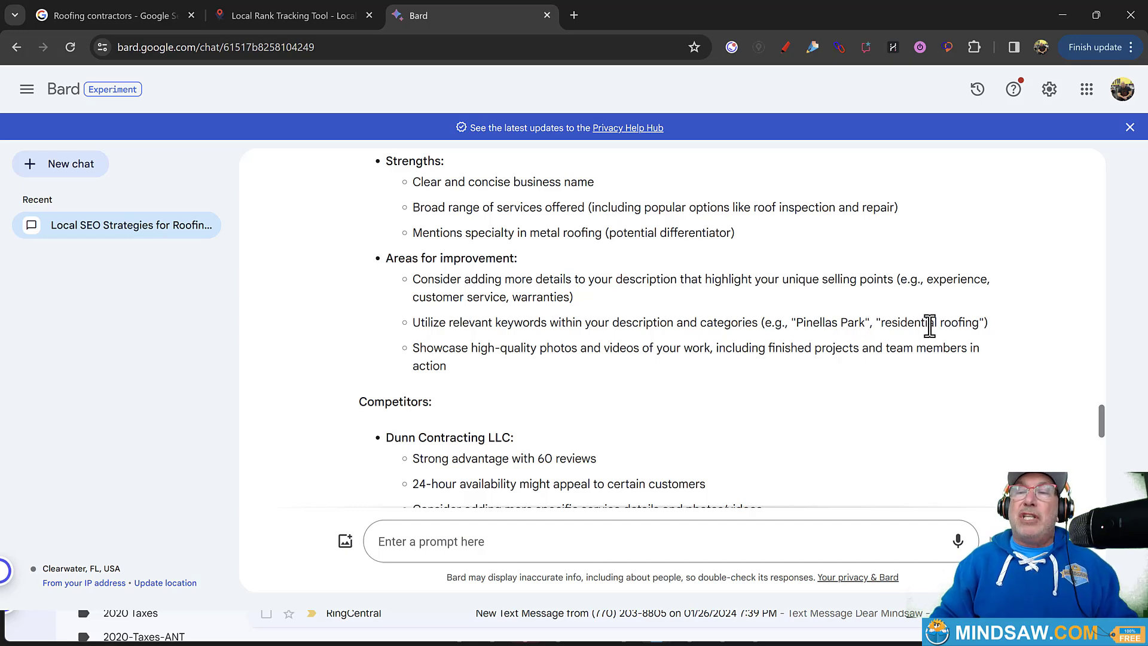
mouse_move(570, 386)
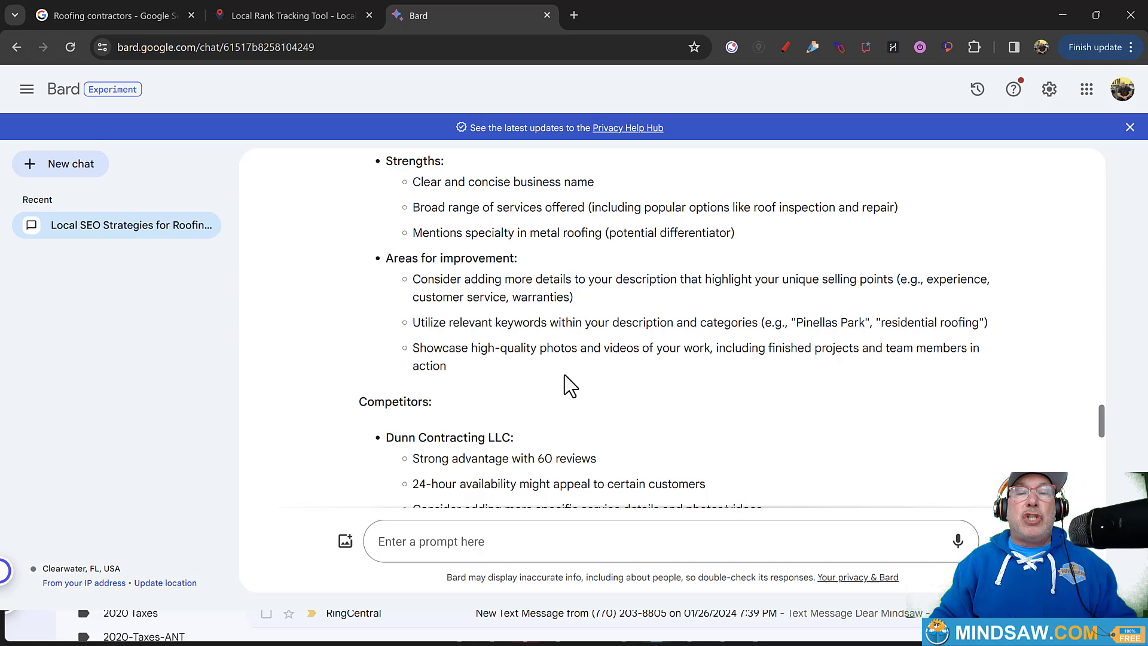
mouse_move(609, 354)
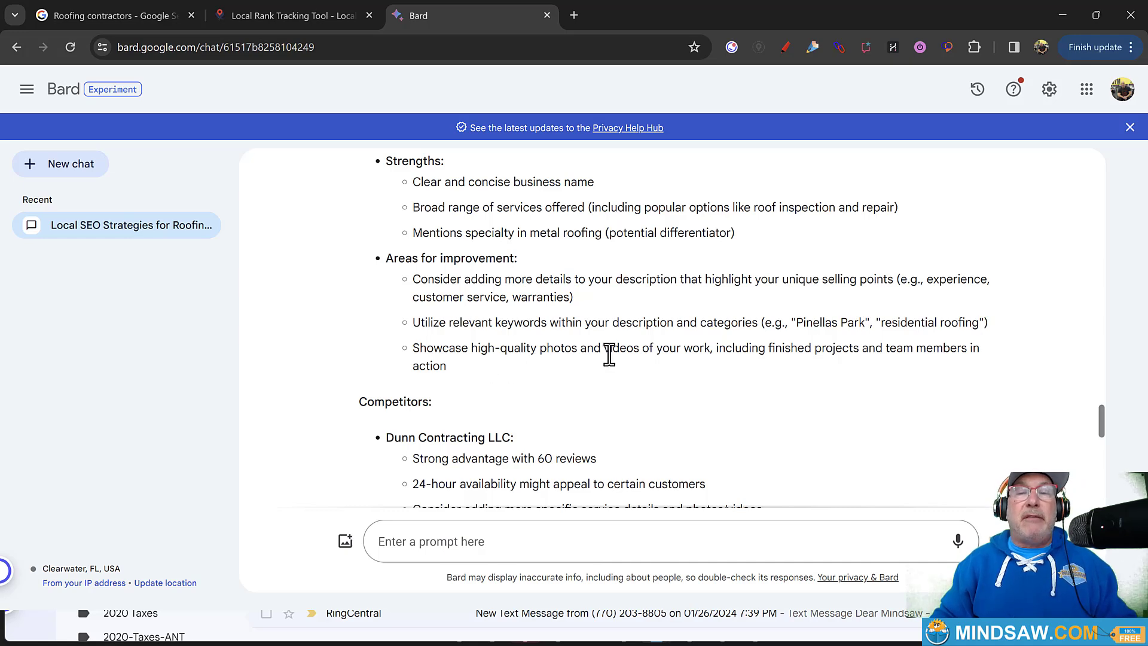
mouse_move(661, 384)
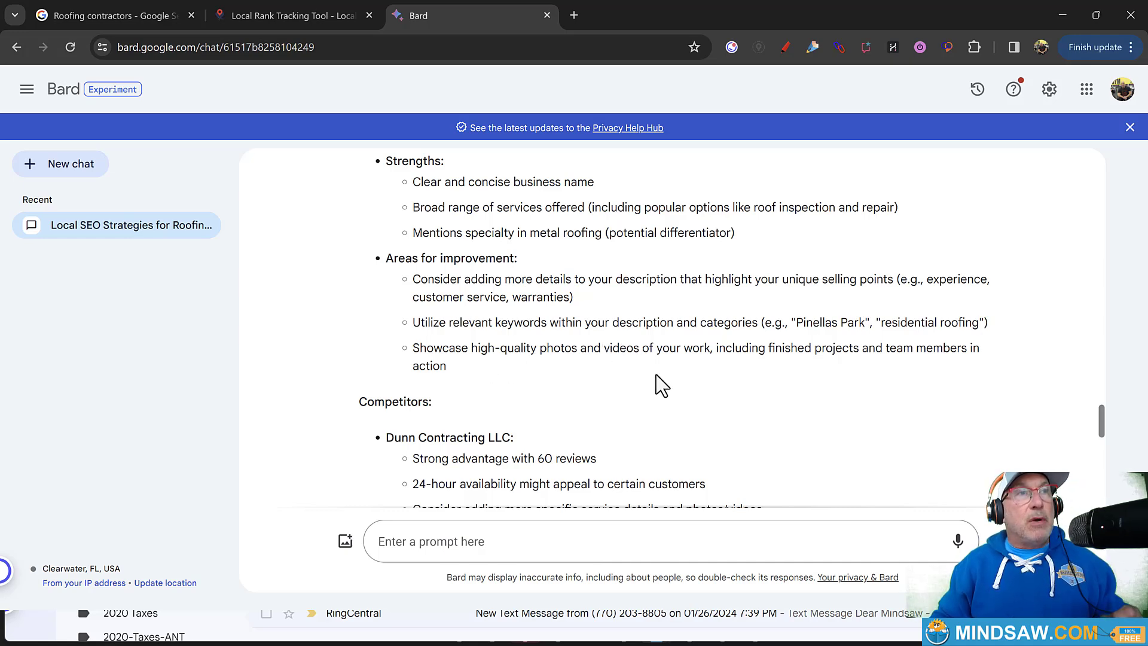
mouse_move(660, 394)
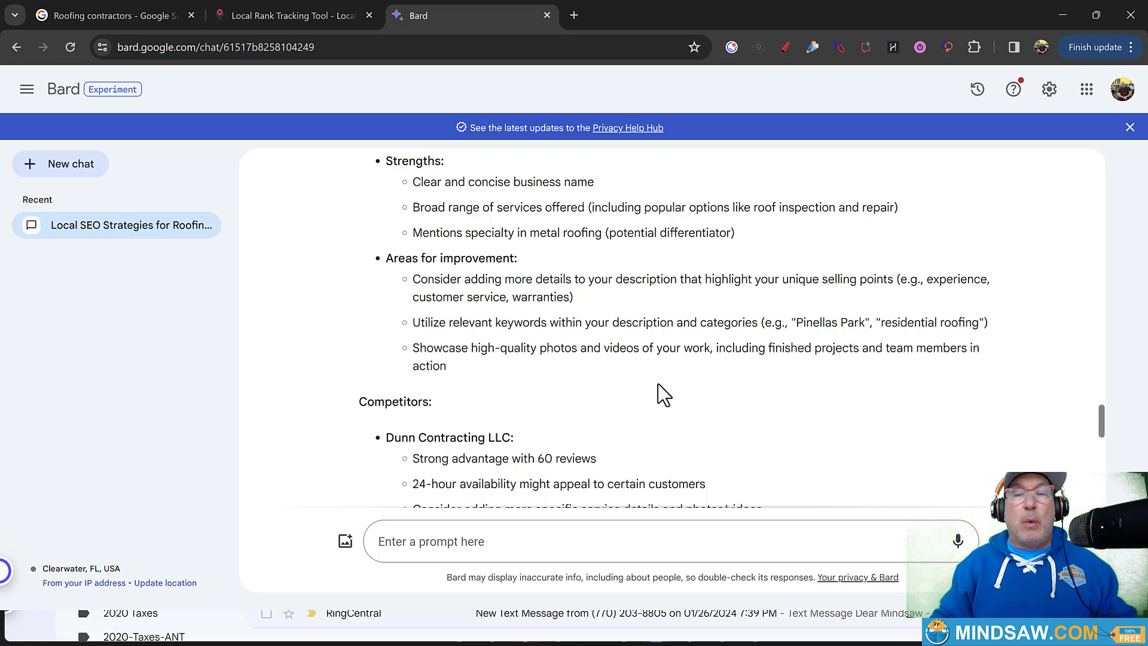
mouse_move(652, 394)
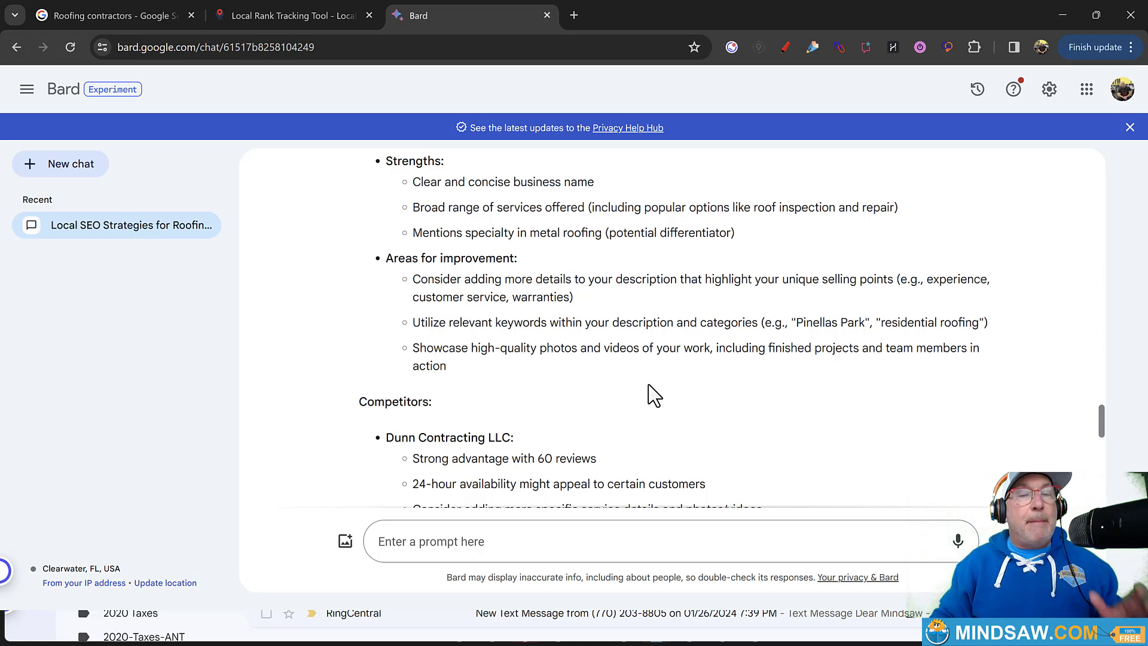
mouse_move(618, 399)
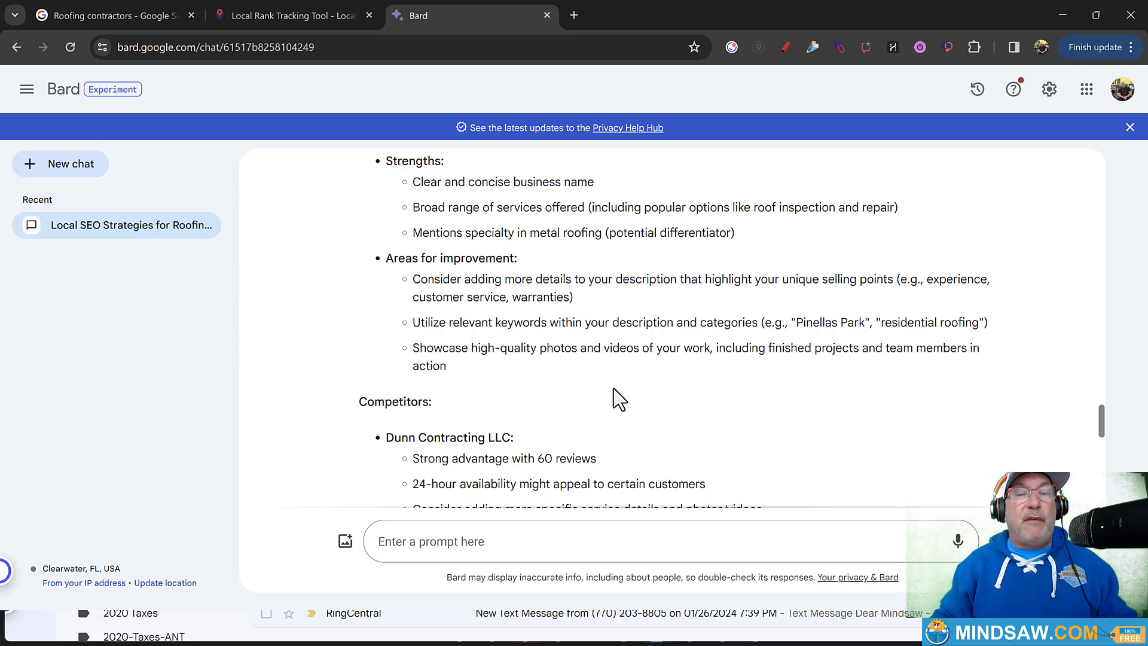
scroll("down", 3)
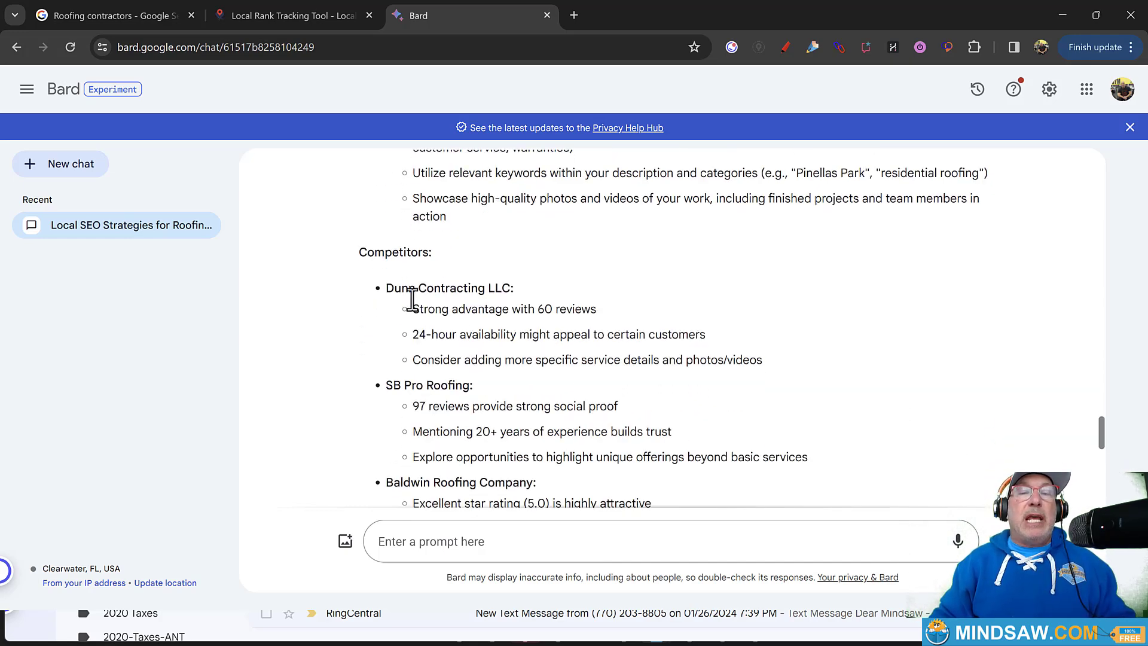
mouse_move(439, 311)
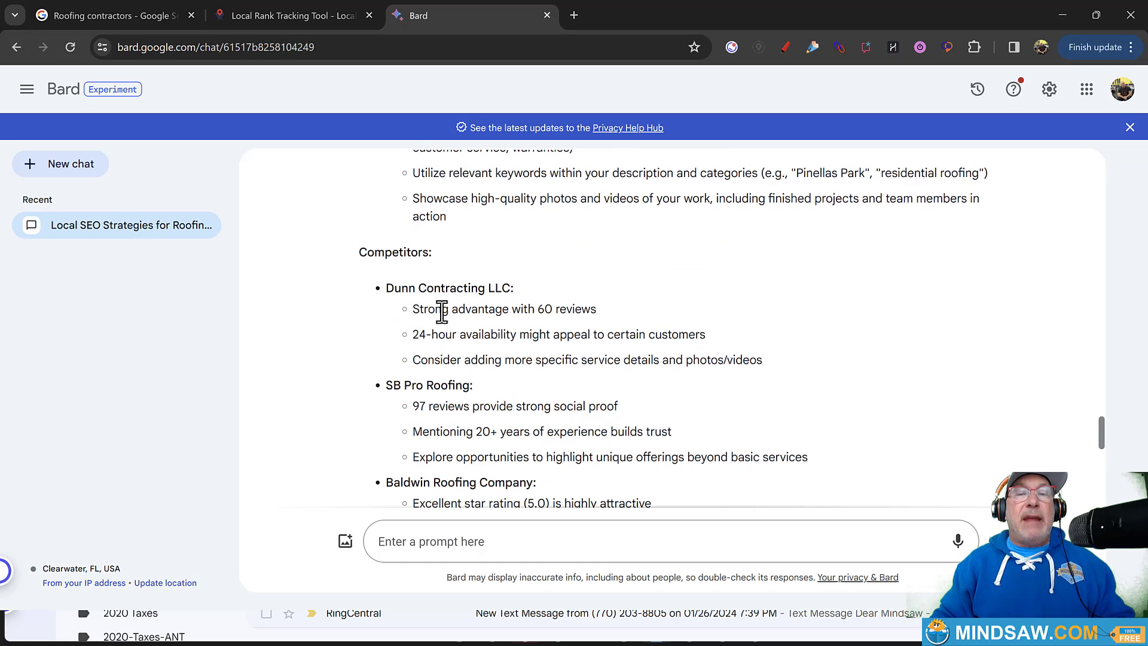
mouse_move(481, 380)
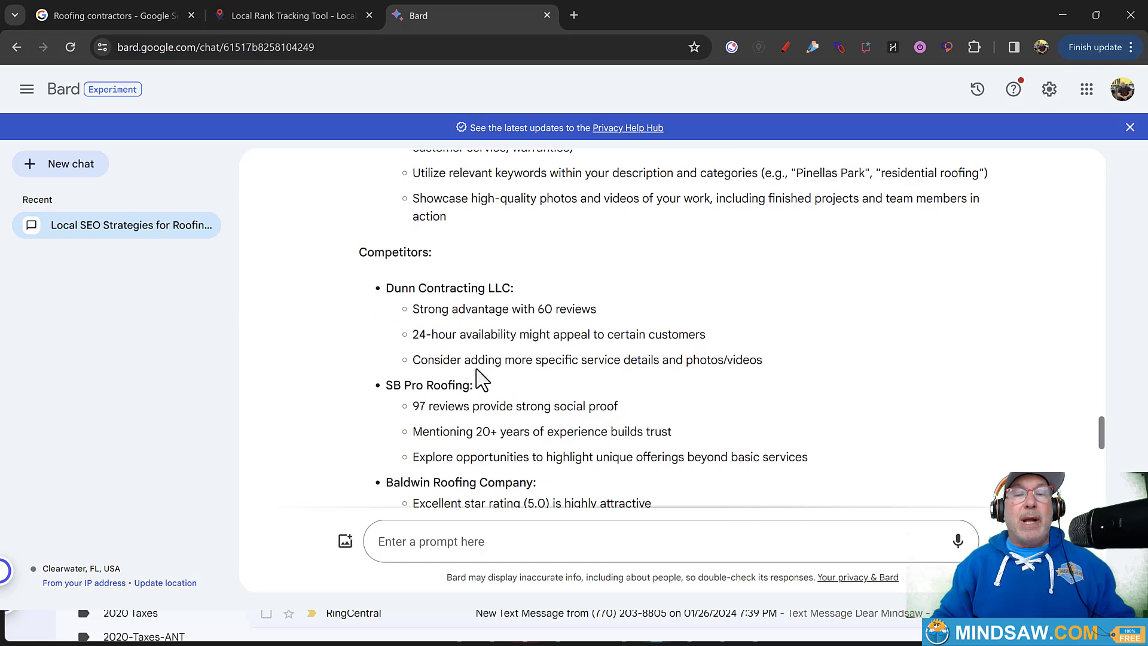
scroll("down", 3)
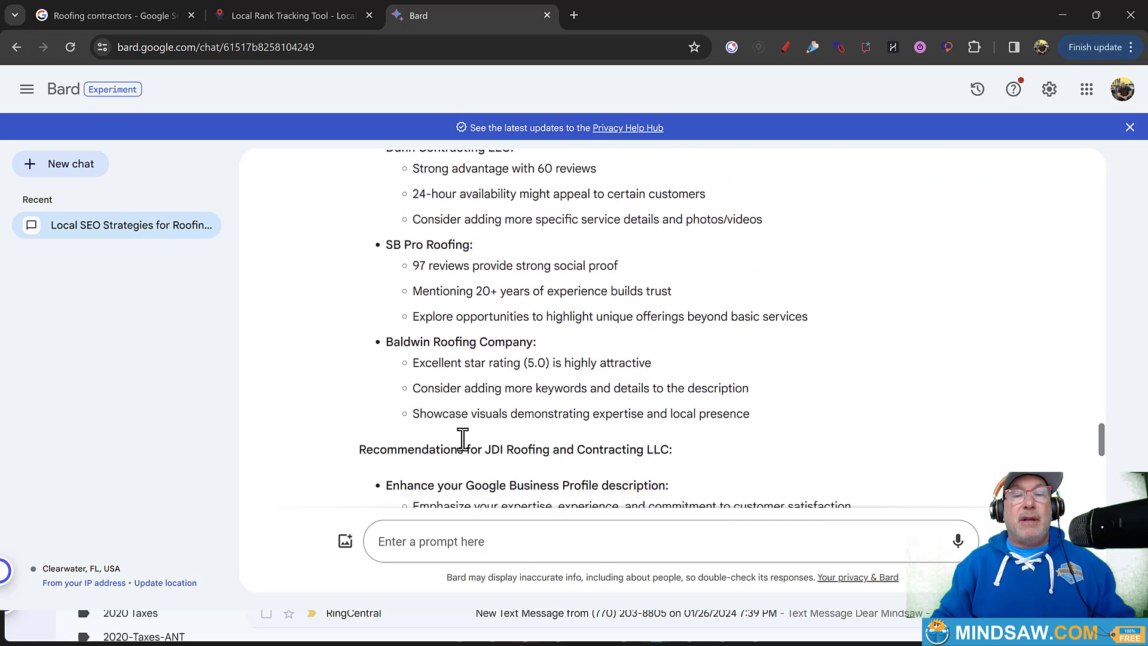
scroll("down", 3)
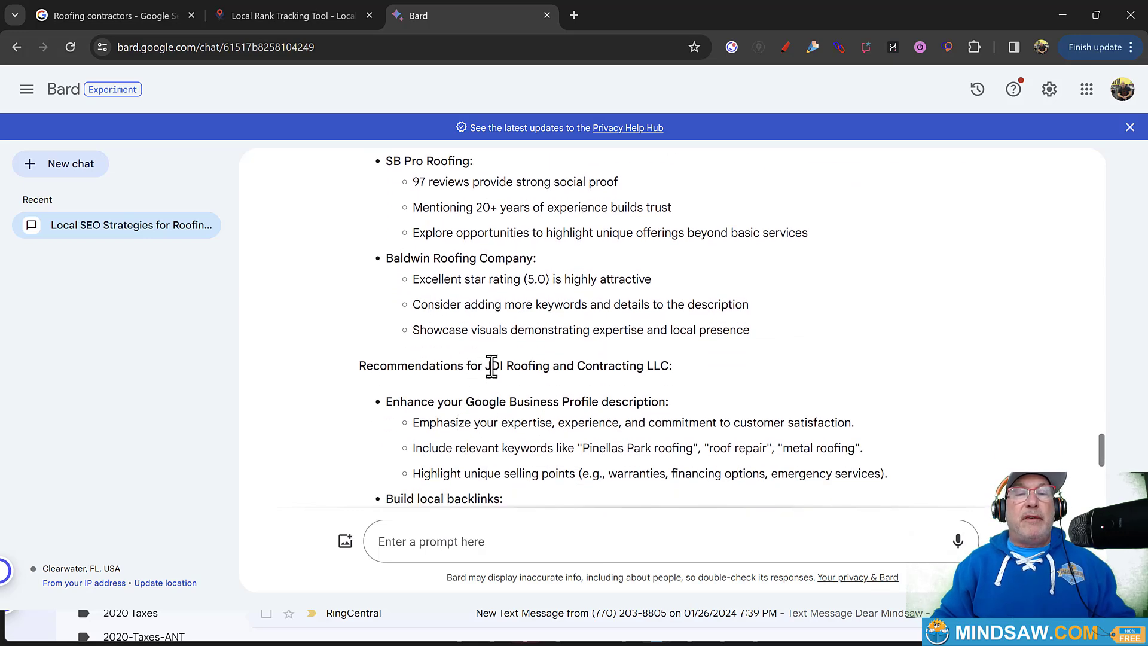
mouse_move(540, 443)
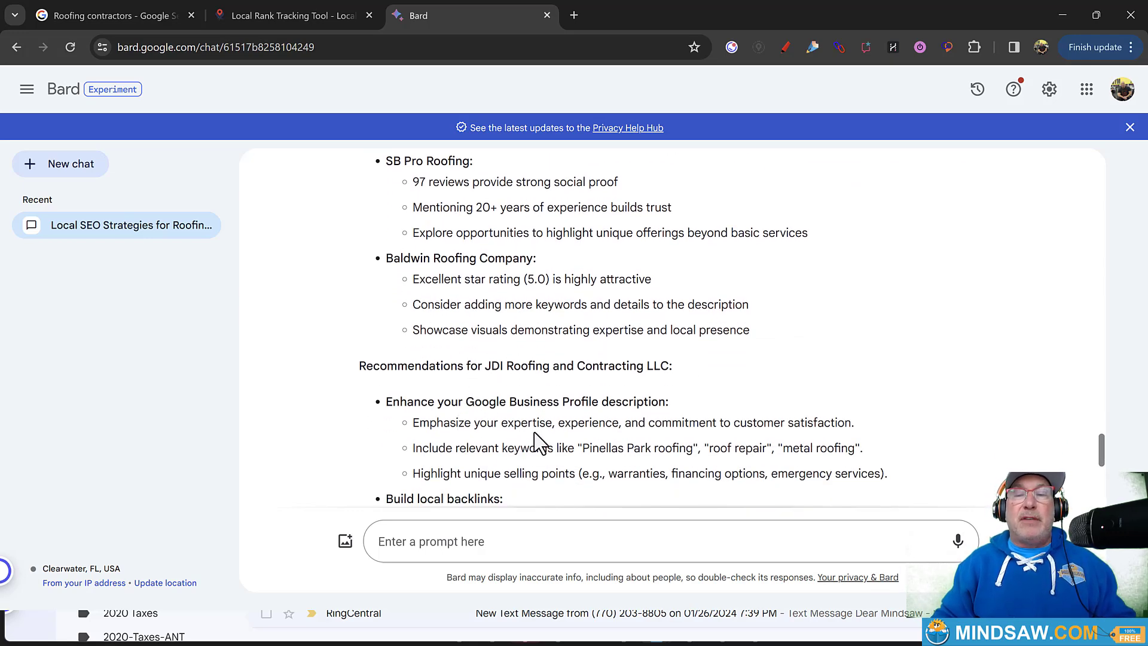
scroll("down", 3)
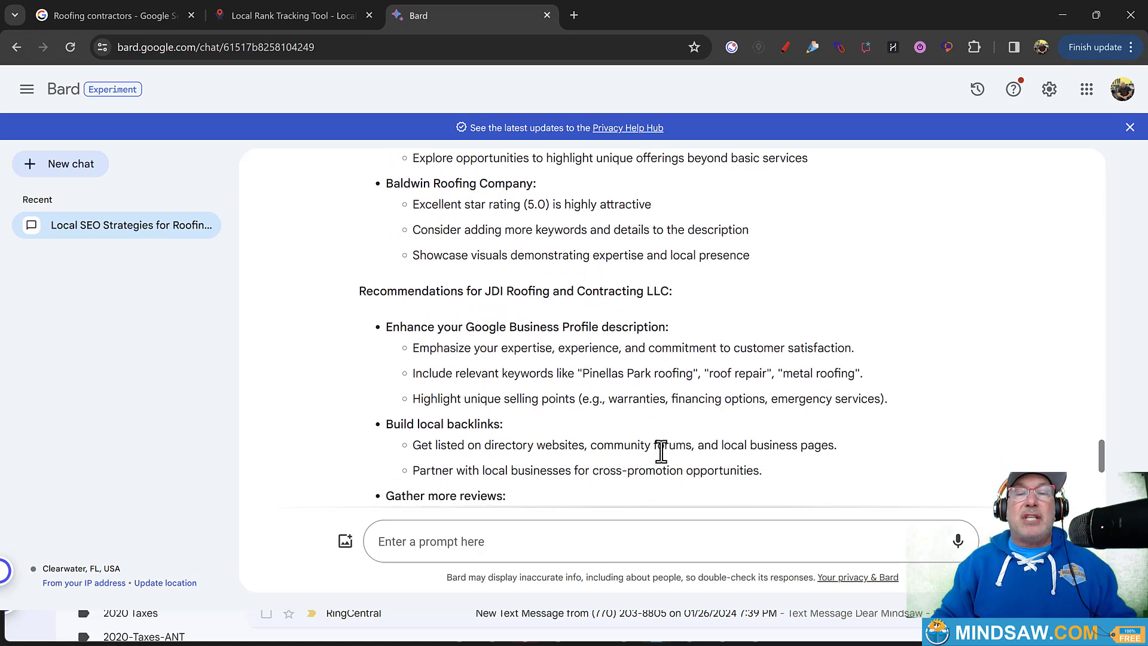
scroll("down", 3)
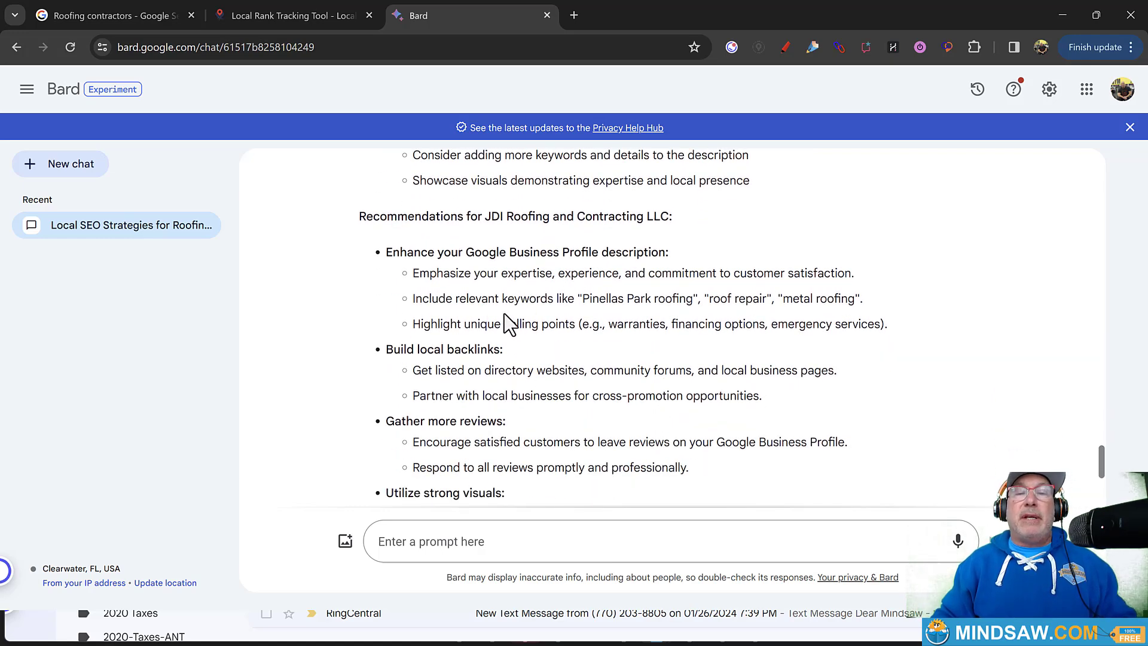
mouse_move(599, 348)
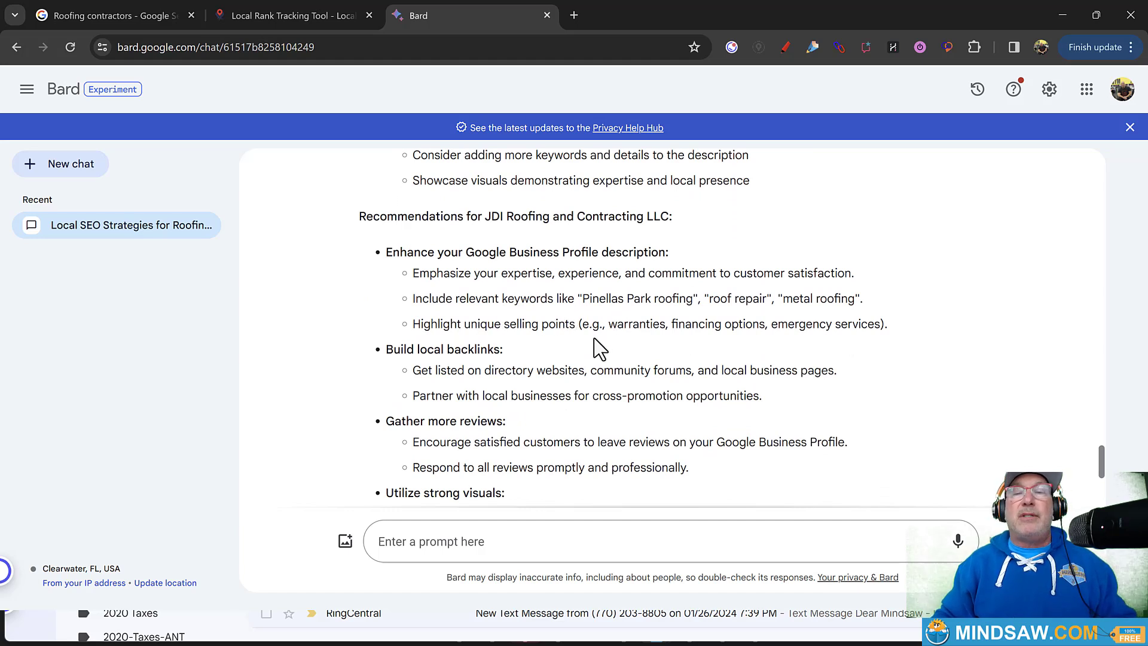
mouse_move(442, 372)
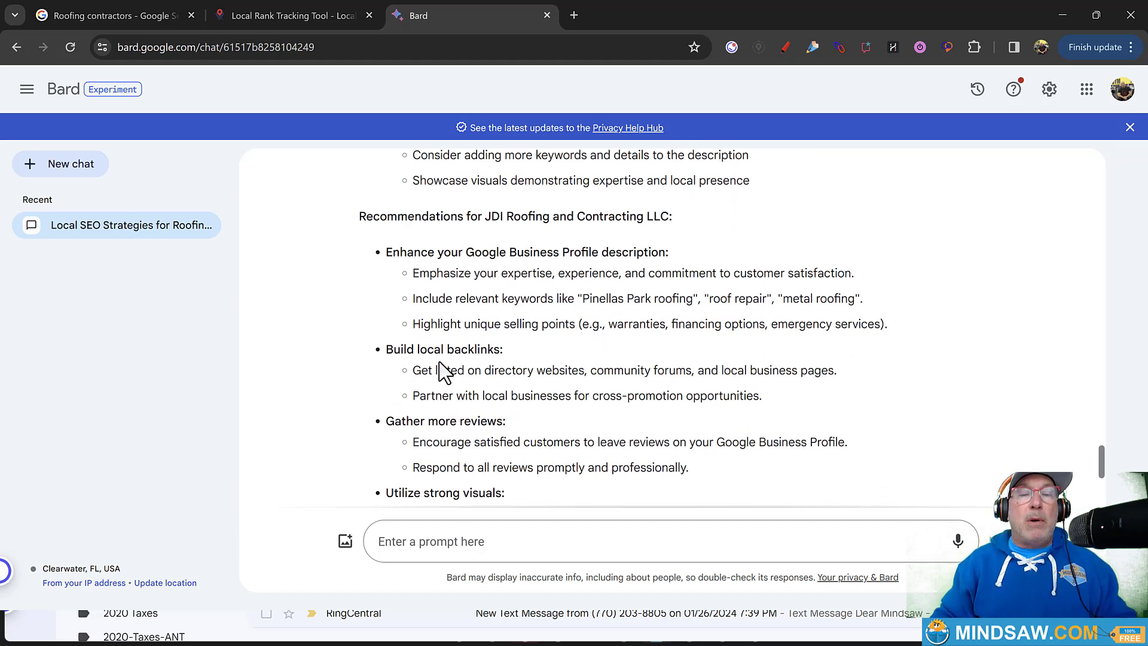
mouse_move(505, 377)
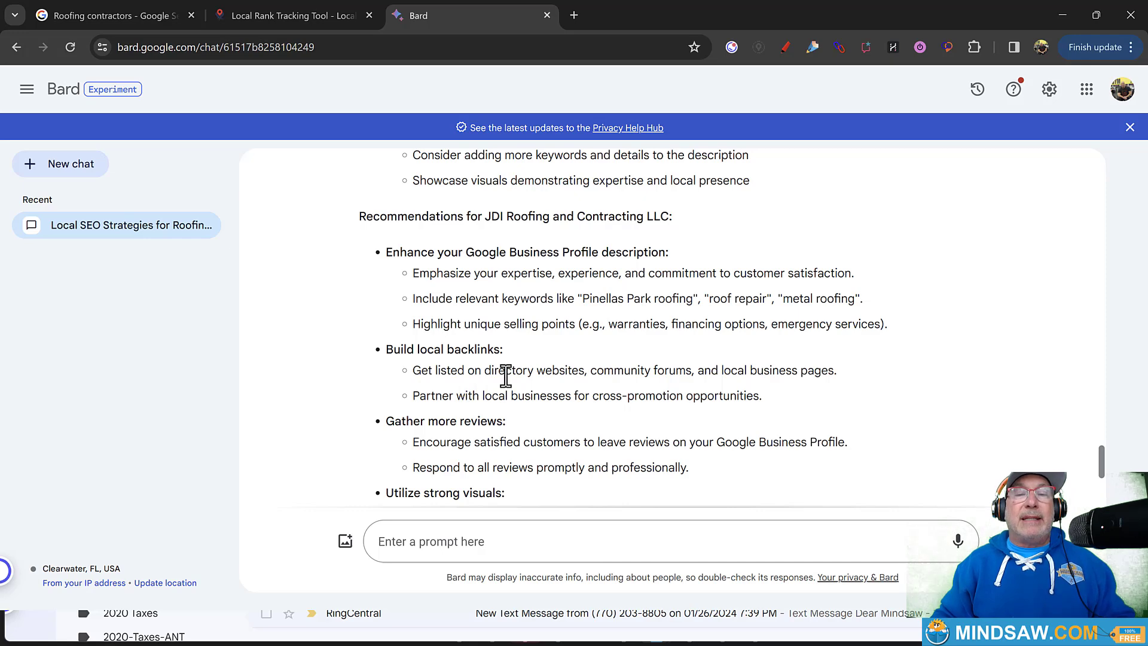
mouse_move(677, 375)
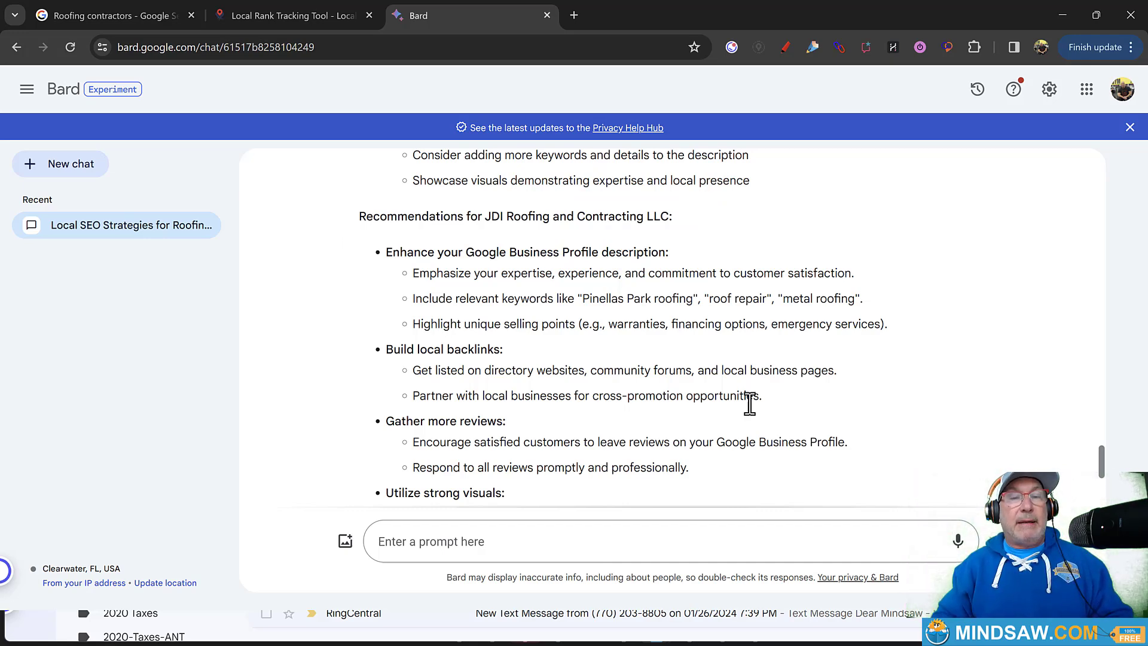
scroll("down", 3)
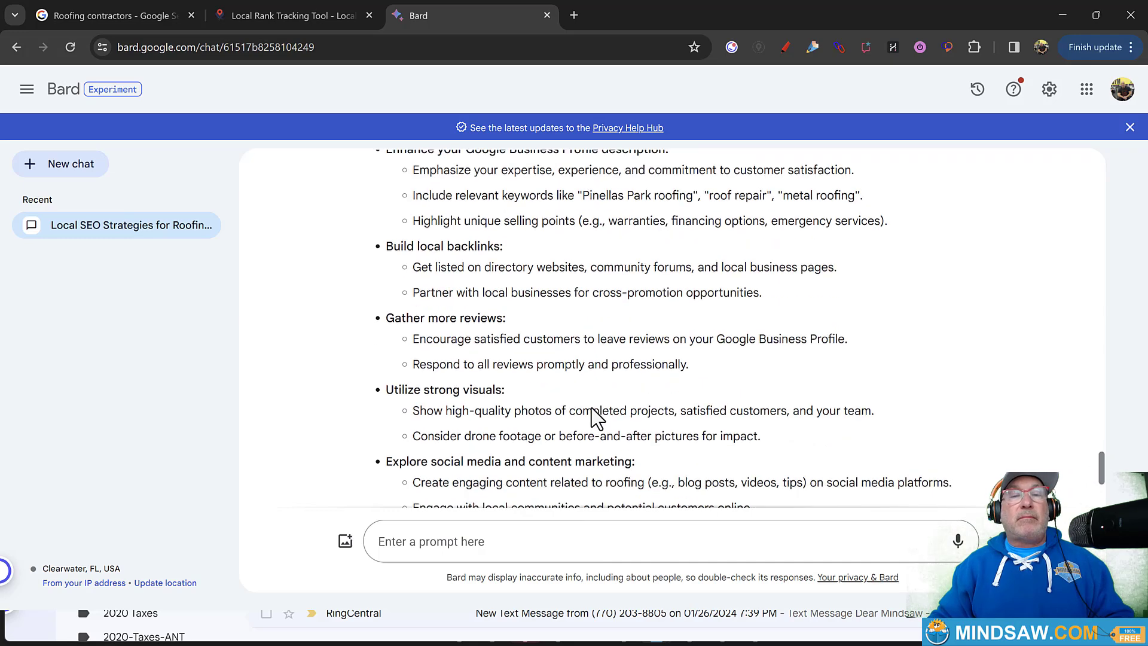
scroll("down", 3)
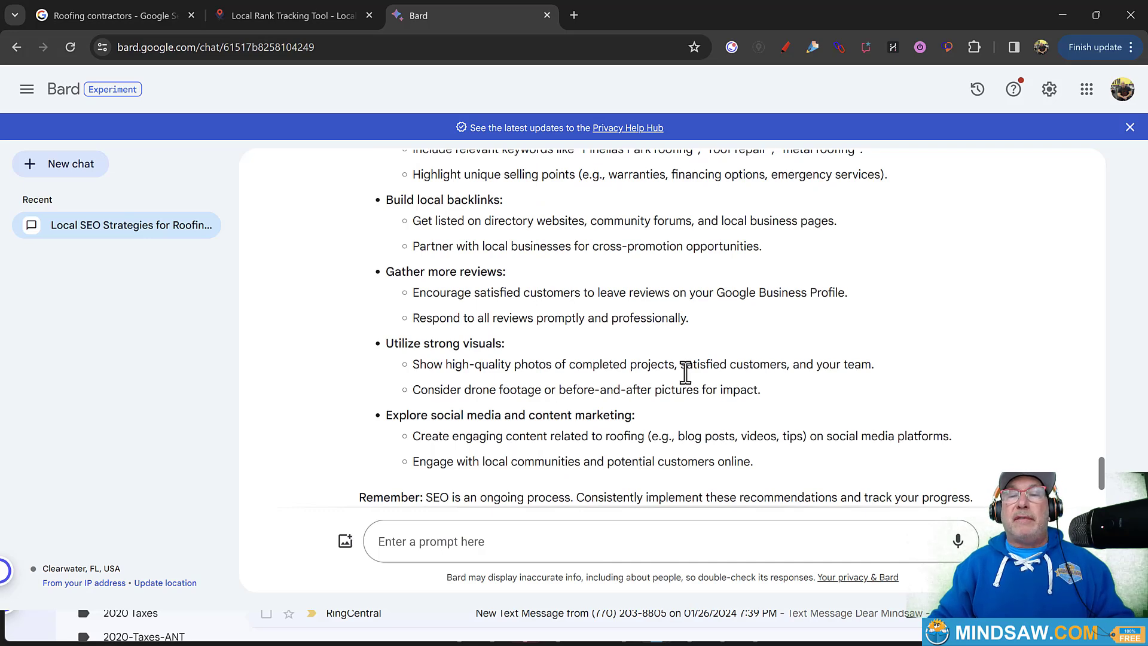
mouse_move(775, 384)
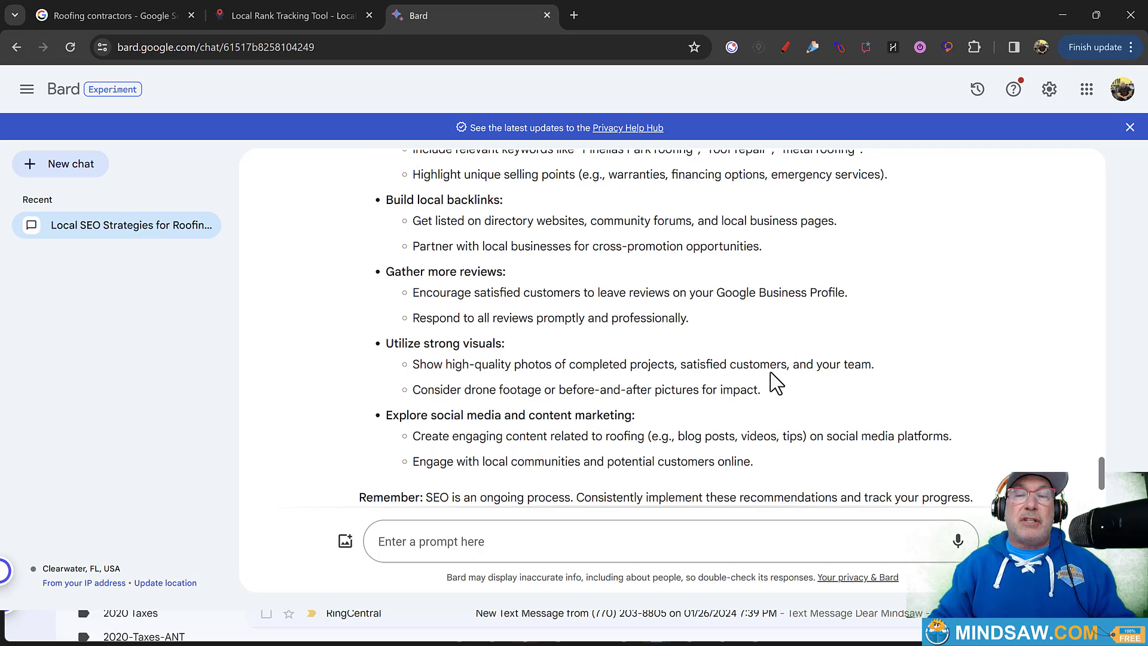
mouse_move(785, 370)
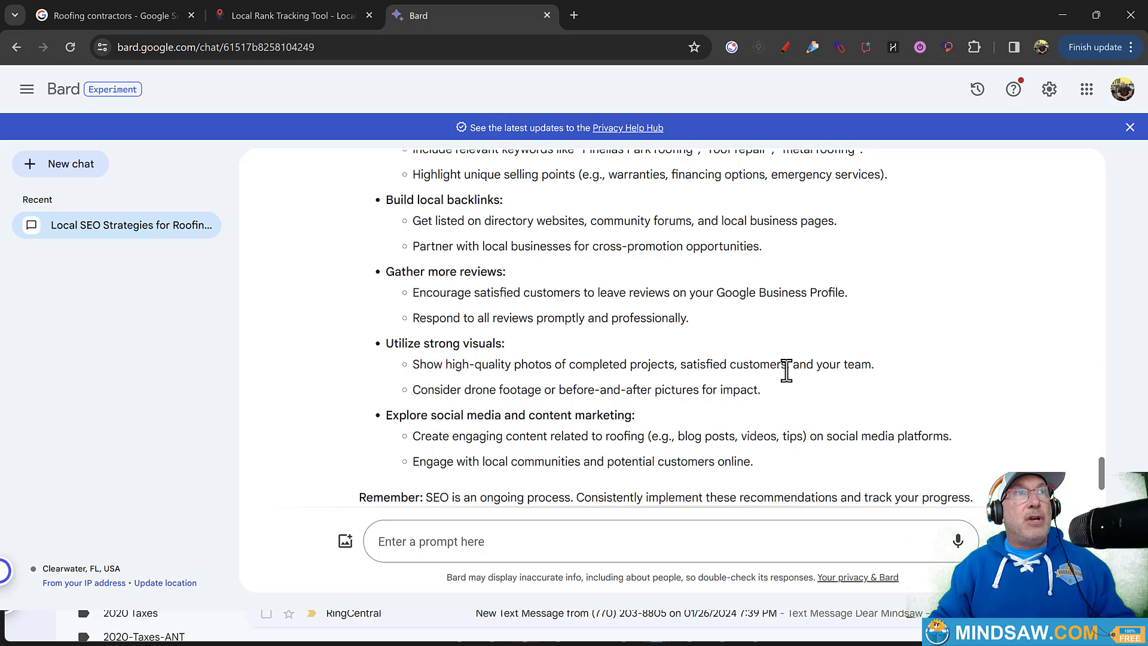
mouse_move(783, 391)
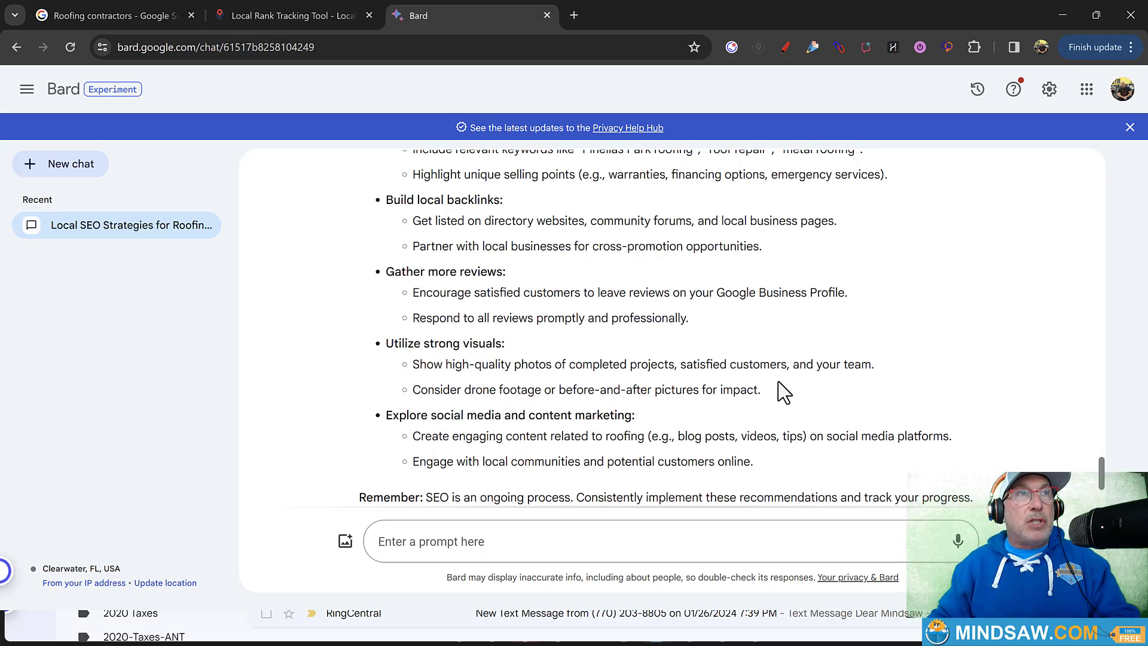
mouse_move(756, 387)
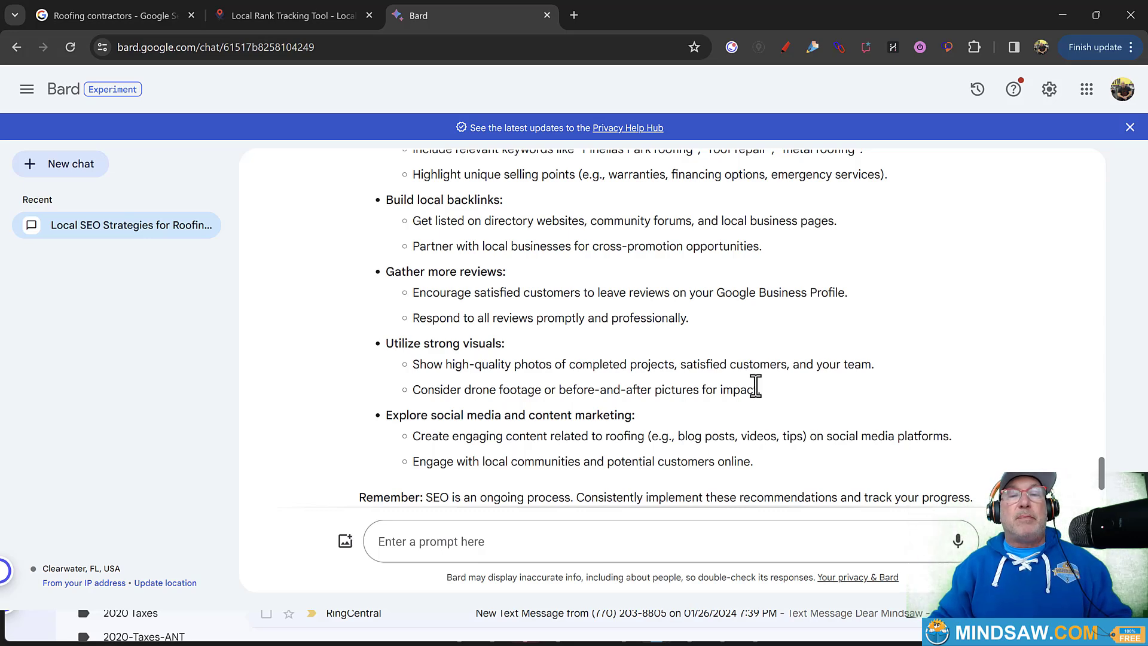
mouse_move(514, 396)
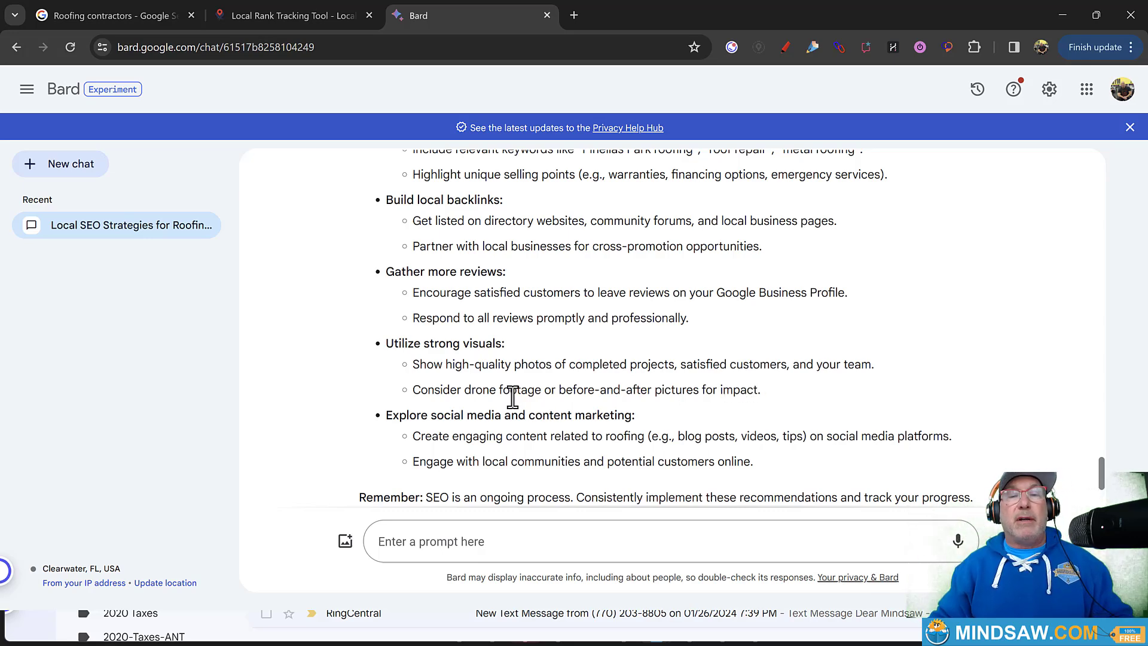
scroll("down", 3)
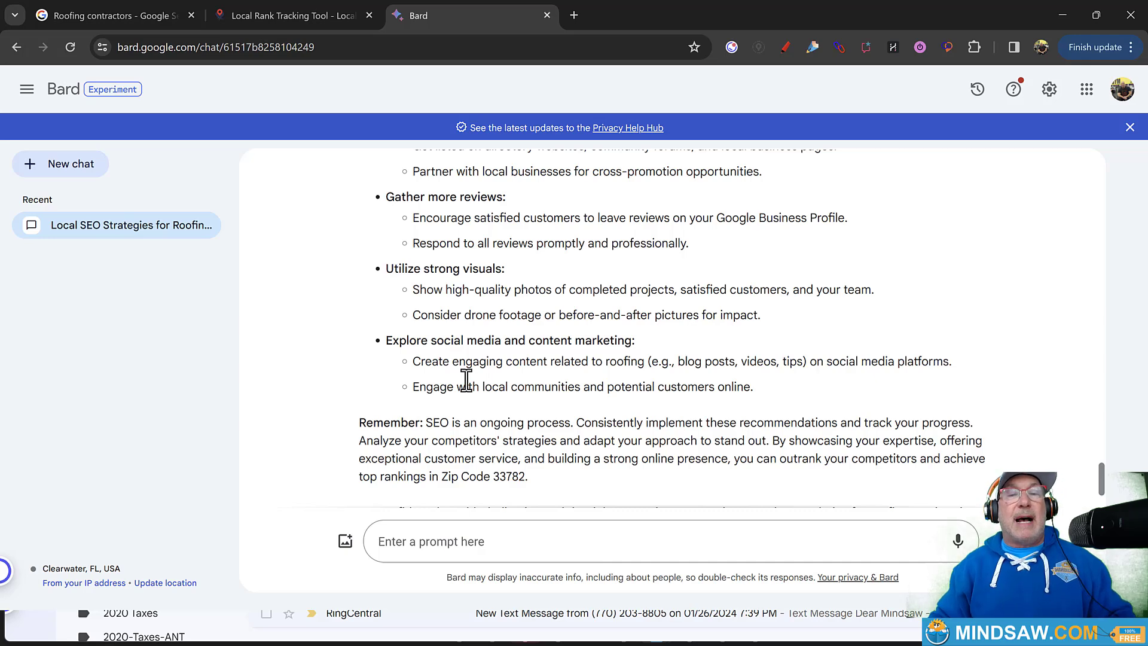
mouse_move(579, 390)
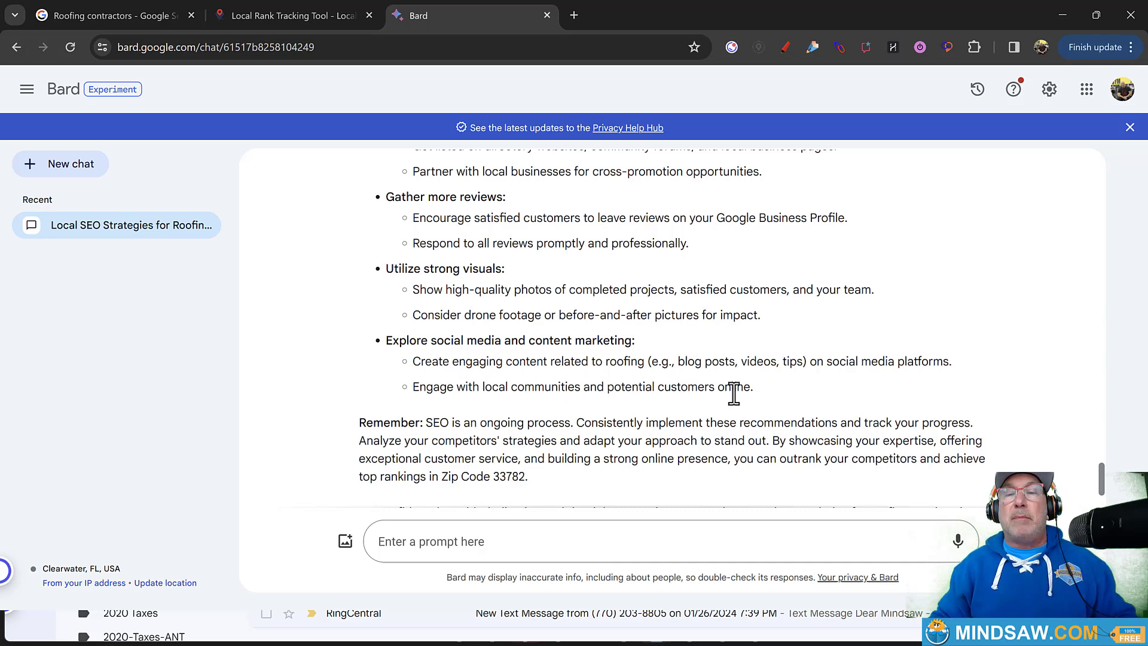
mouse_move(725, 428)
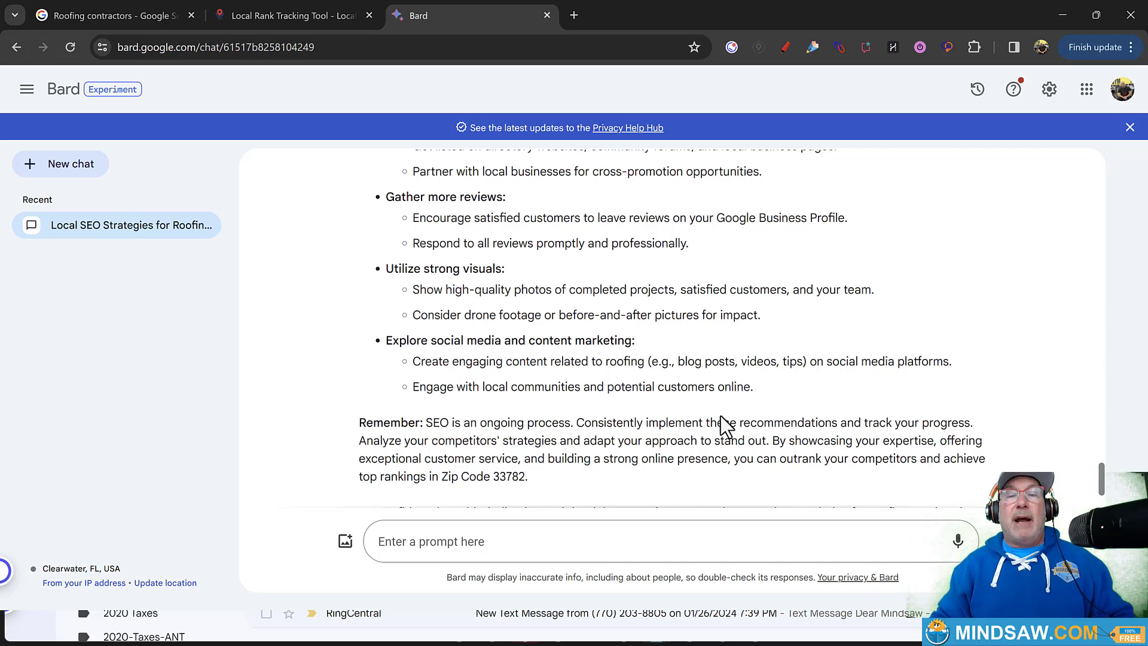
scroll("down", 3)
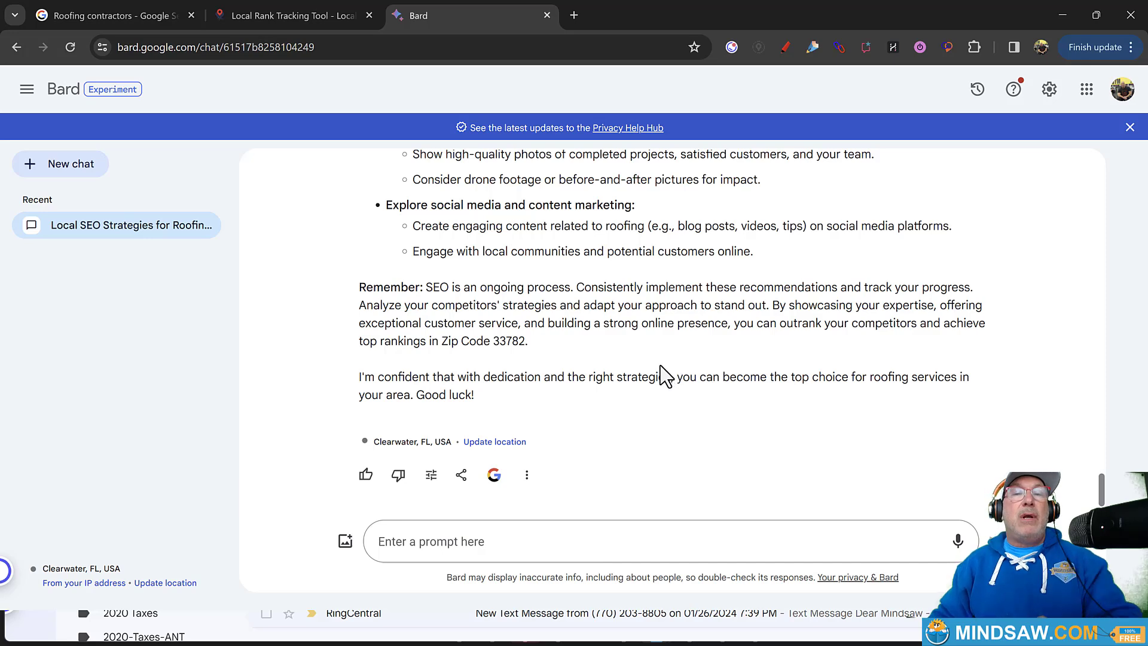
scroll("up", 3)
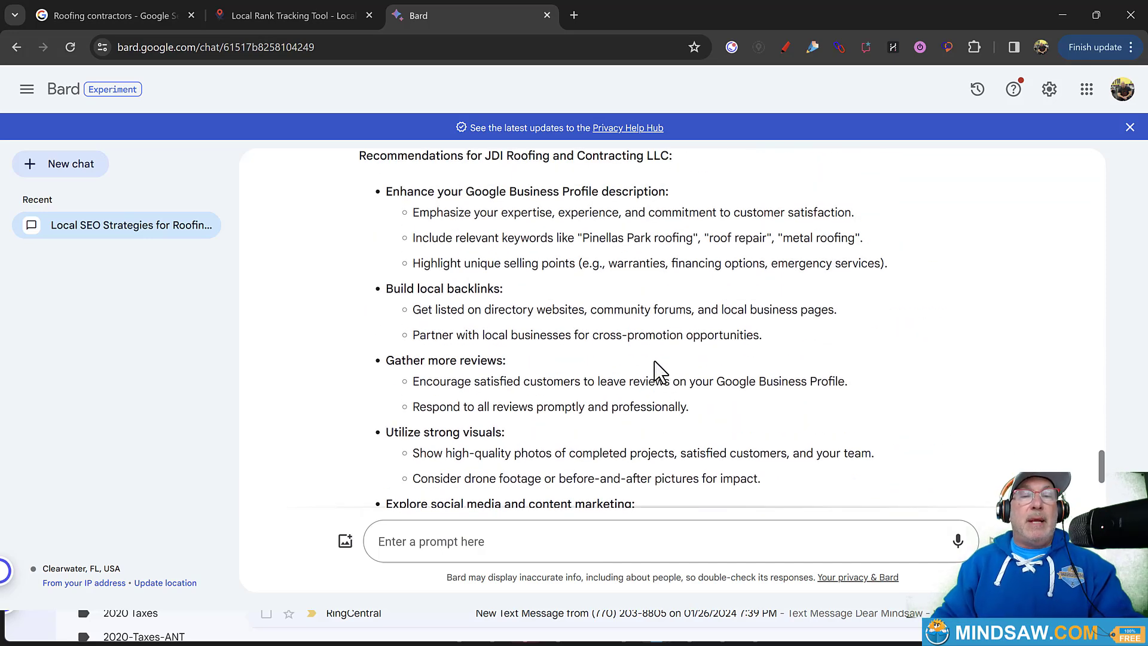